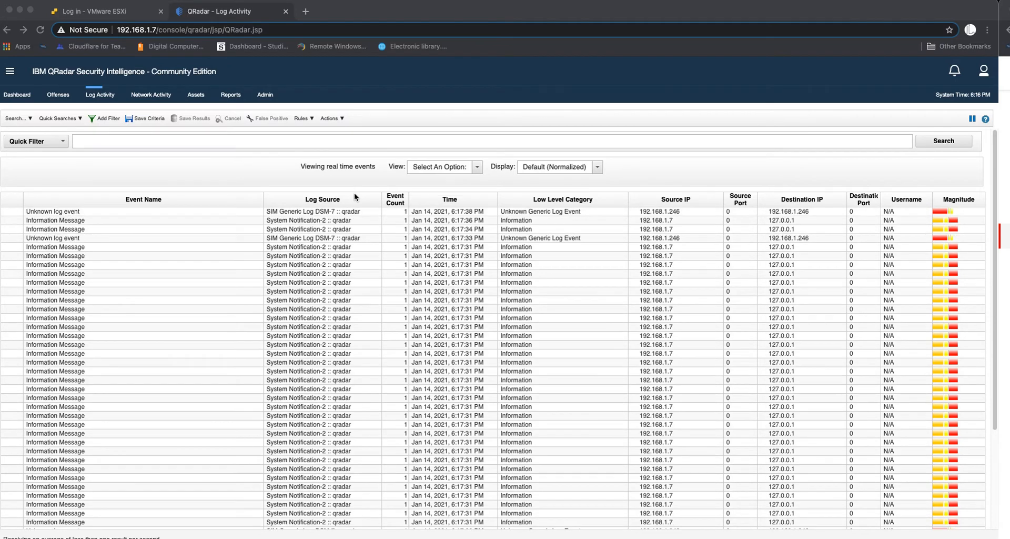
mouse_move(314, 174)
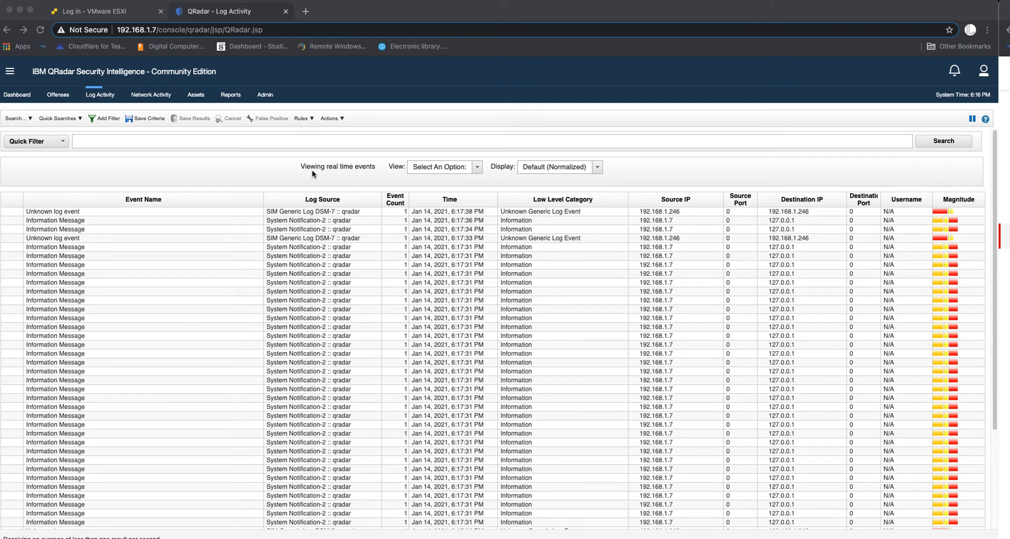
mouse_move(287, 110)
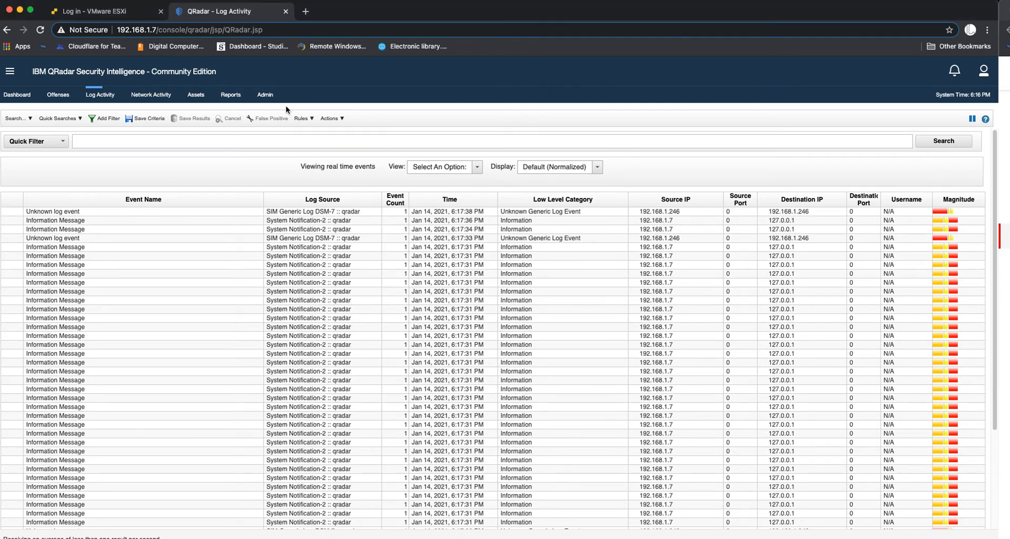
mouse_move(265, 97)
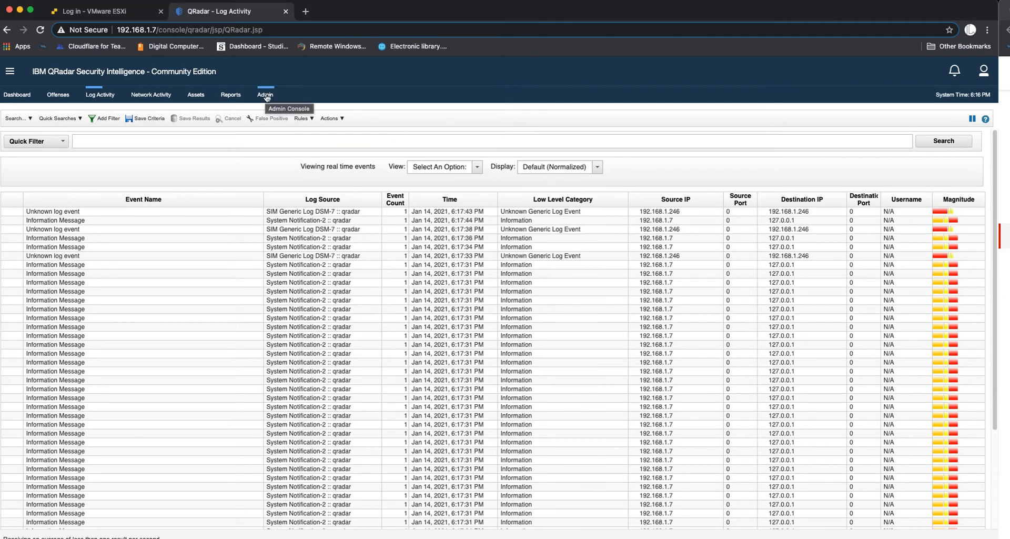
- Leave the log activity view for the Admin tab's system configuration console
click(264, 95)
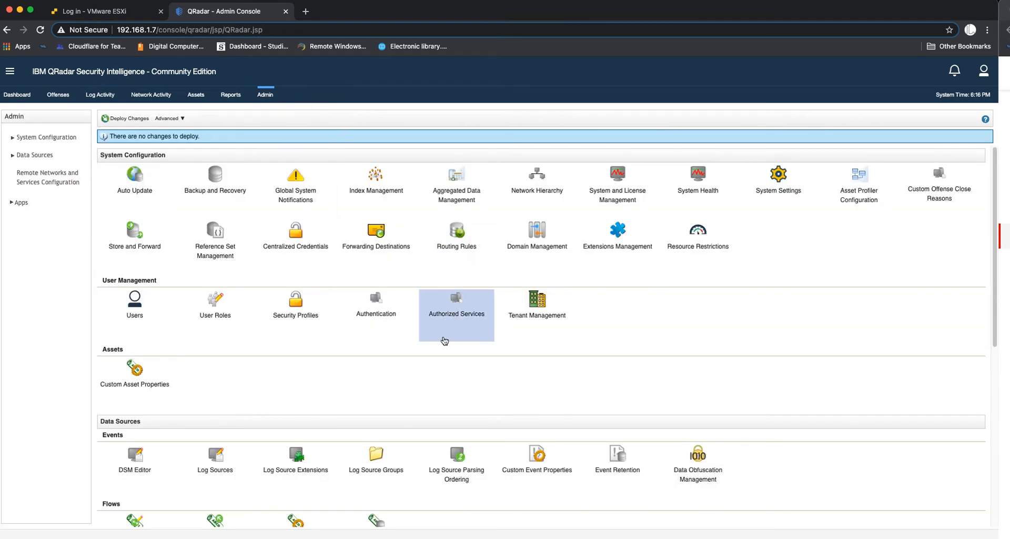
- In User Management Authentication, set the Authentication Module to Active Directory
click(456, 302)
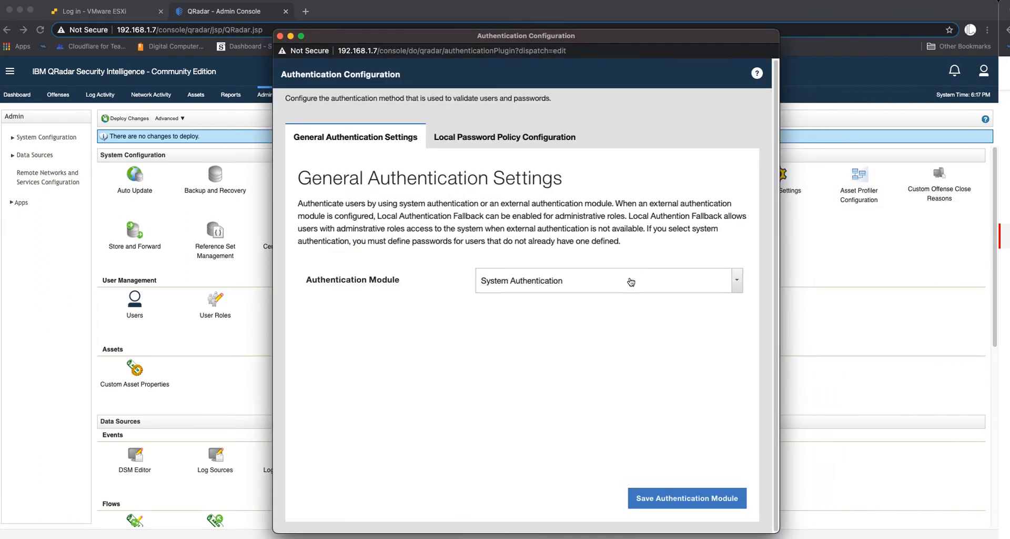
click(631, 280)
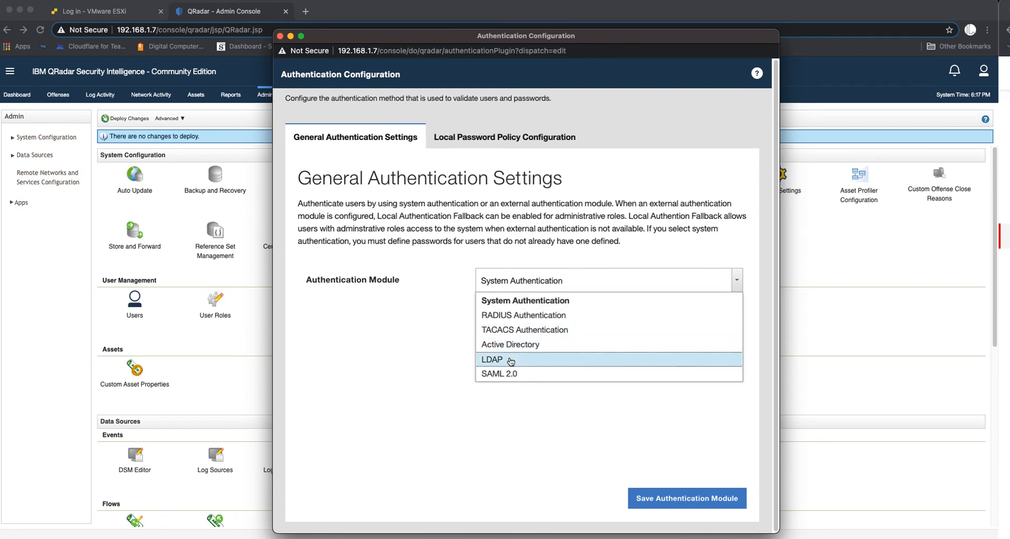
click(491, 359)
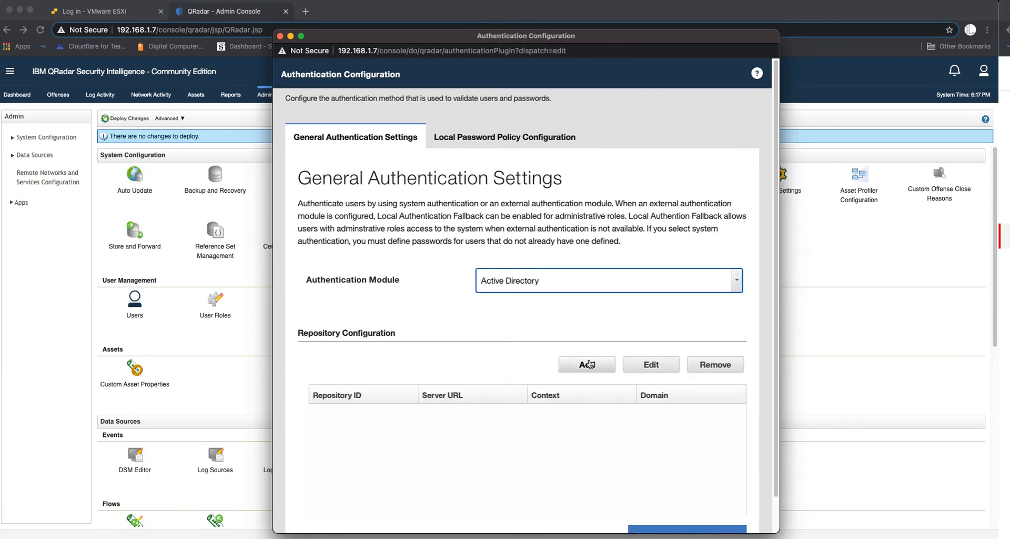
- Open the Add Active Directory Repository form under Repository Configuration
click(586, 364)
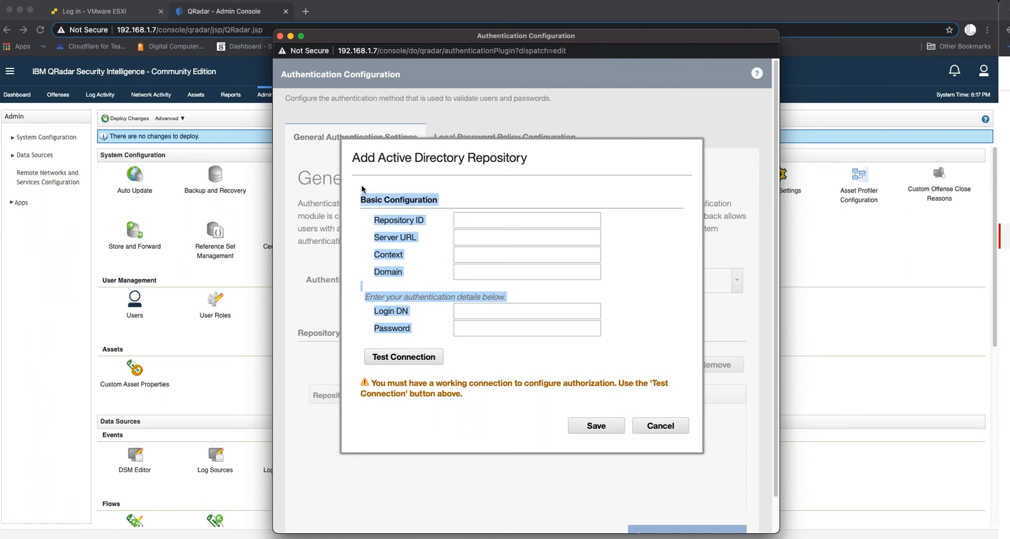
mouse_move(665, 400)
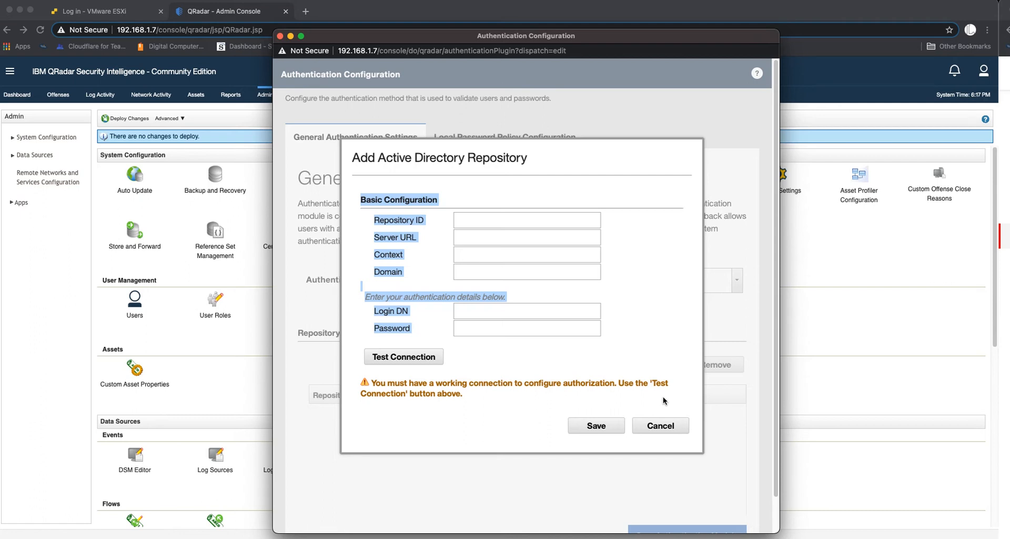
mouse_move(683, 391)
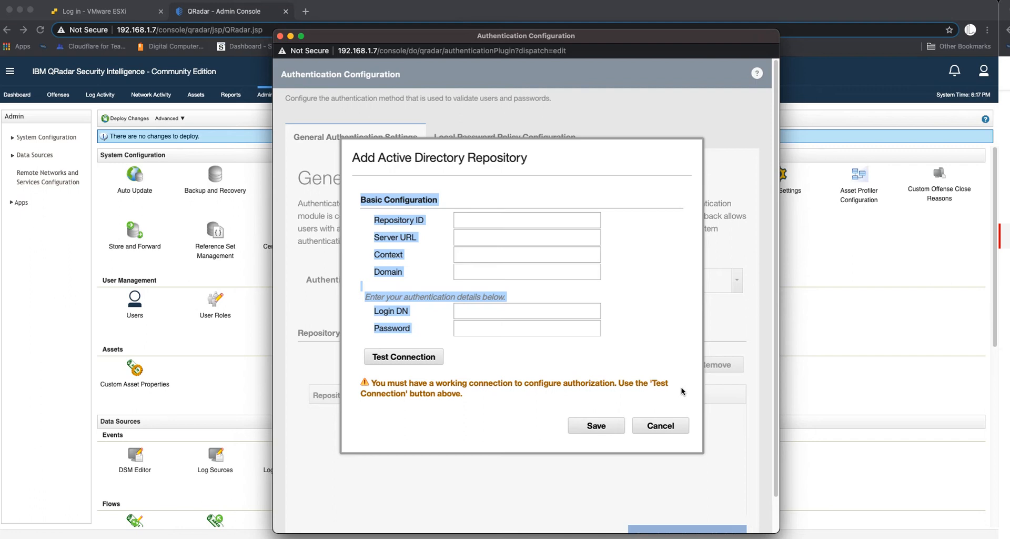
- Change the authentication module to LDAP and bring up the Add LDAP Repository form
click(606, 280)
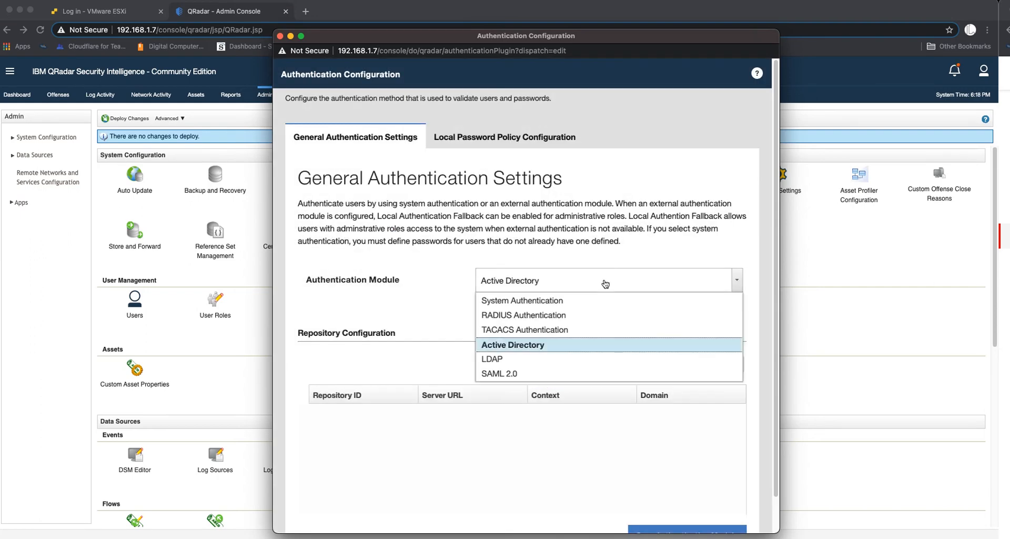
click(492, 358)
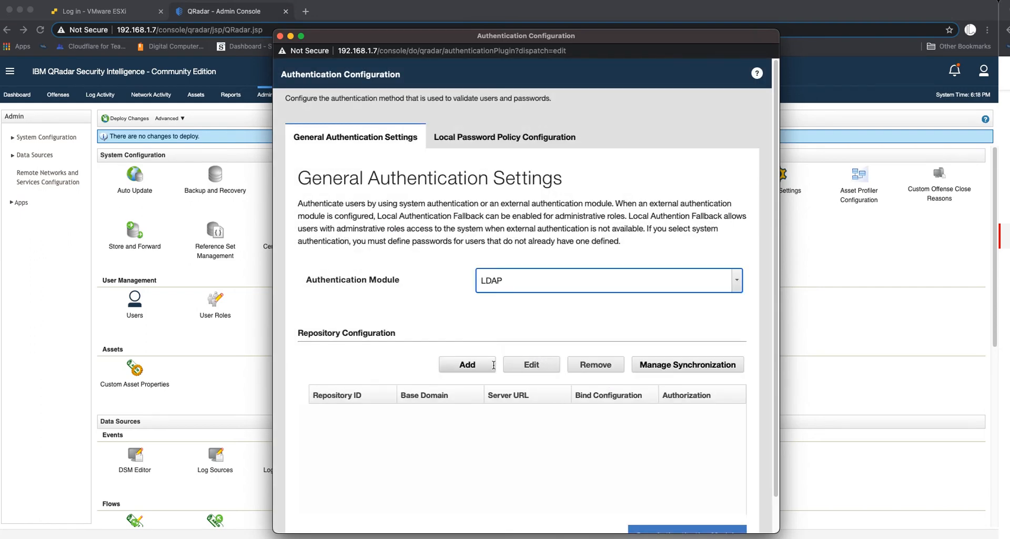
click(468, 364)
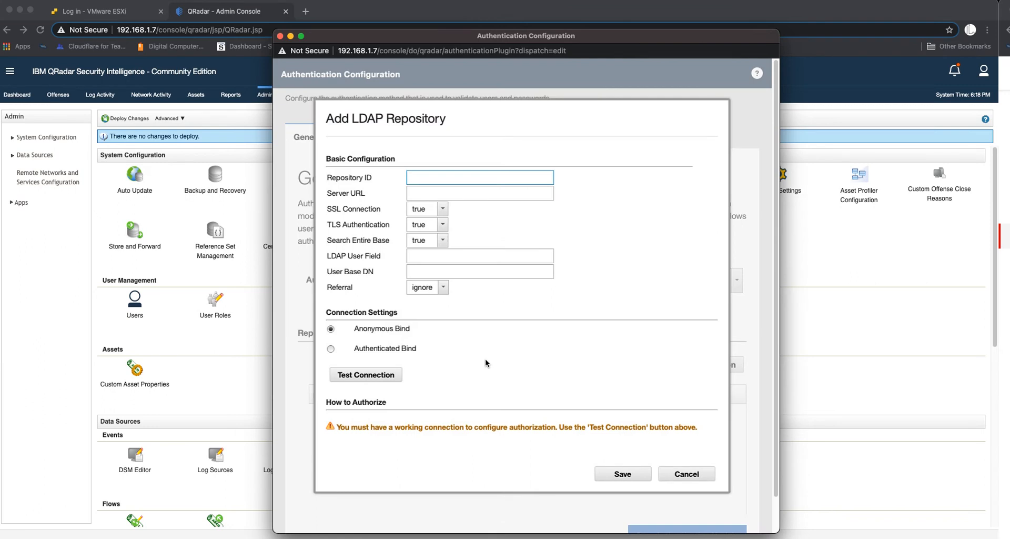
mouse_move(489, 345)
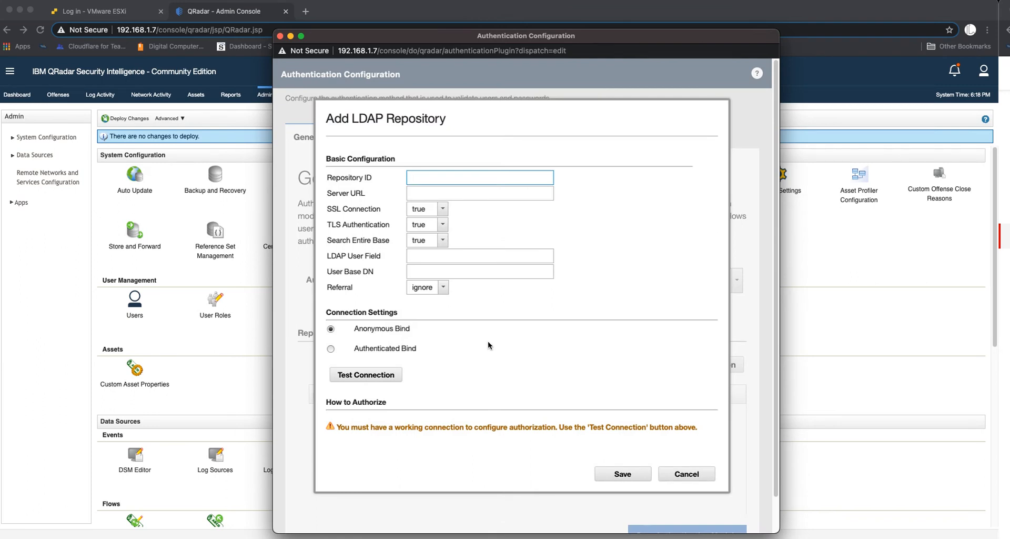
mouse_move(558, 244)
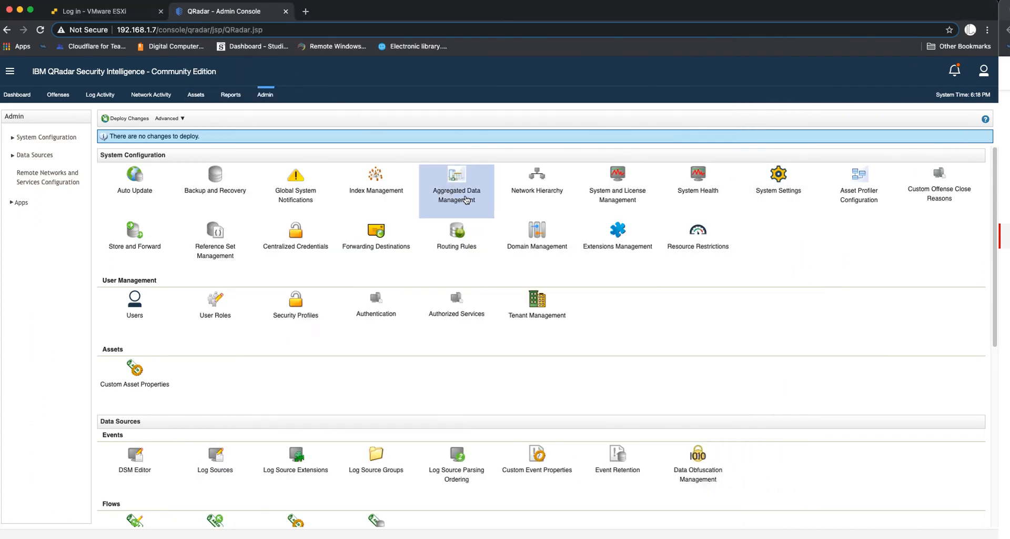
mouse_move(570, 222)
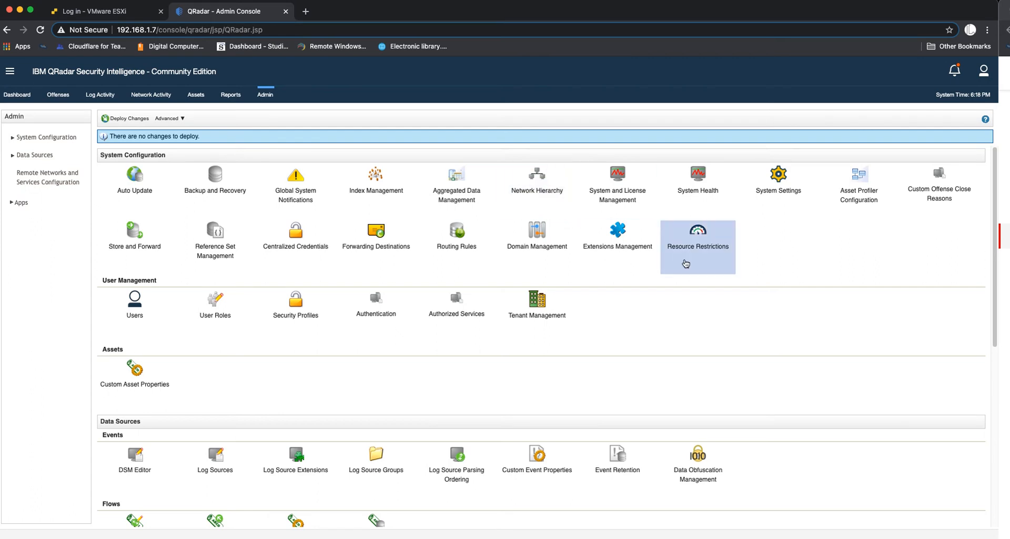
mouse_move(735, 249)
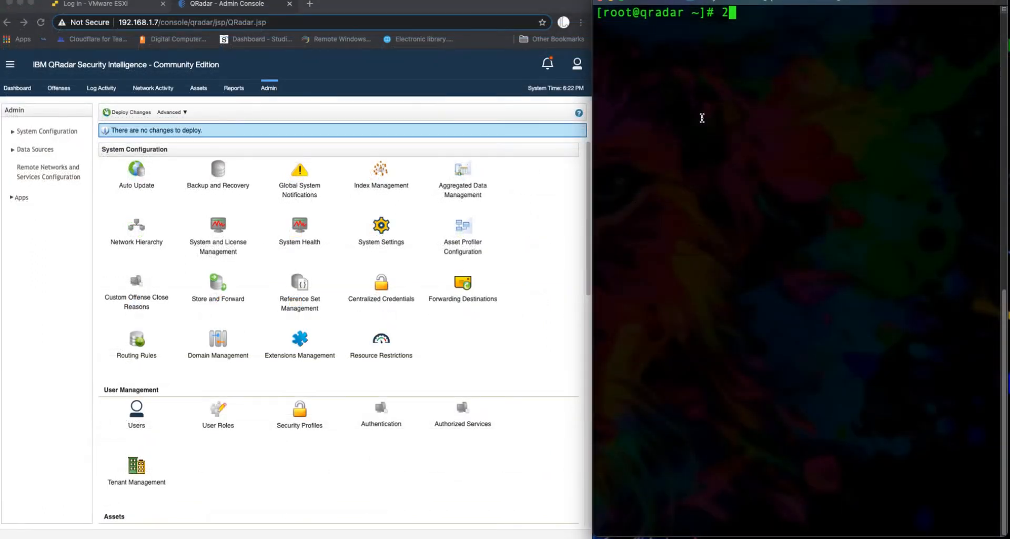
- Change the terminal directory to /opt/qradar/conf/trusted_certificates
key(Backspace)
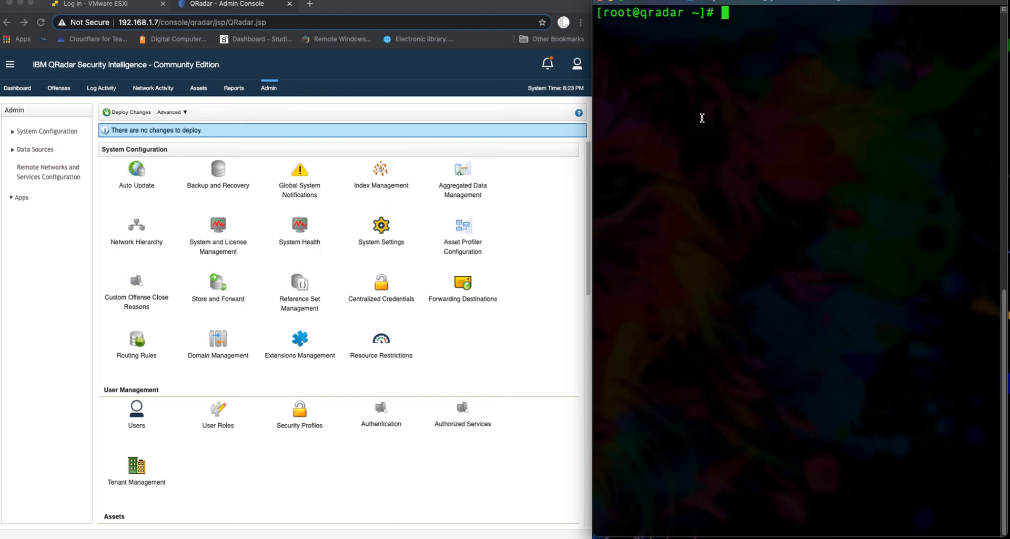
text(cd)
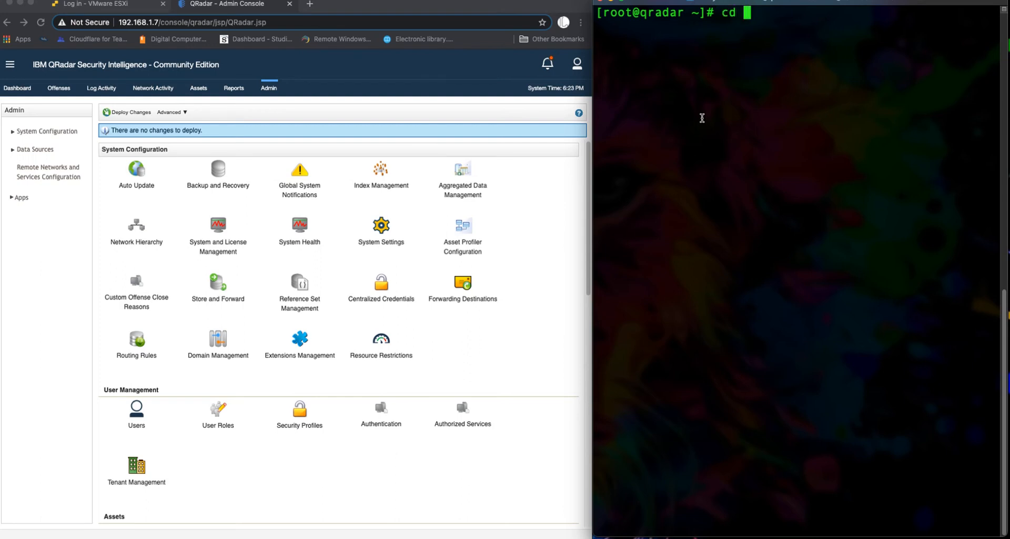
text(/op)
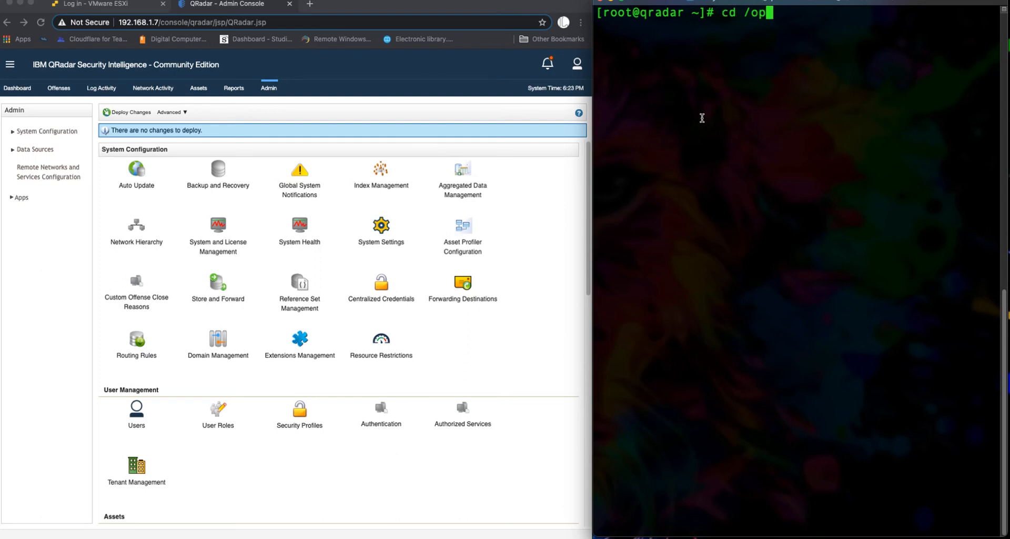
text(t/qradar/)
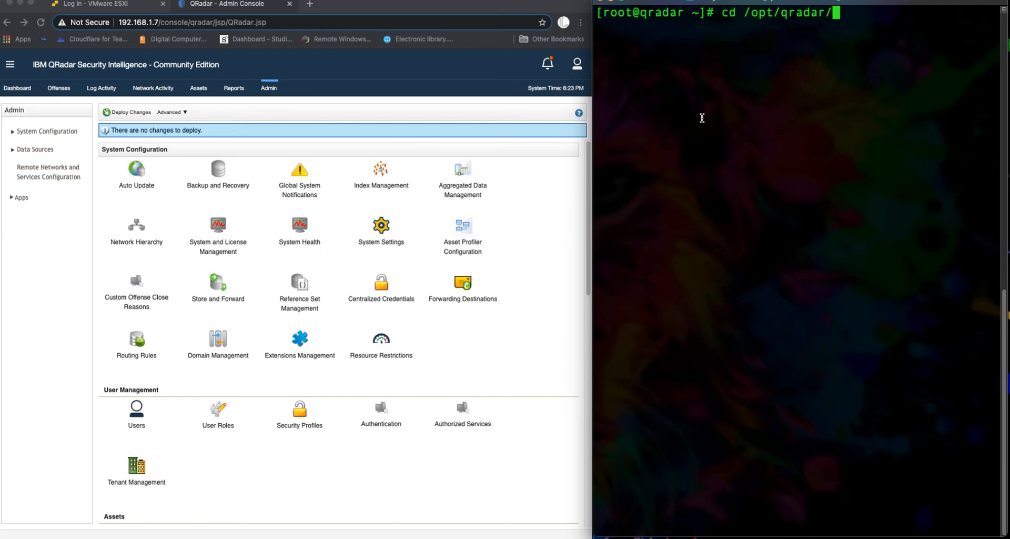
text(conf/)
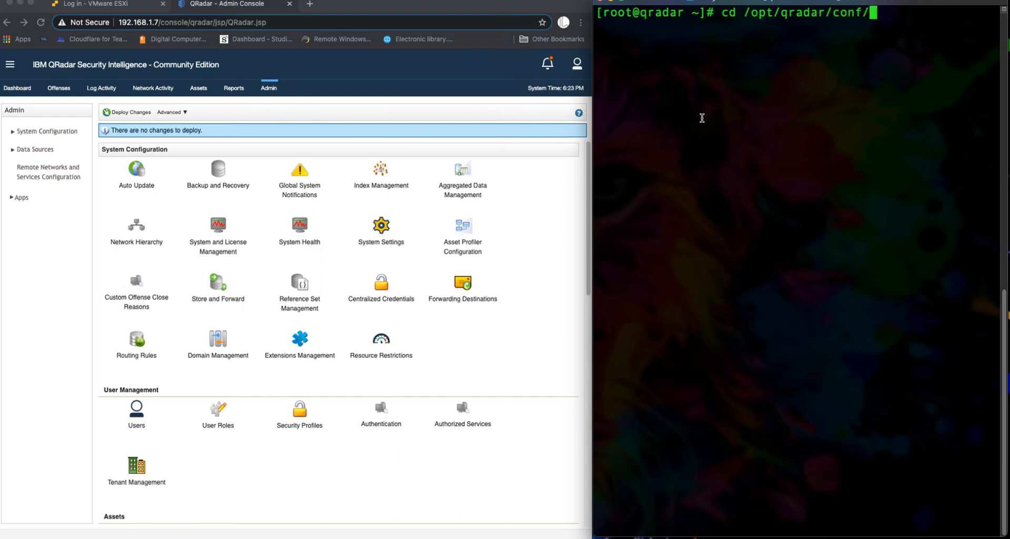
text(trusted_)
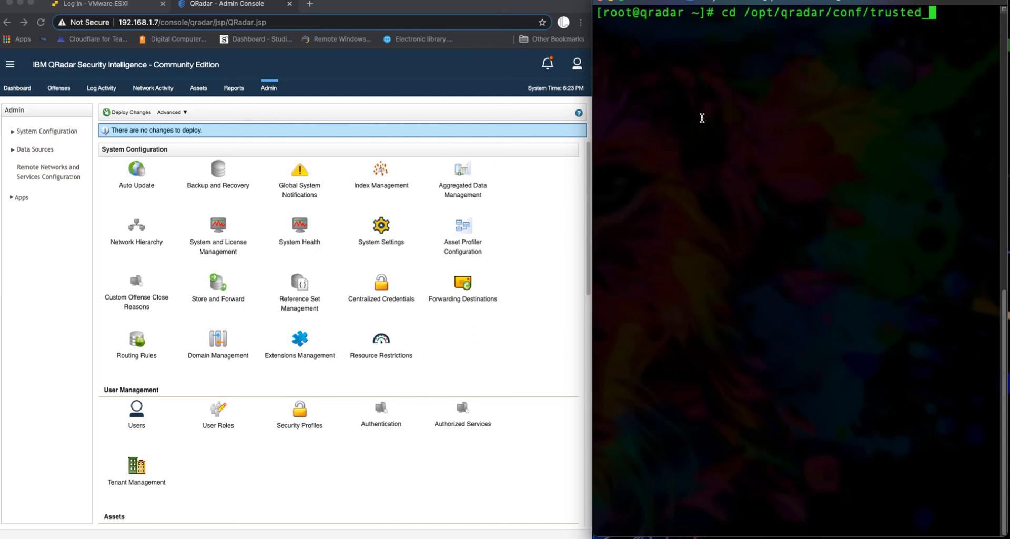
text(certificates)
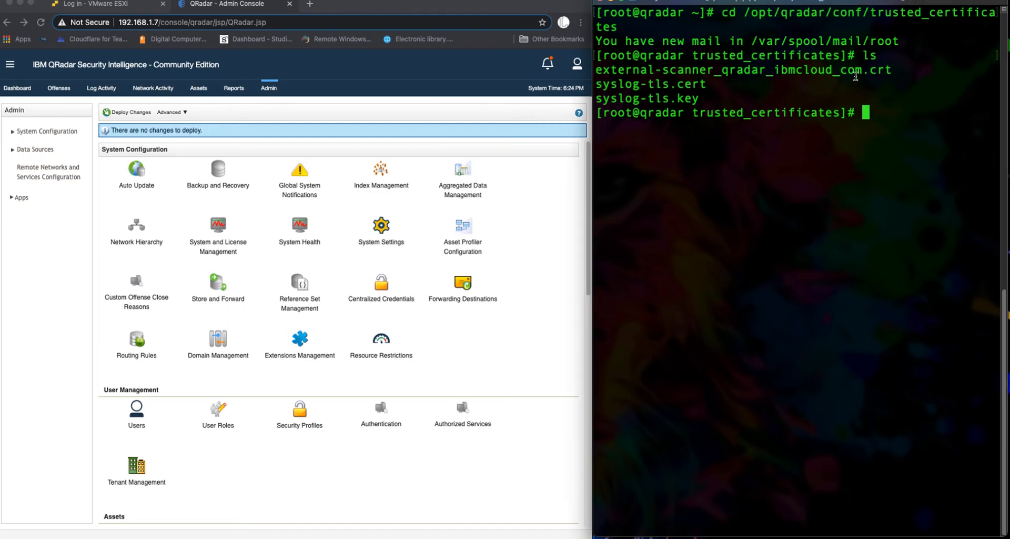
double_click(883, 70)
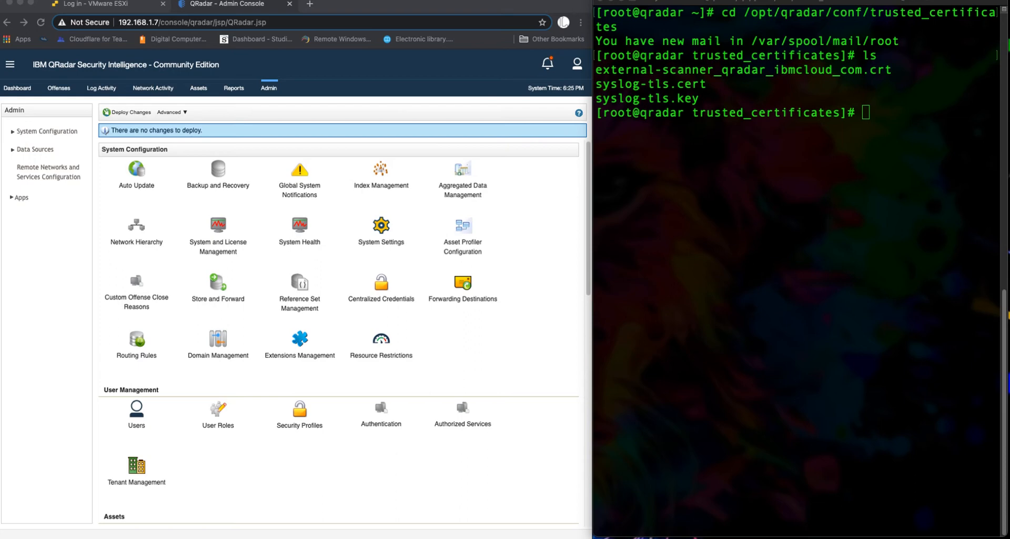
mouse_move(735, 212)
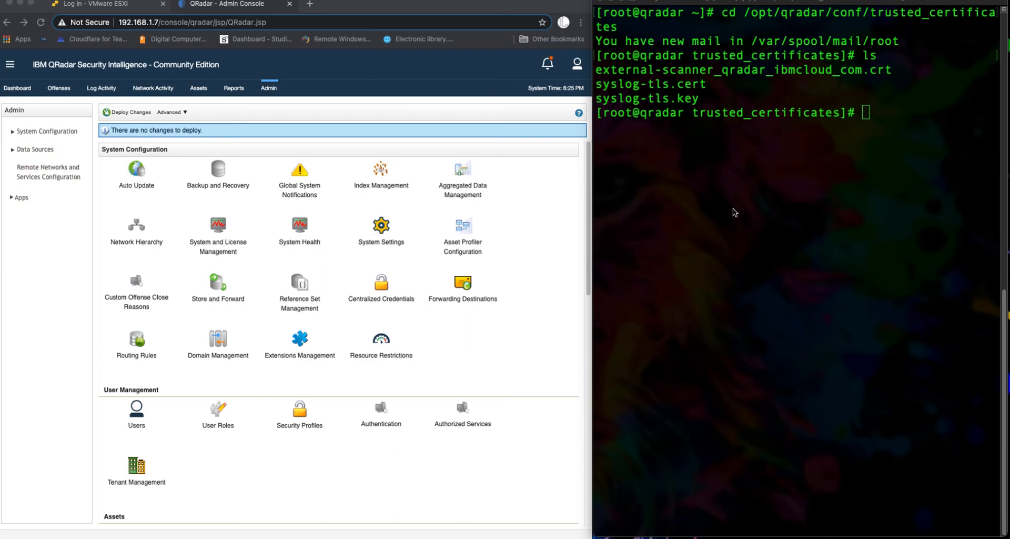
mouse_move(637, 199)
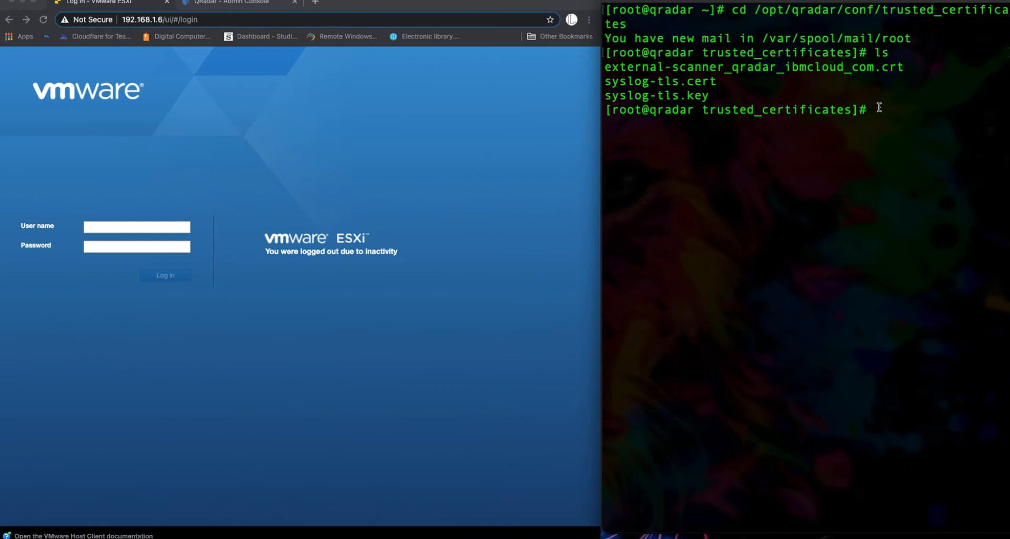
- Enter the openssl command saving BETADC01.beta.com:636's certificate to BETADC01_ldap_server.pem
text(openssl s_client -connect BETADC01.beta.com:636 -showcerts </dev/null 2>/dev/null | openssl x509 -outform pem > BETADC01_ldap_server.pem)
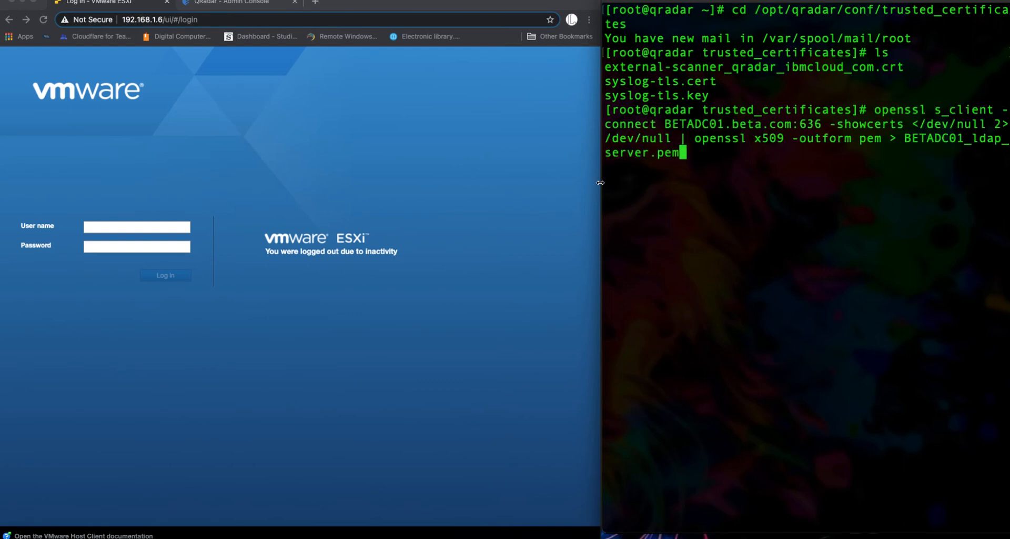
drag(598, 183, 376, 172)
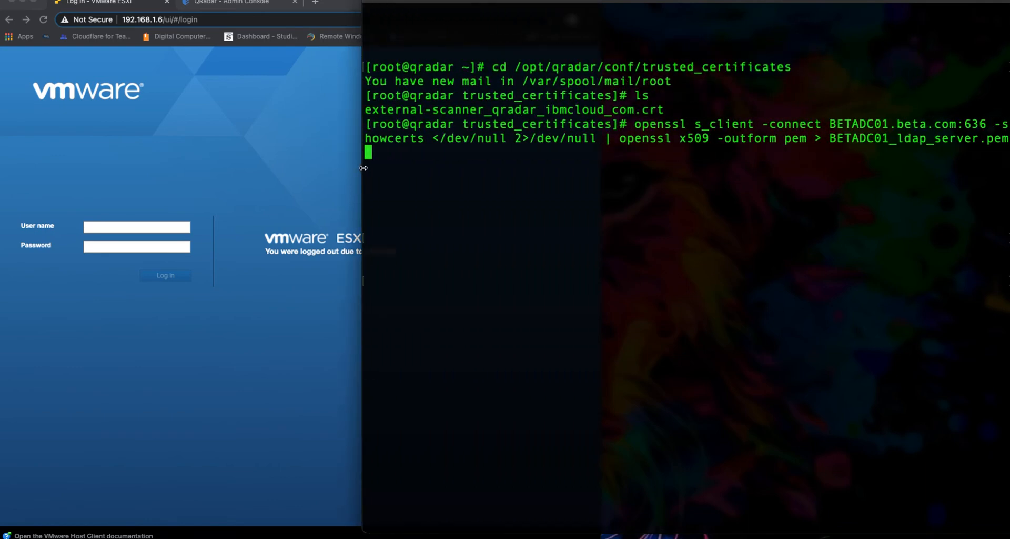
mouse_move(361, 213)
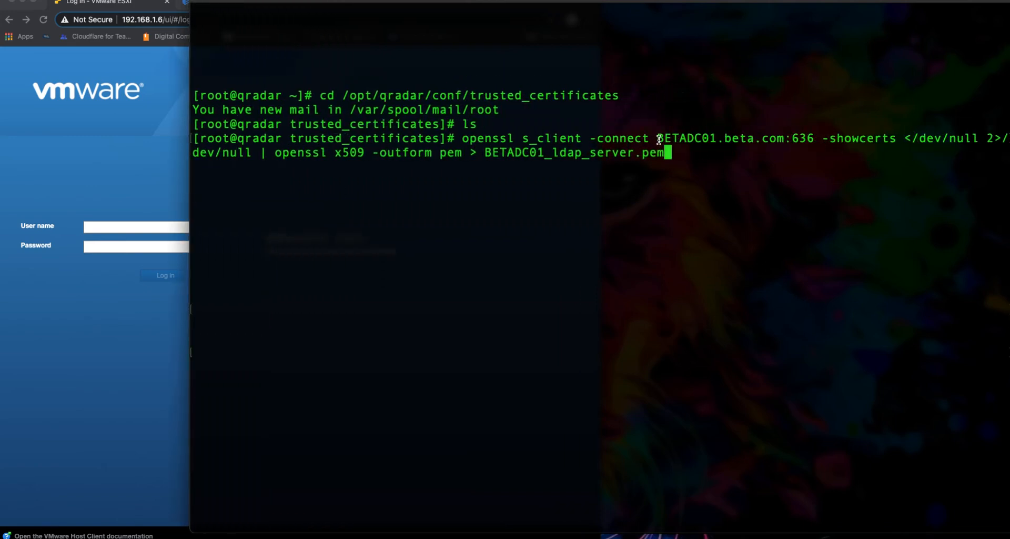
drag(656, 138, 790, 137)
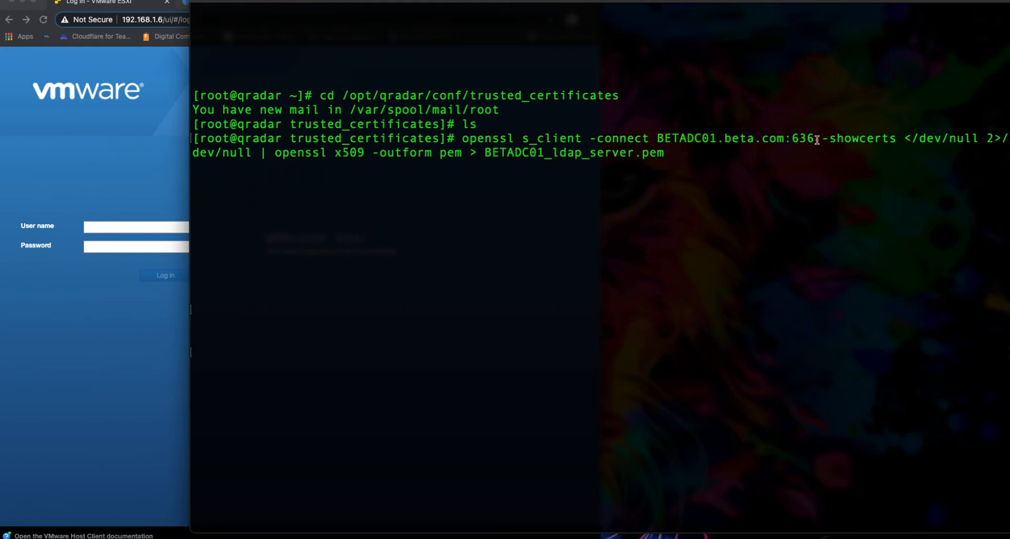
double_click(804, 138)
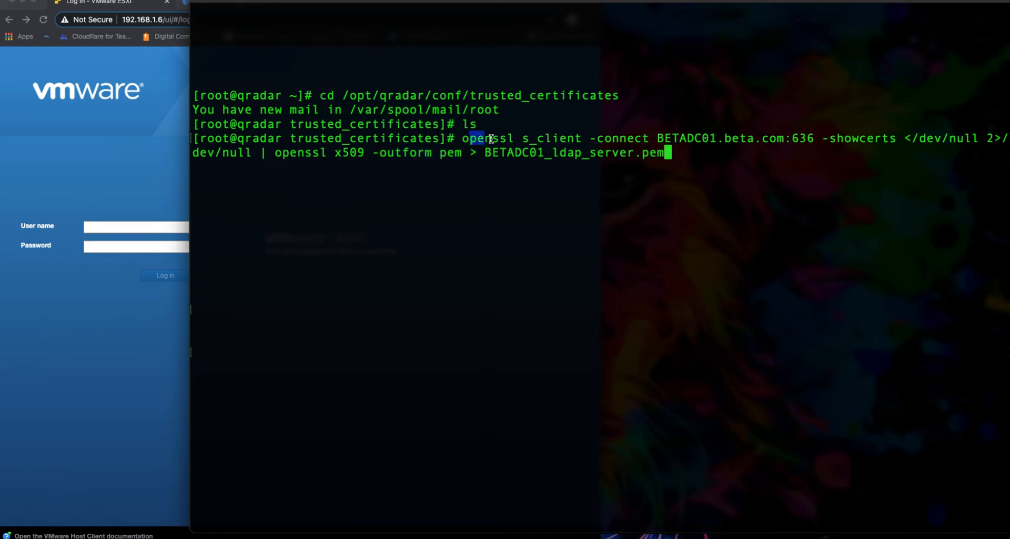
drag(652, 138, 794, 138)
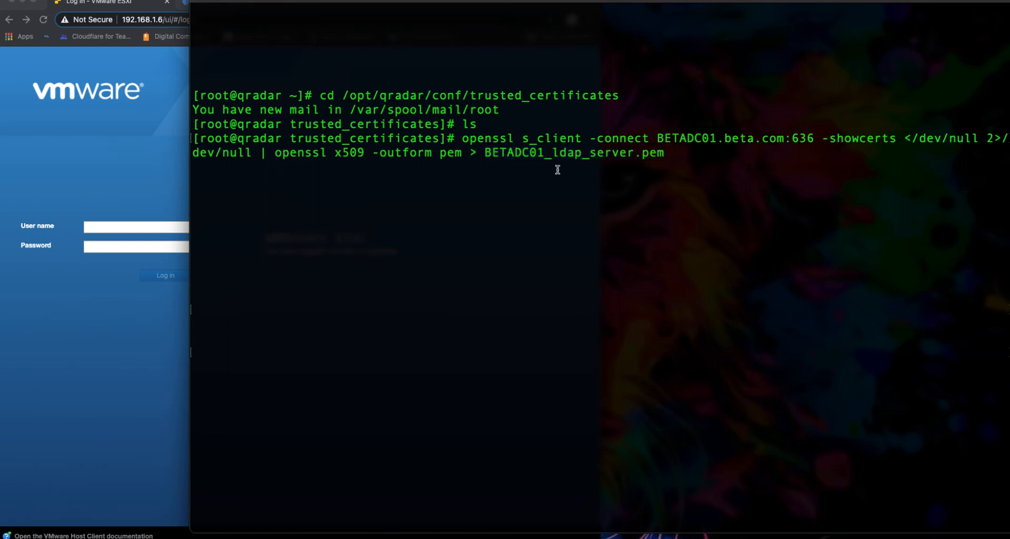
double_click(563, 153)
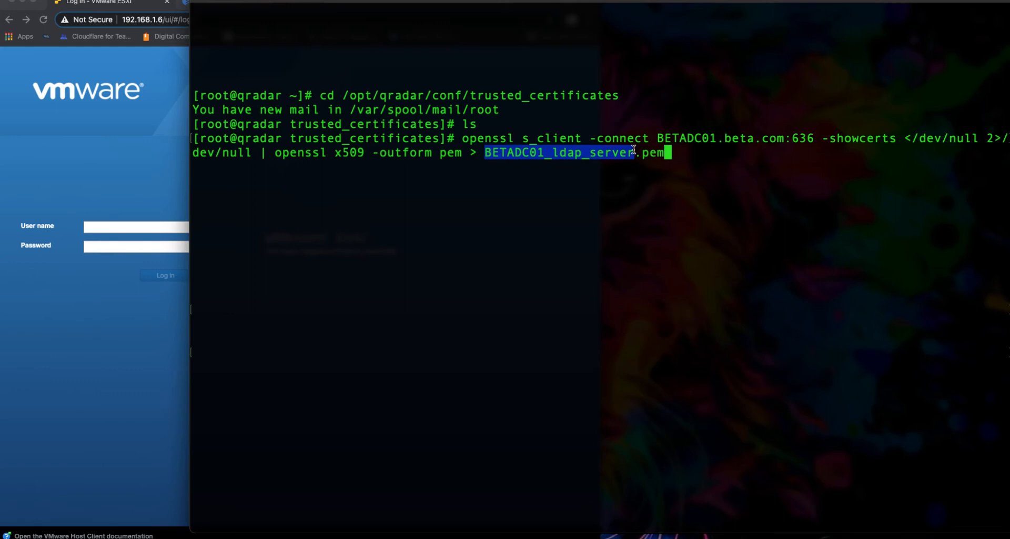
mouse_move(669, 141)
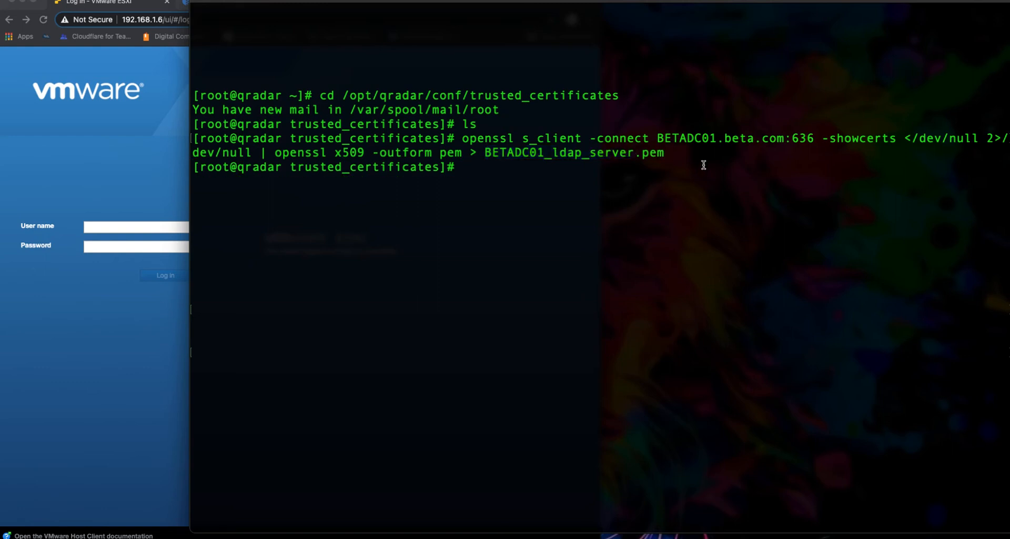
- Run ls -l to confirm BETADC01_ldap_server.pem is in trusted_certificates
text(ls -)
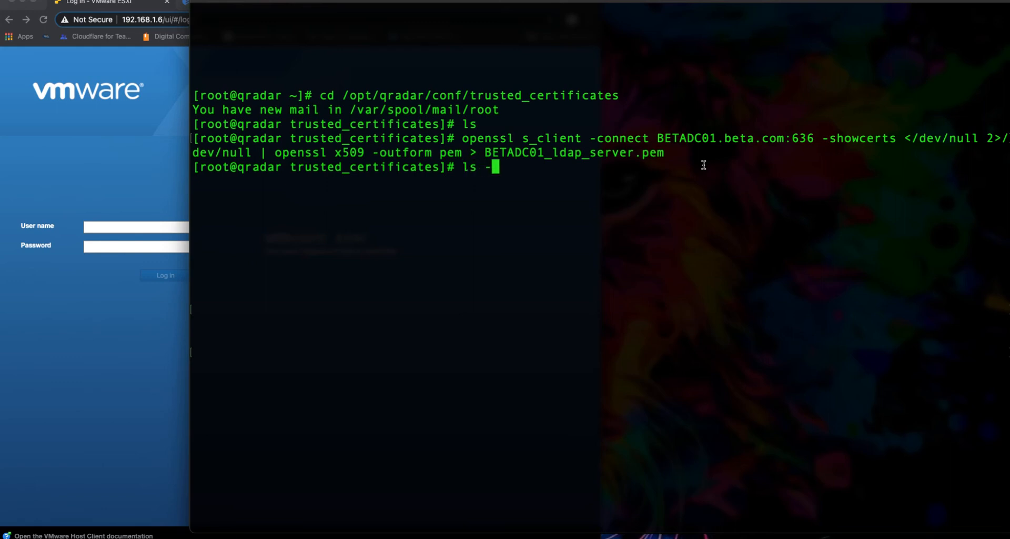
text(l)
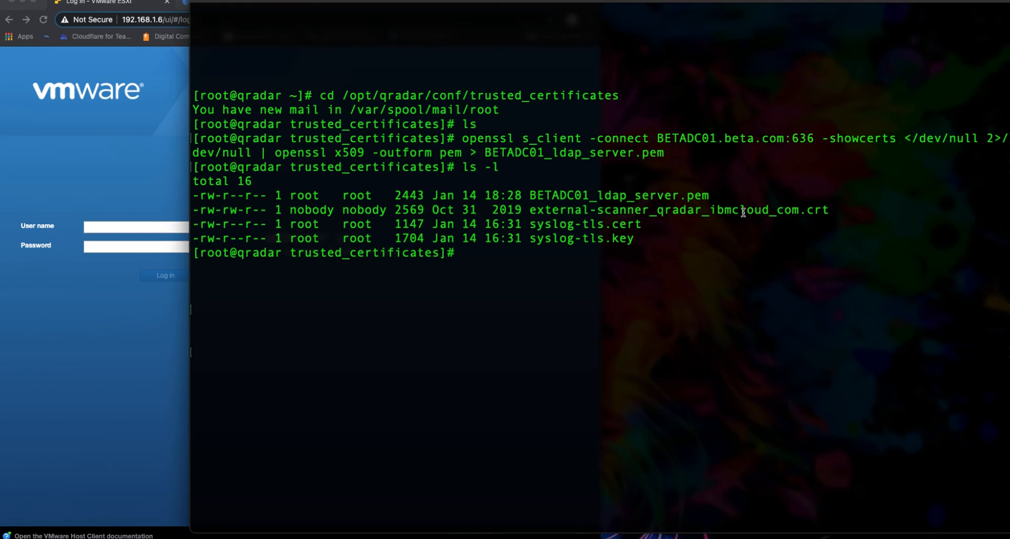
mouse_move(231, 195)
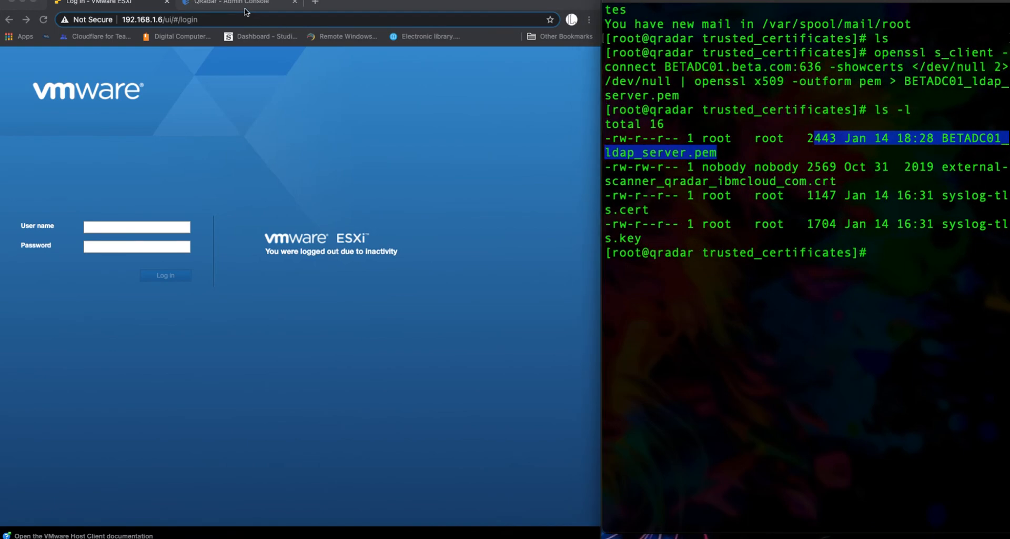
- Return to the QRadar Admin Console tab and maximize the browser window
click(237, 3)
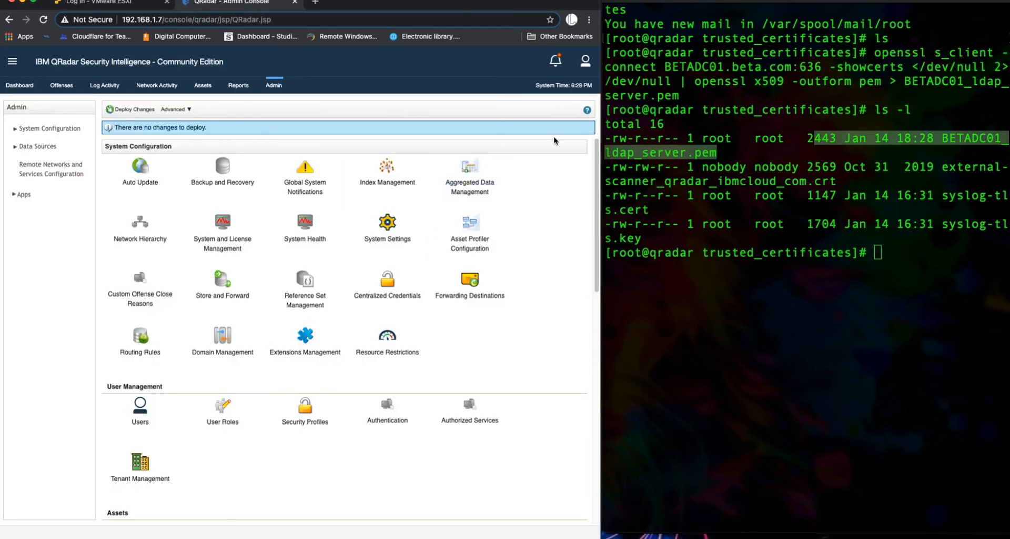
scroll(down, 3)
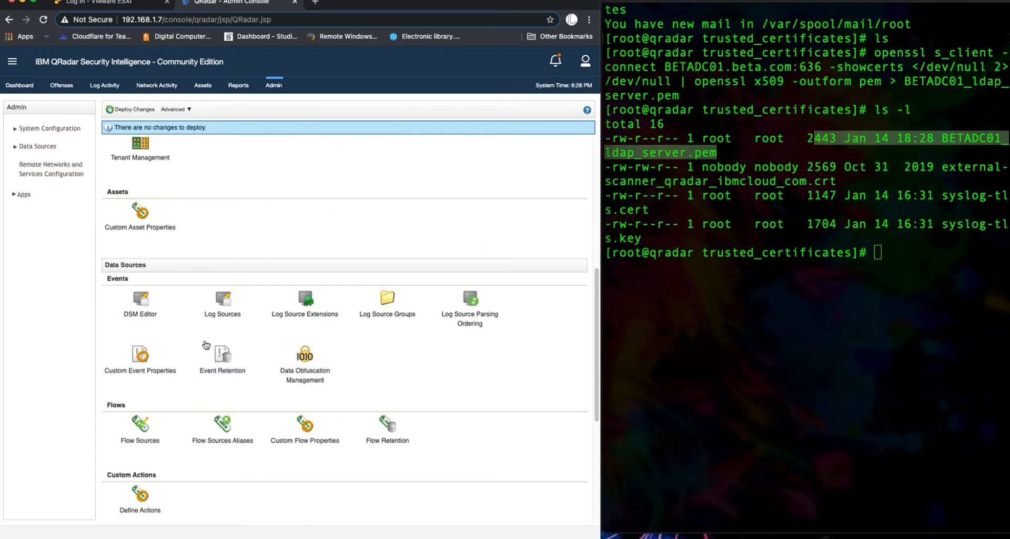
click(223, 303)
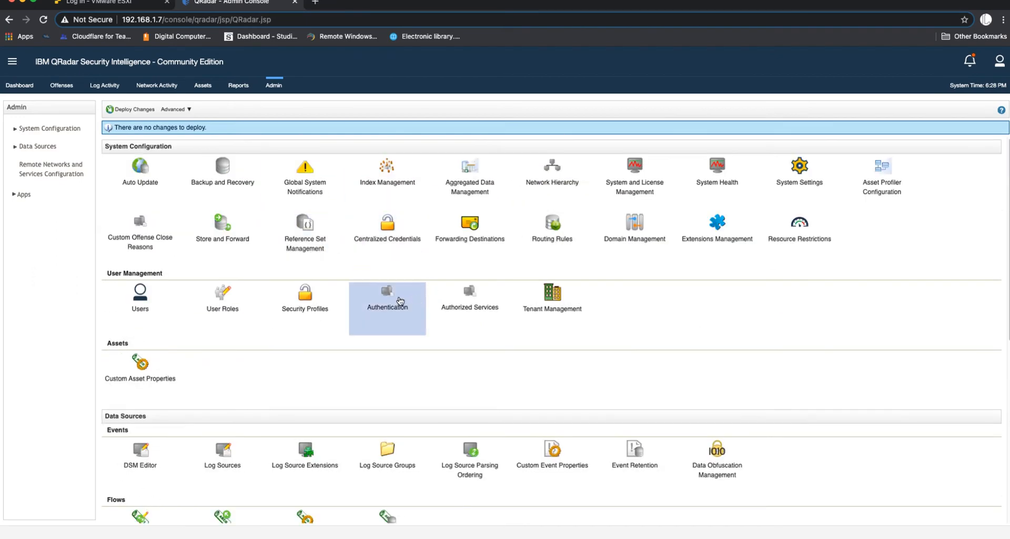
- Select LDAP under Authentication and start a blank LDAP repository entry
click(387, 295)
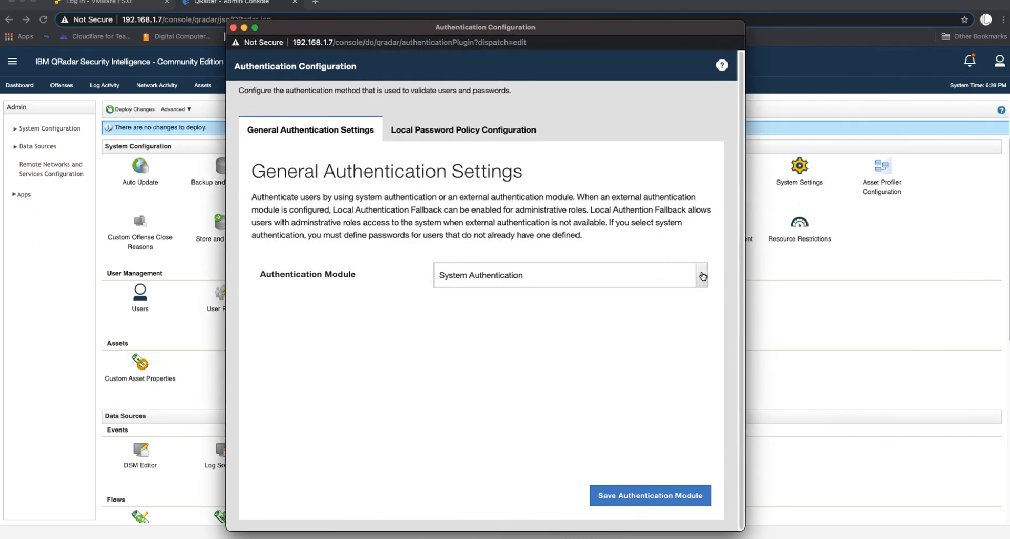
click(548, 275)
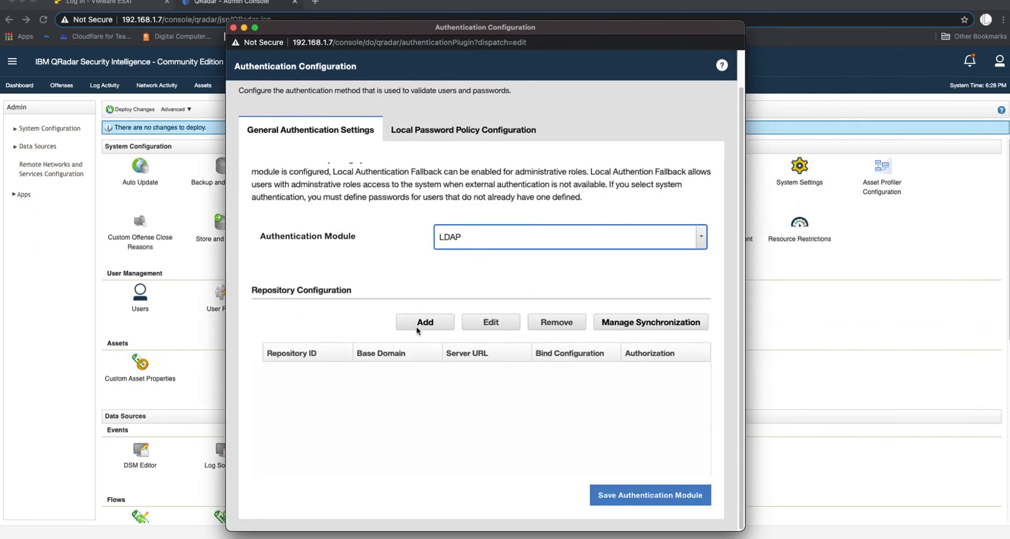
click(425, 322)
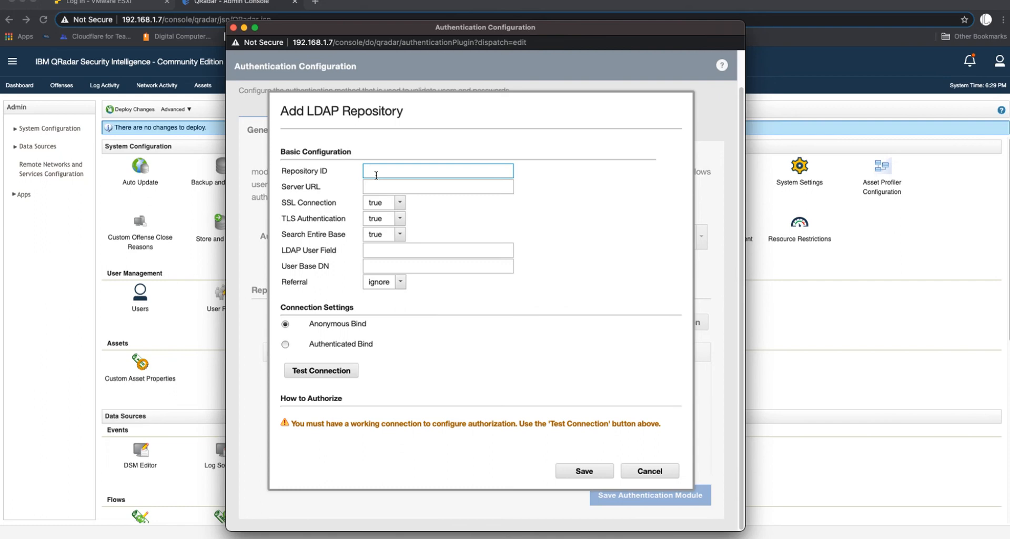
- Enter repository ID AD1 and server URL ldaps://BETADC01.beta.com:636
text(b)
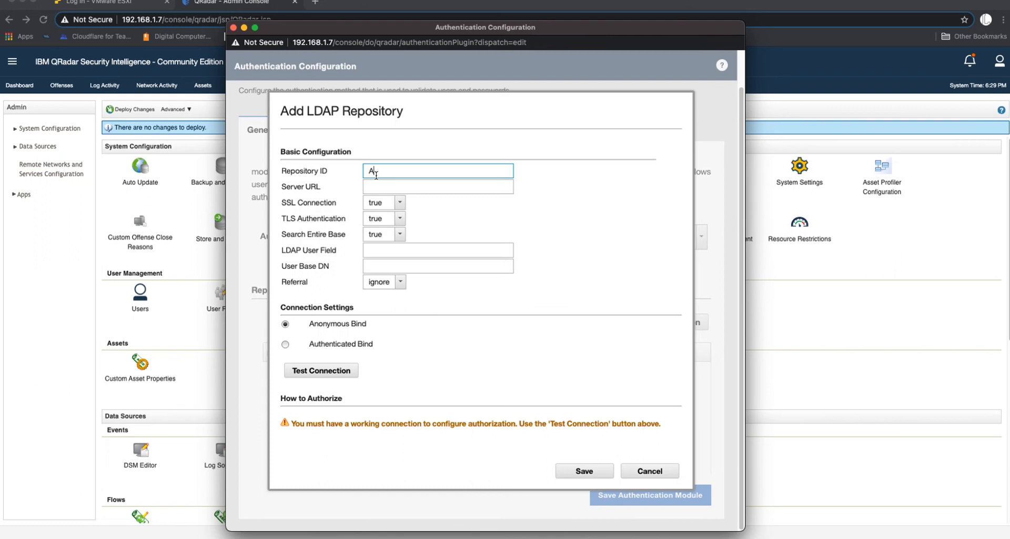
text(D1)
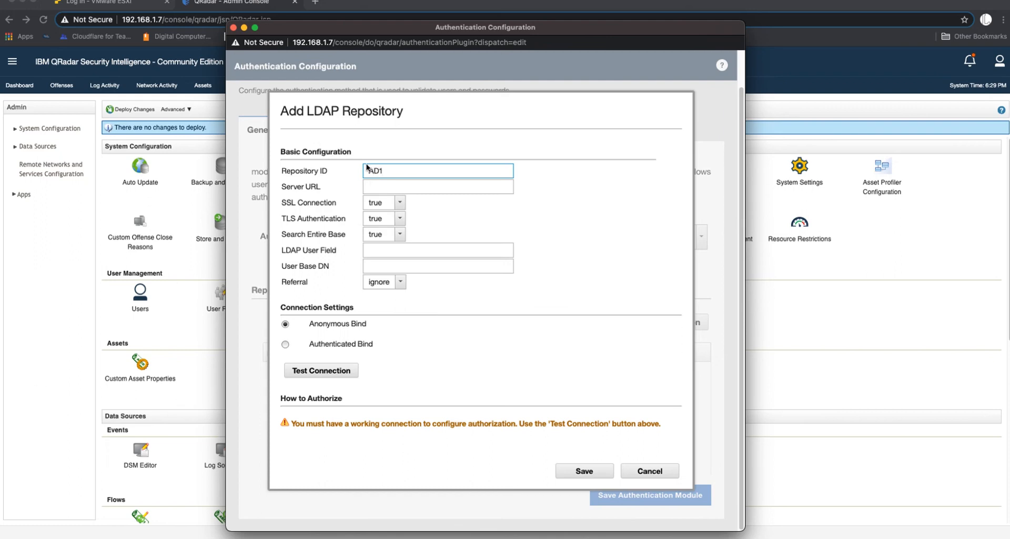
click(437, 186)
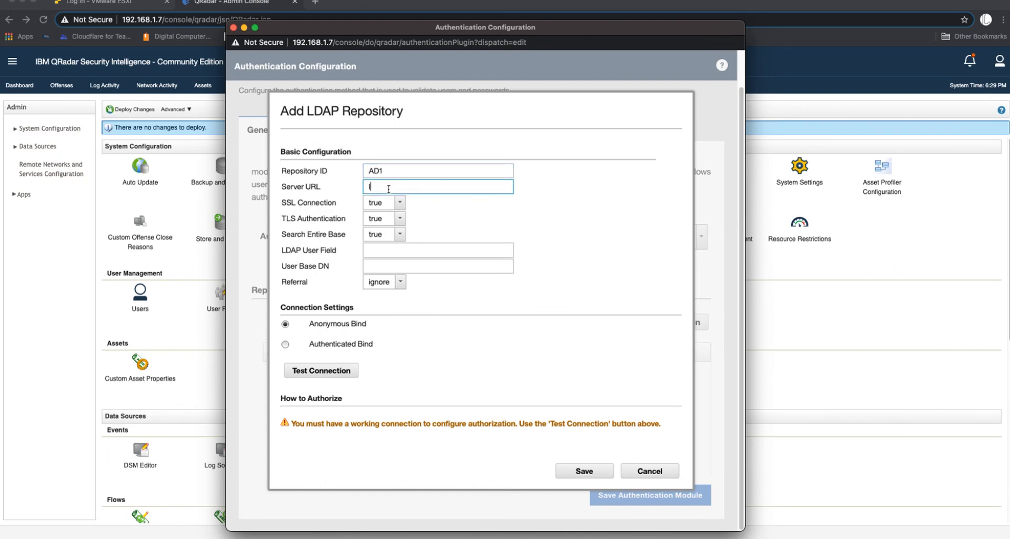
text(ldaps)
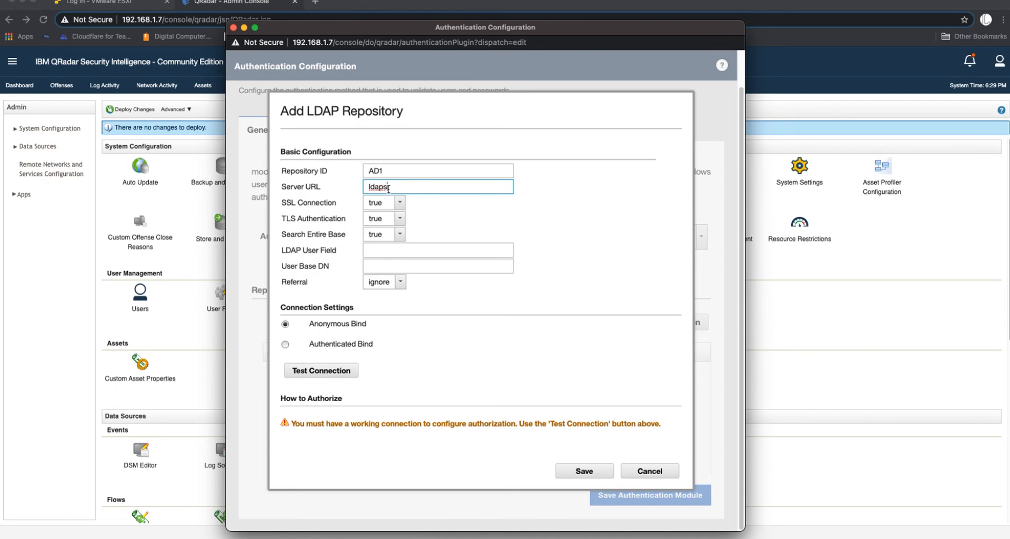
text(://)
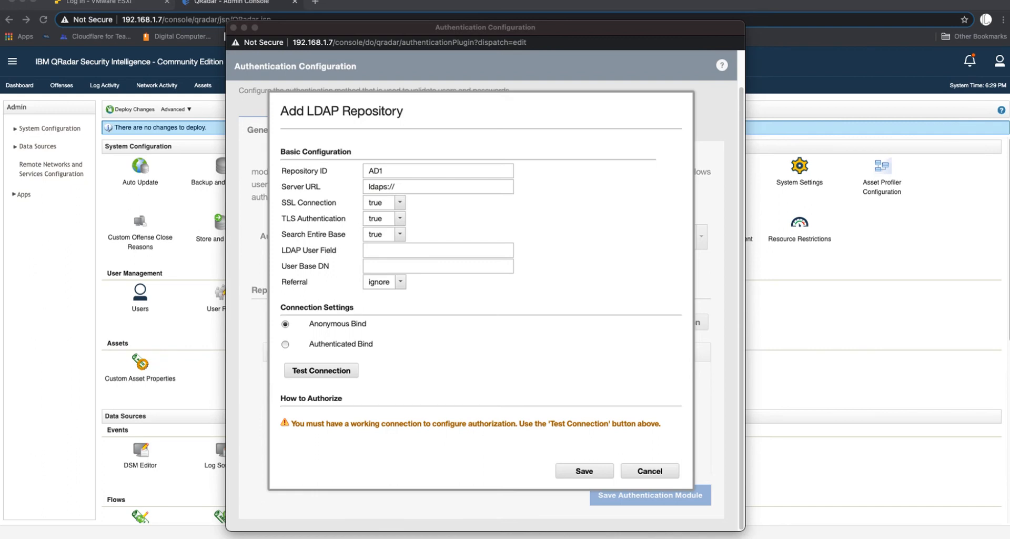
click(438, 186)
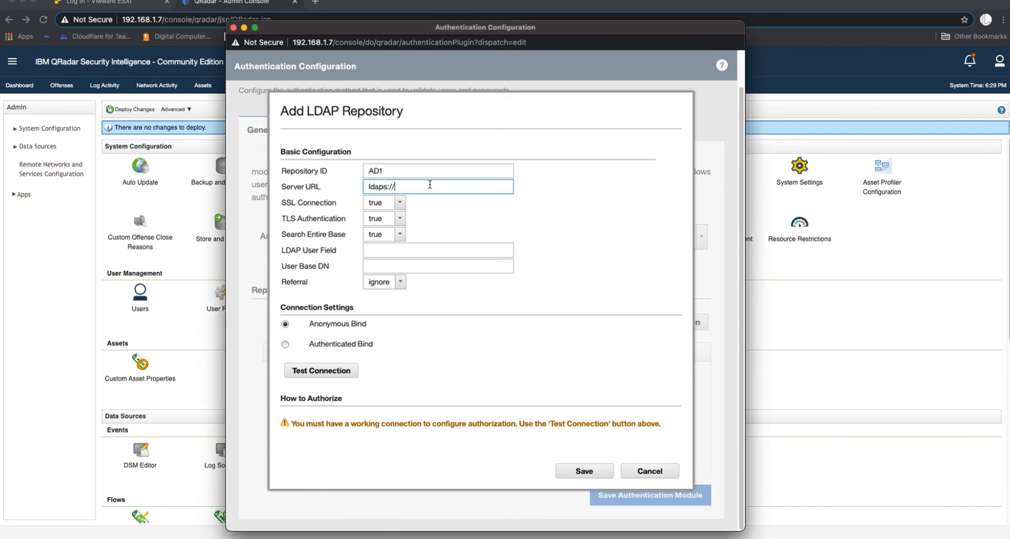
text(BETADC01.meta.com:)
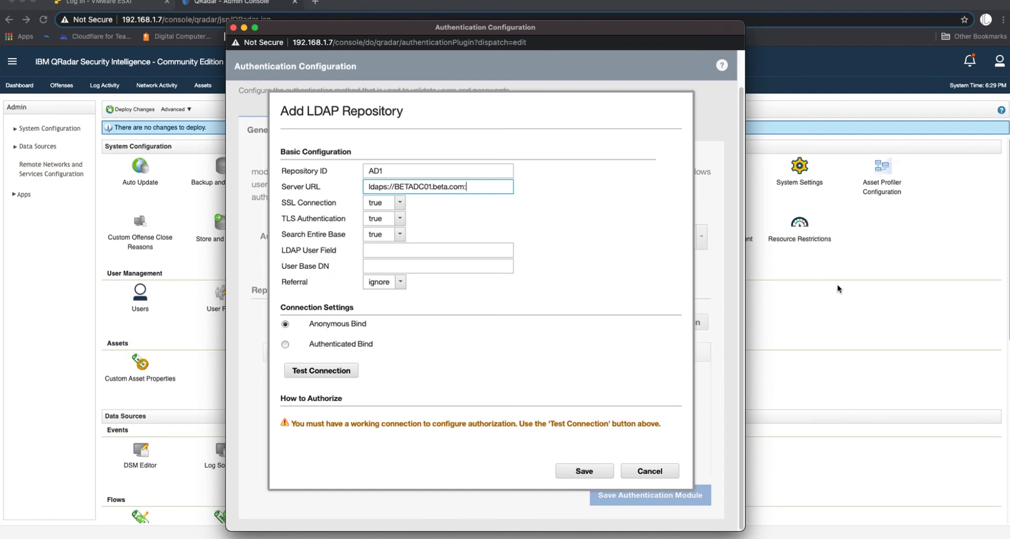
text(636)
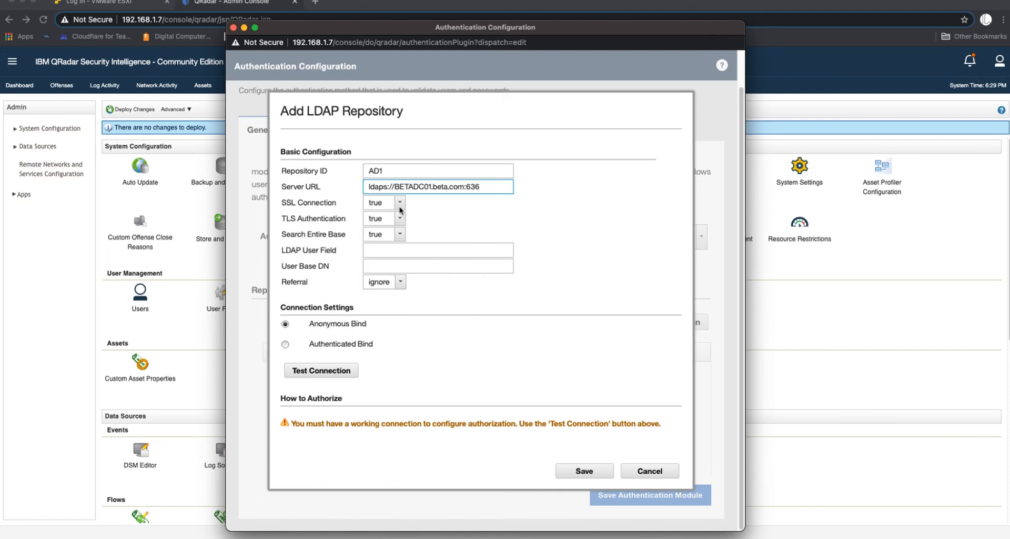
mouse_move(399, 206)
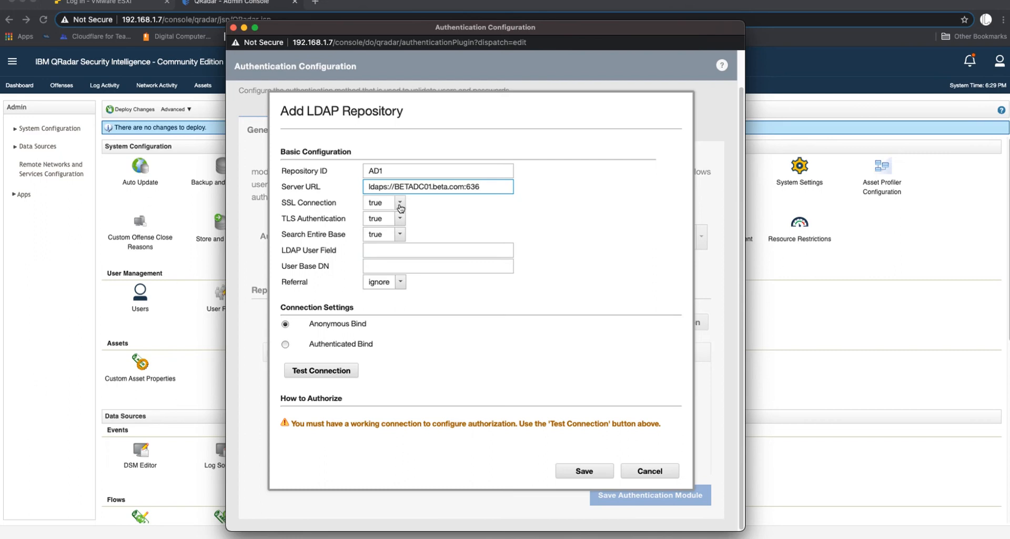
- Set TLS Authentication to false in the LDAP repository form
click(400, 233)
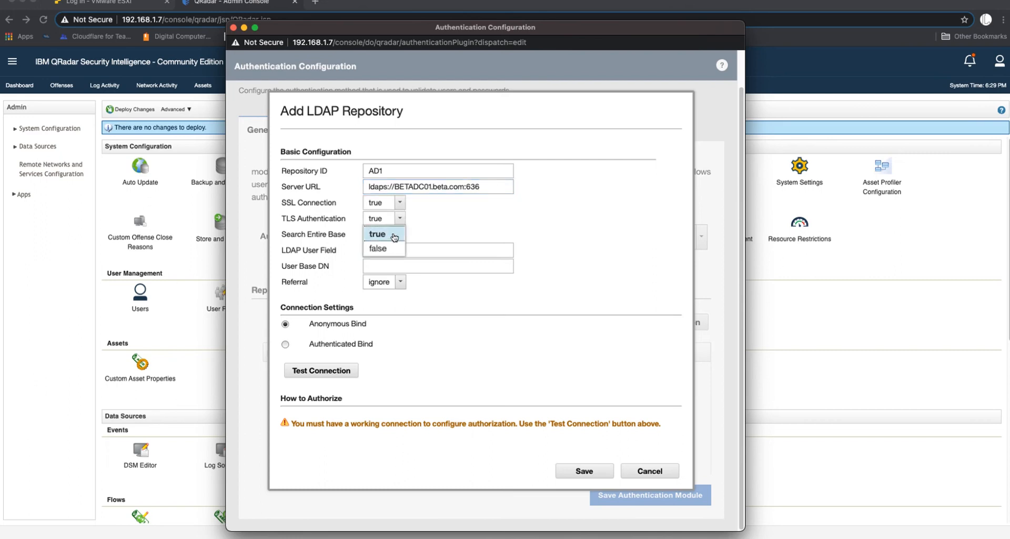
click(384, 248)
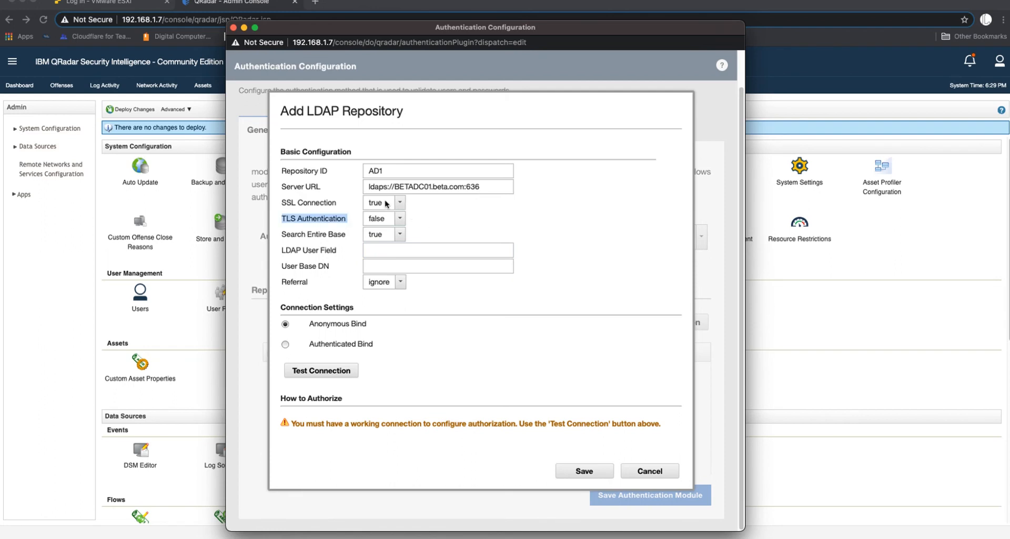
mouse_move(354, 210)
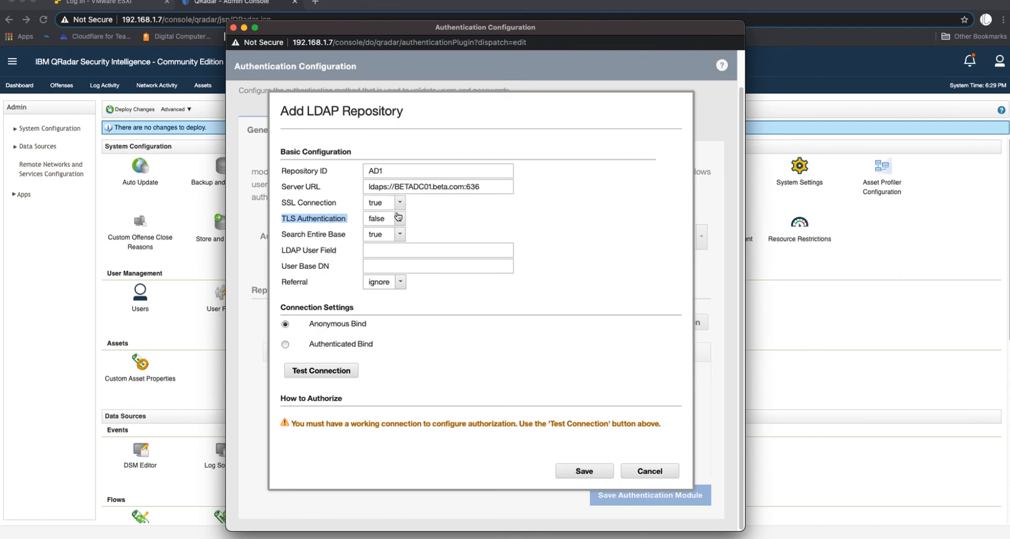
click(437, 250)
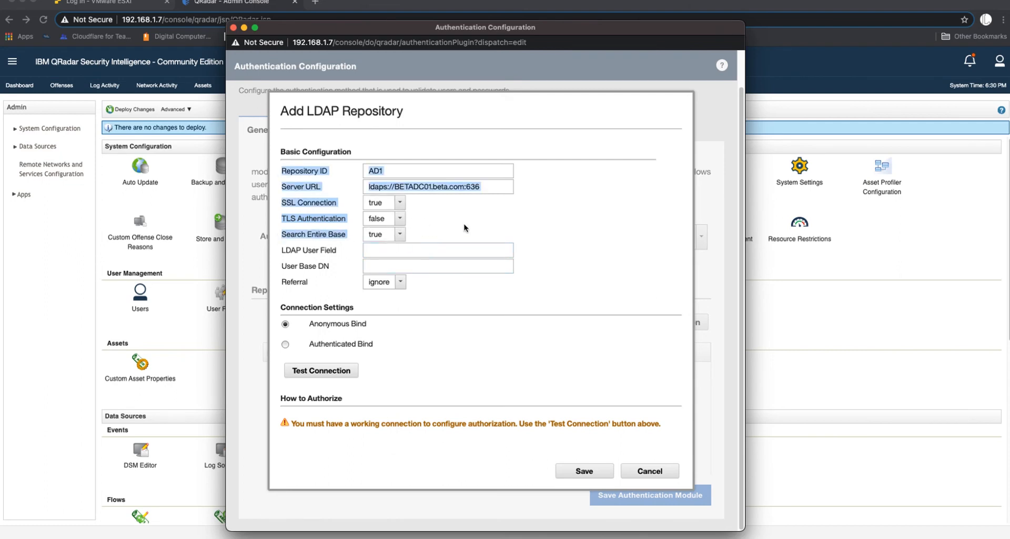
- Enter sAMAccountName as the AD1 repository's LDAP User Field
click(438, 250)
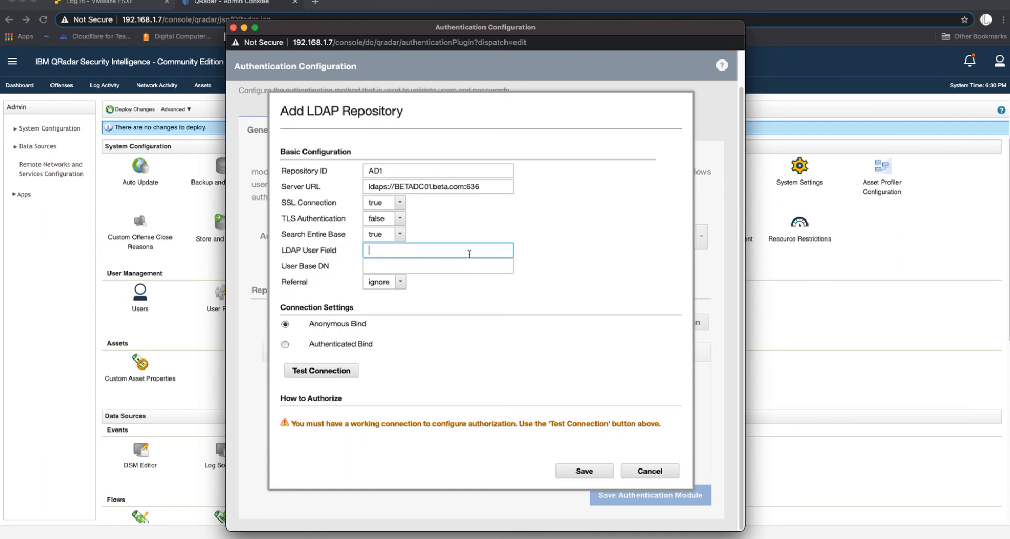
text(s)
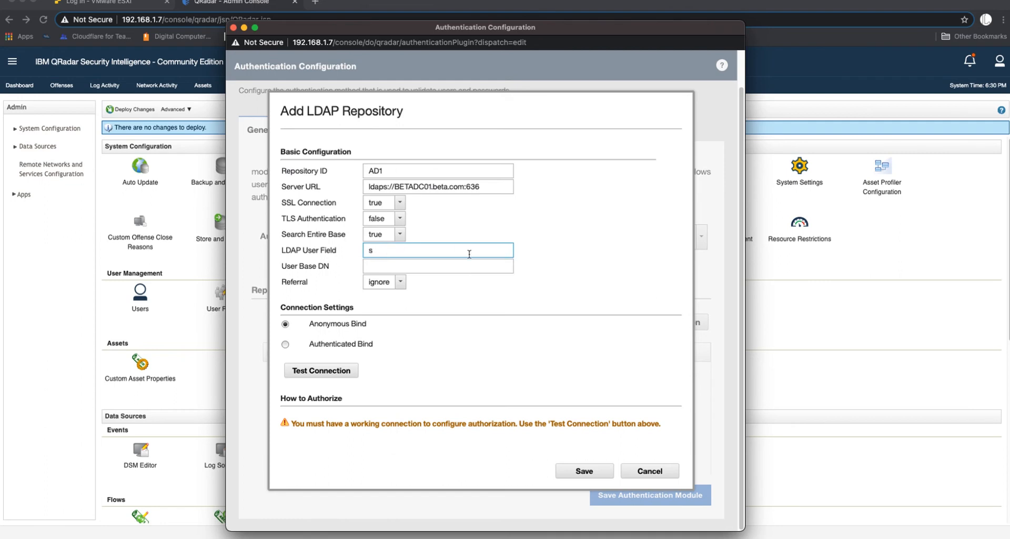
text(AMAccount)
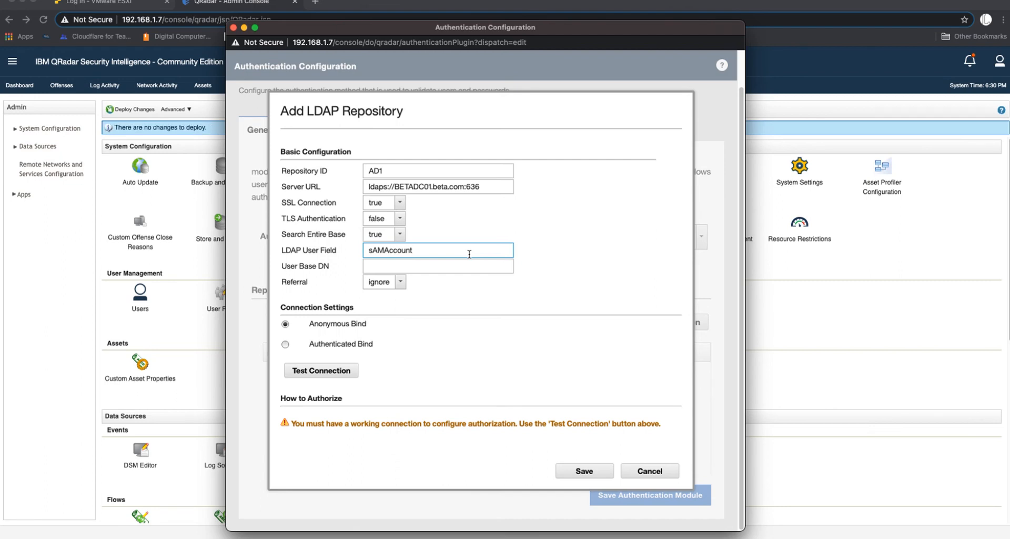
text(Name)
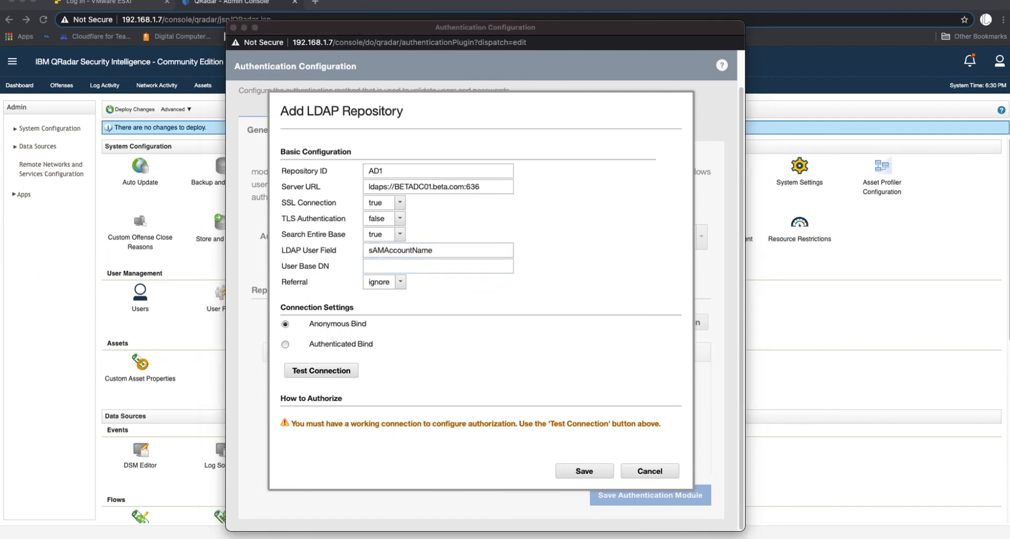
mouse_move(432, 296)
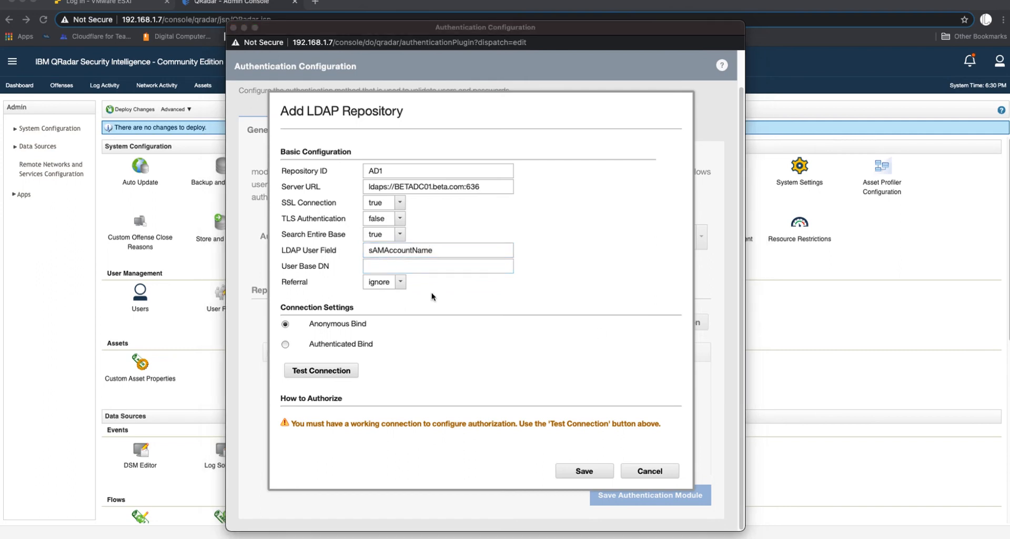
click(437, 266)
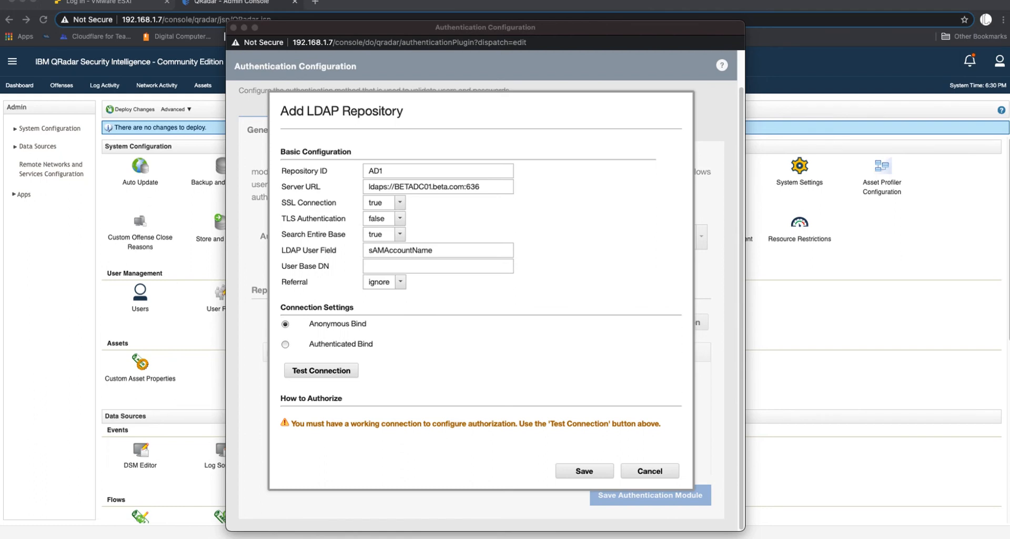
click(437, 267)
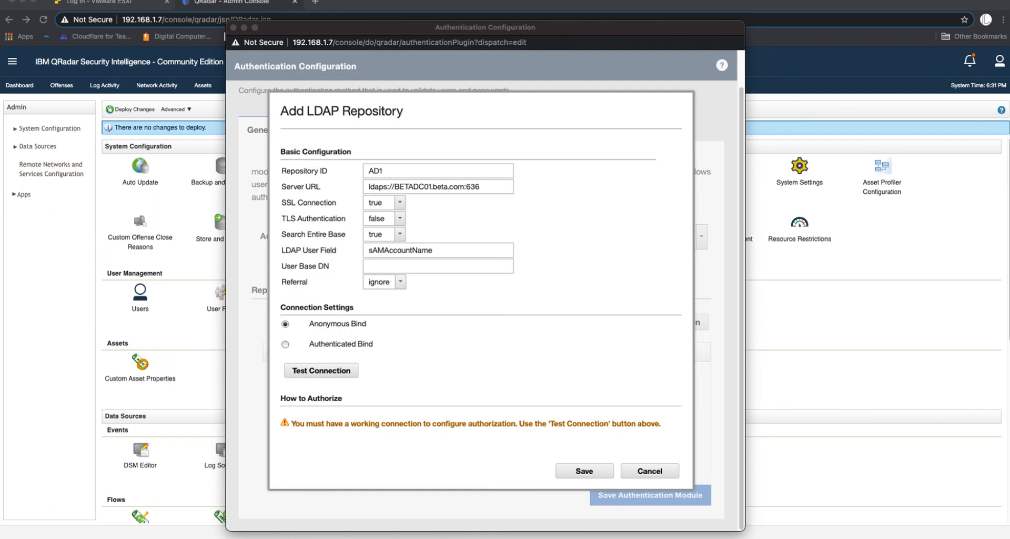
- Enter DC=beta,DC=com as the User Base DN, correcting the earlier partial entry
click(438, 265)
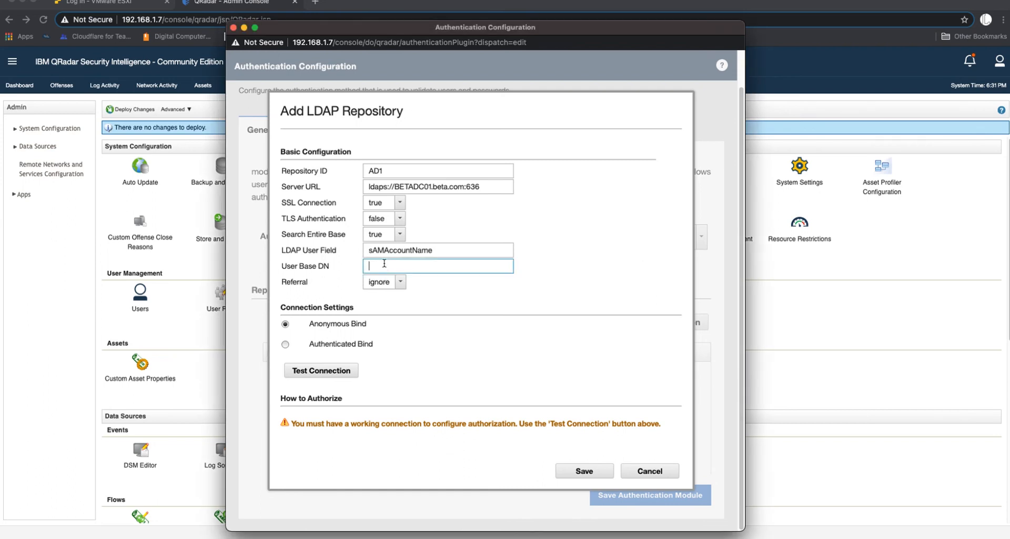
text(DC=beta)
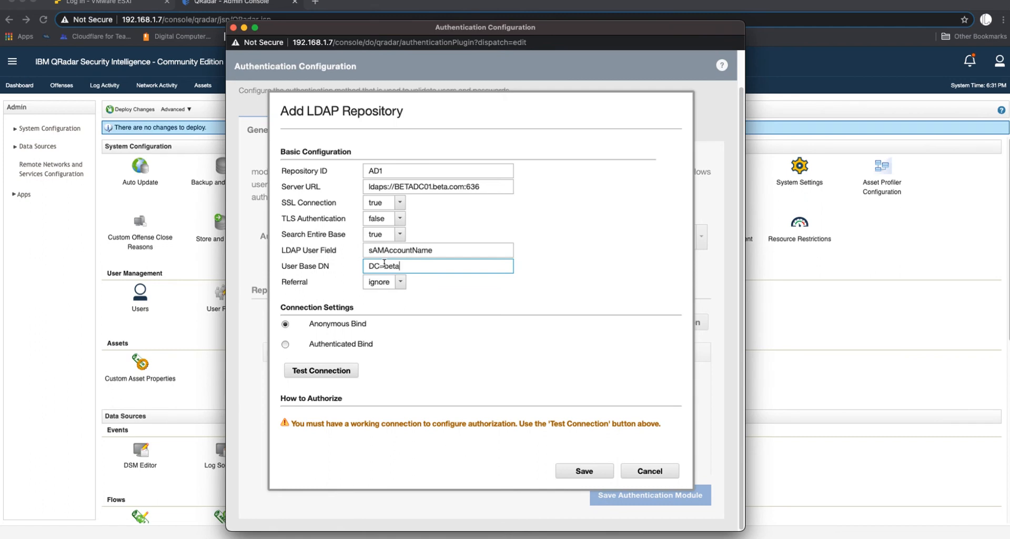
text(,)
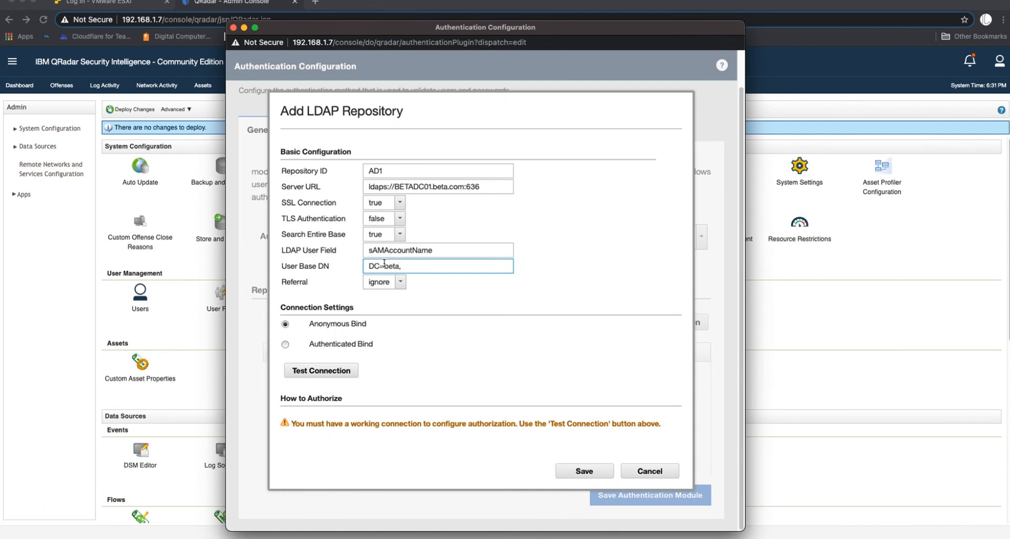
text(DC=)
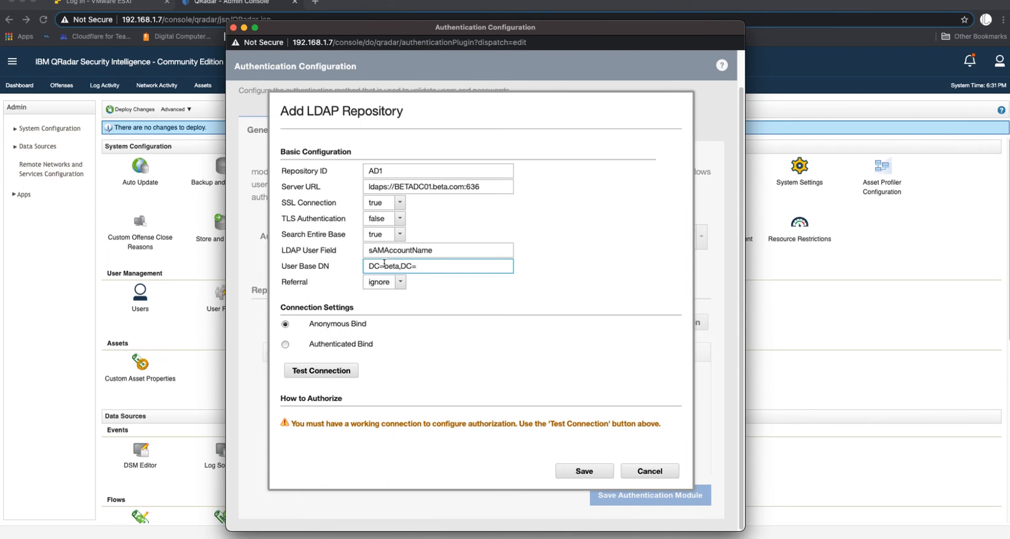
text(com)
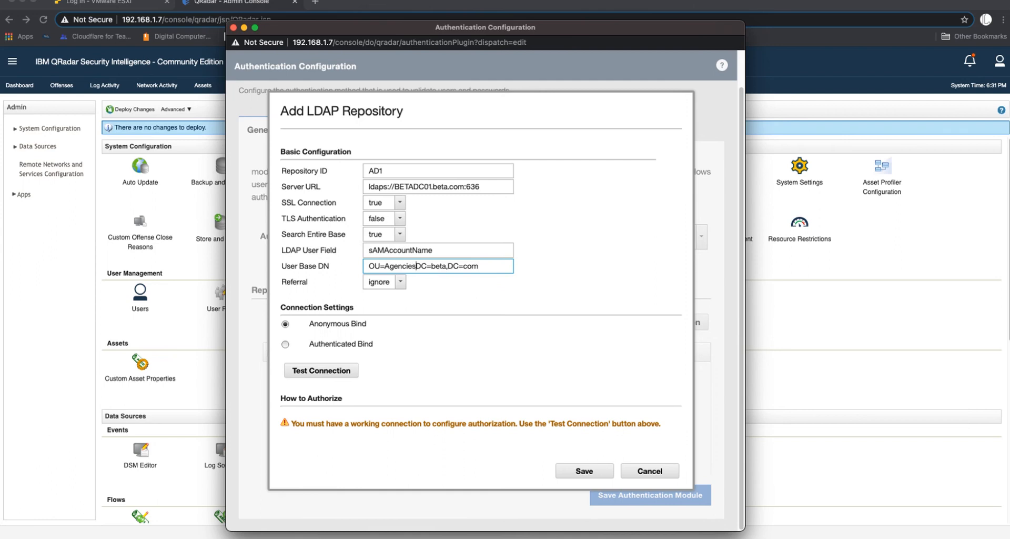
text(,)
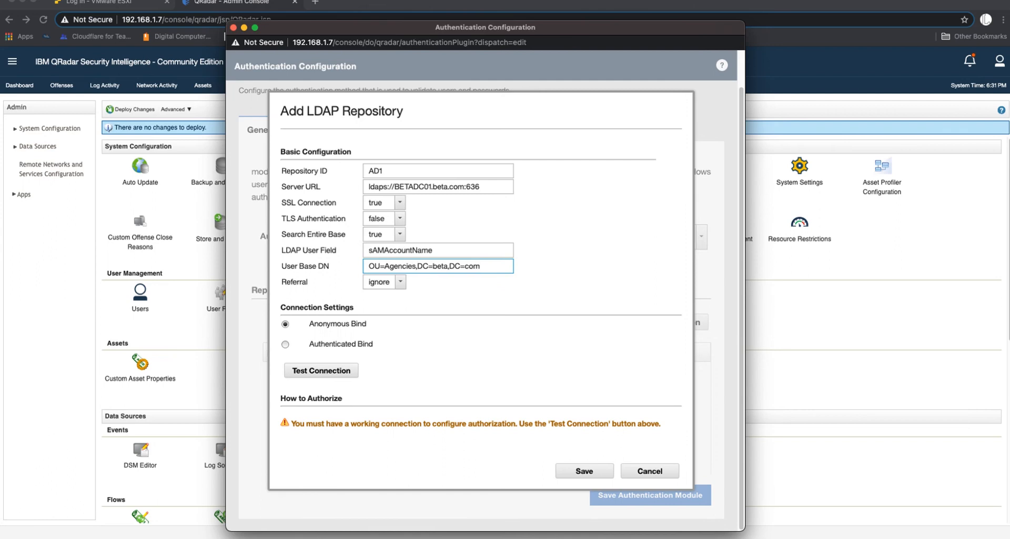
text(DC=beta,DC=com)
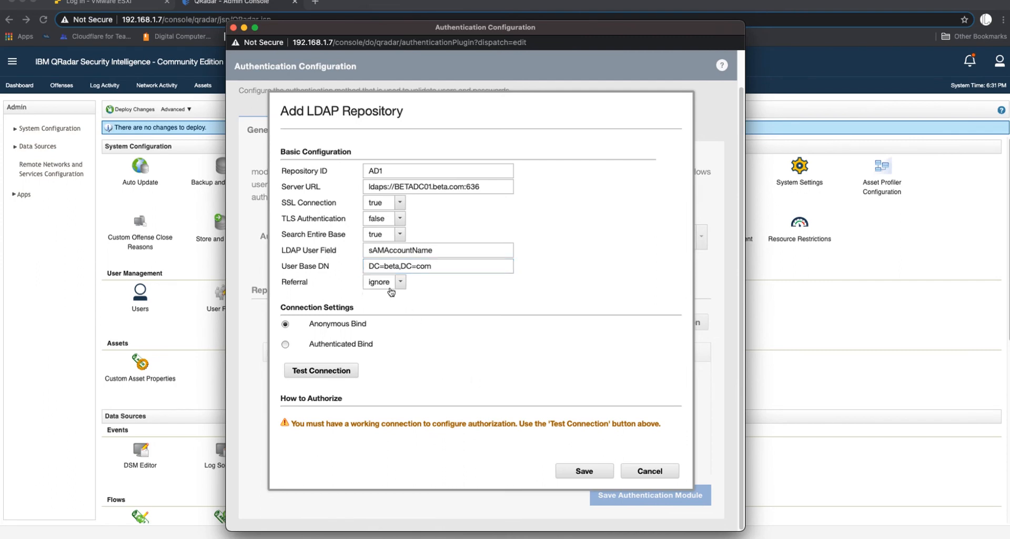
- Set referrals to follow and authenticated bind with the BETA service-account login DN and password
click(285, 344)
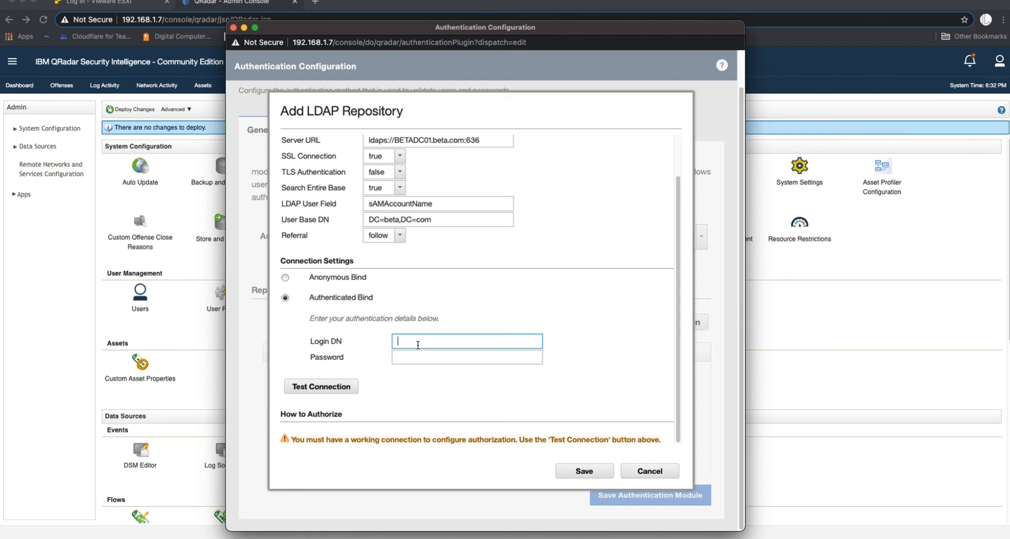
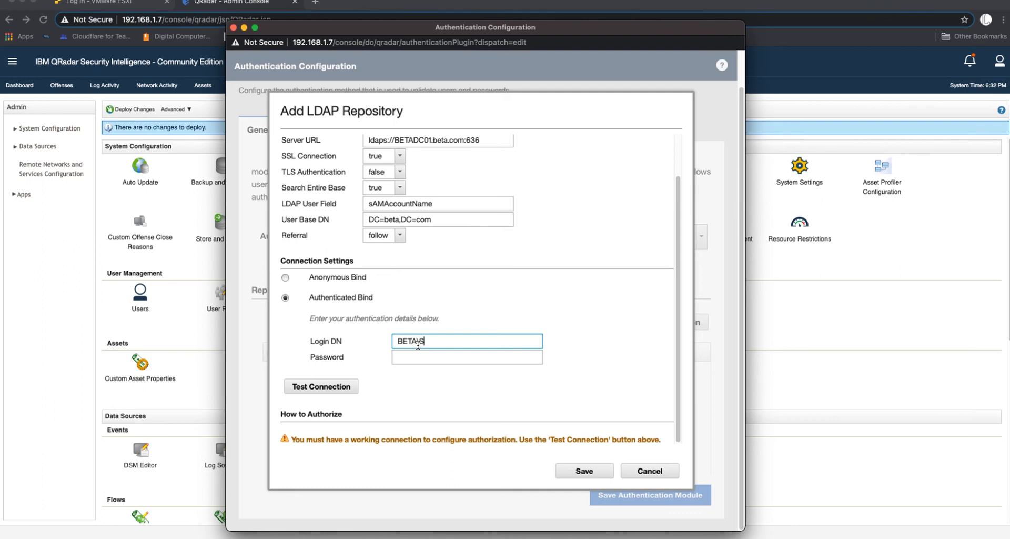
key(Backspace)
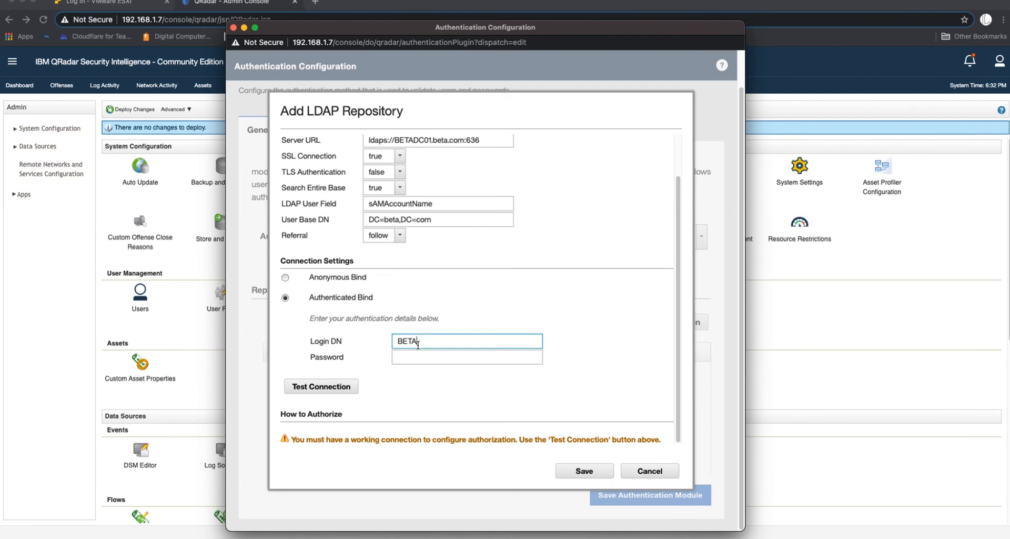
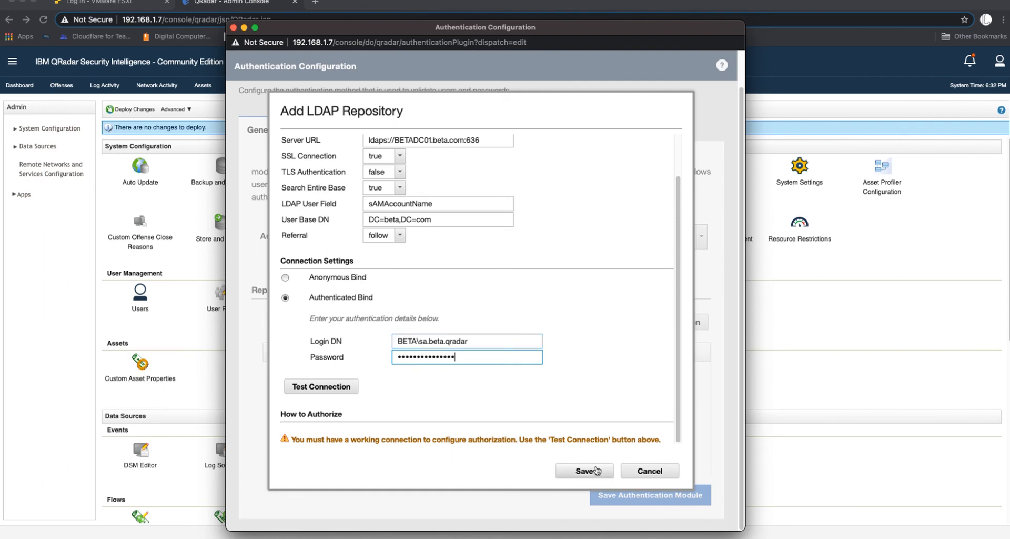
- Run the LDAP connection test for AD1 using johndoe as the test account
click(584, 471)
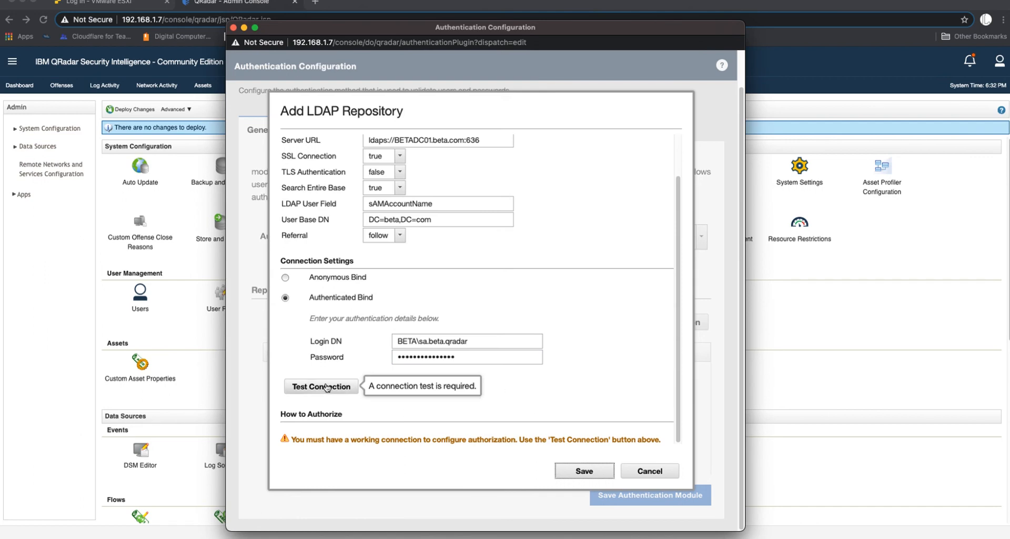
mouse_move(333, 390)
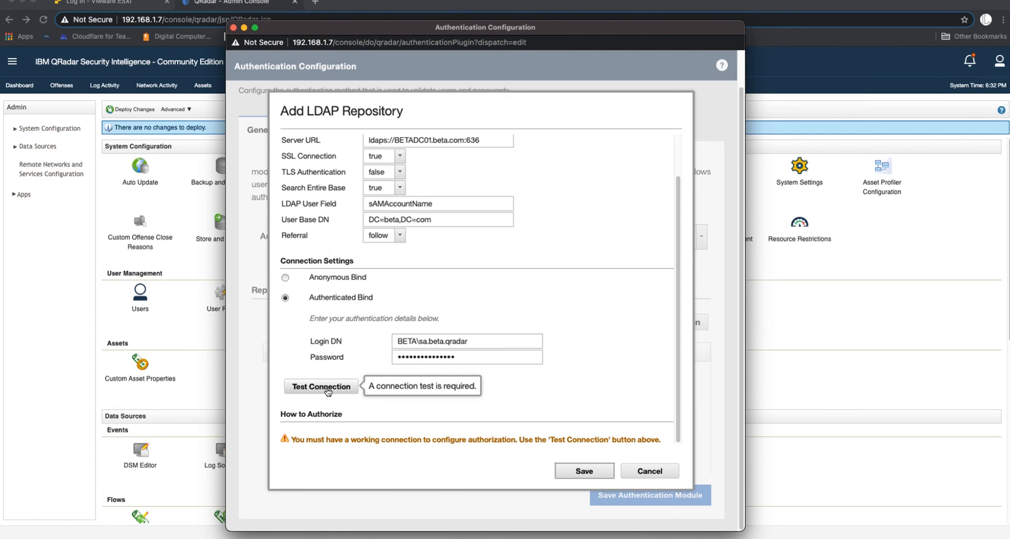
click(321, 386)
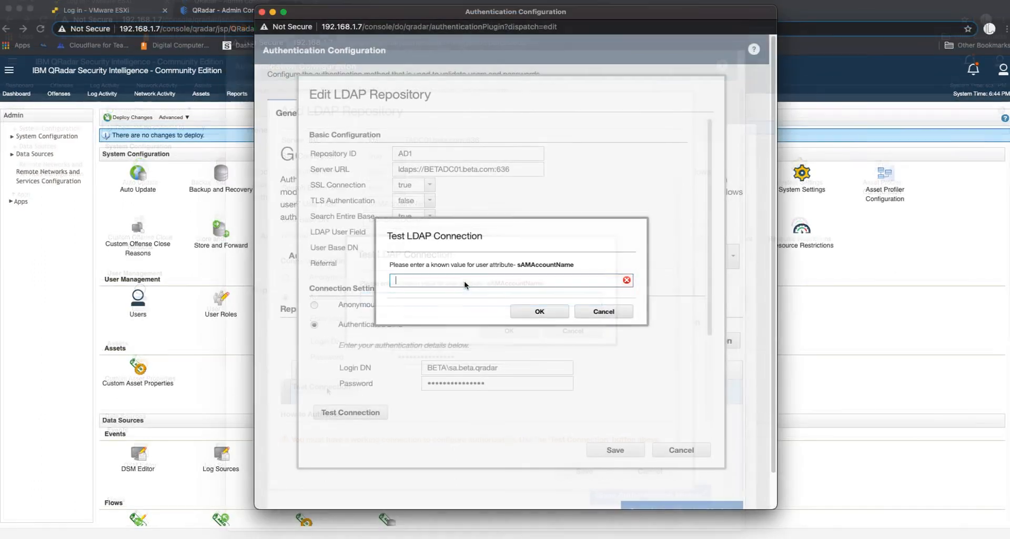
text(john)
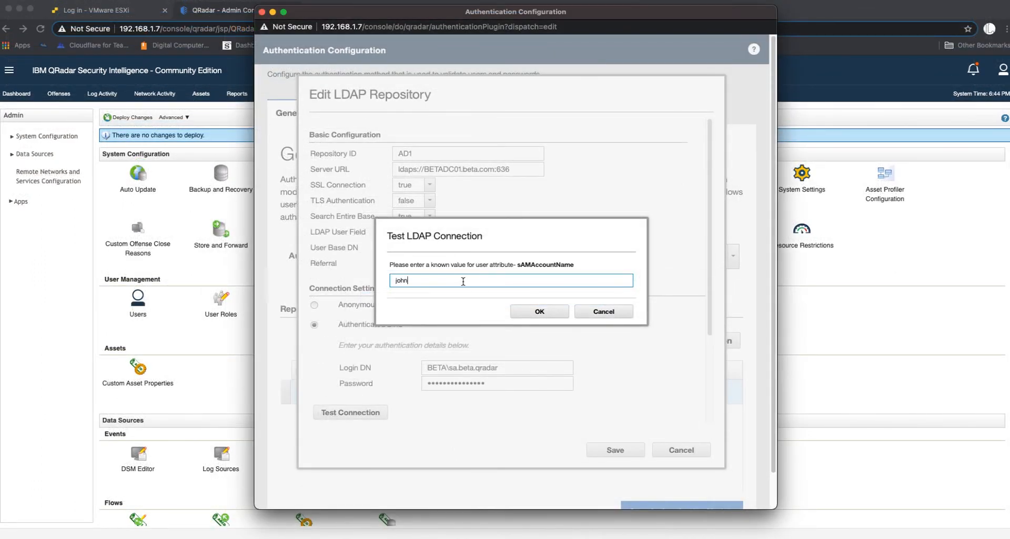
text(doe)
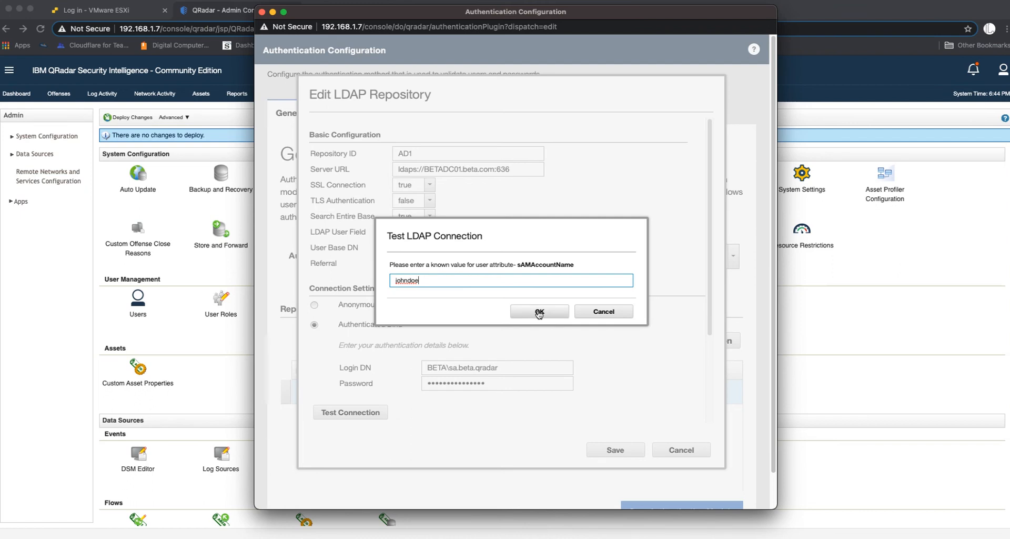
click(539, 311)
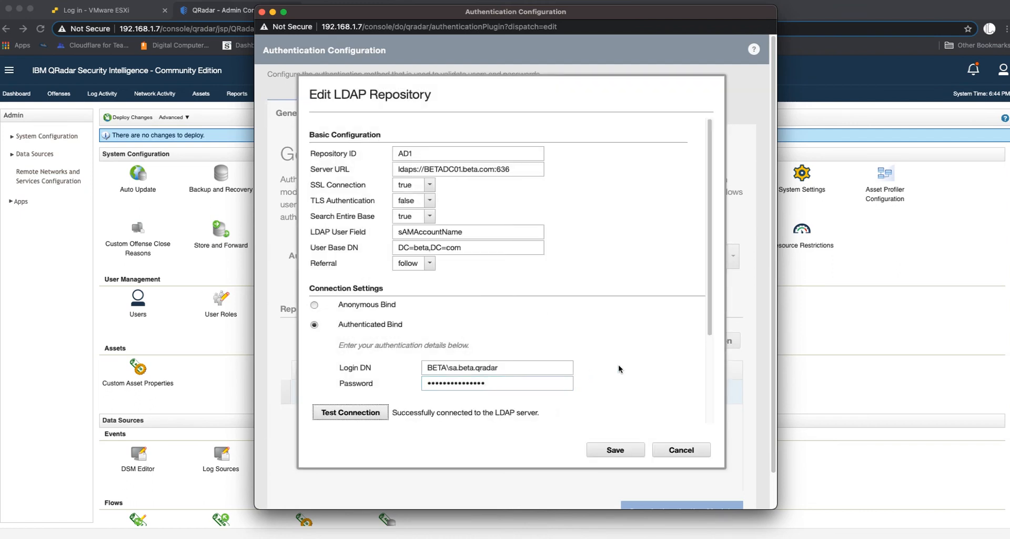
- Review the ldaps:// URL and authenticated bind settings, then choose Local under How to Authorize
scroll(down, 3)
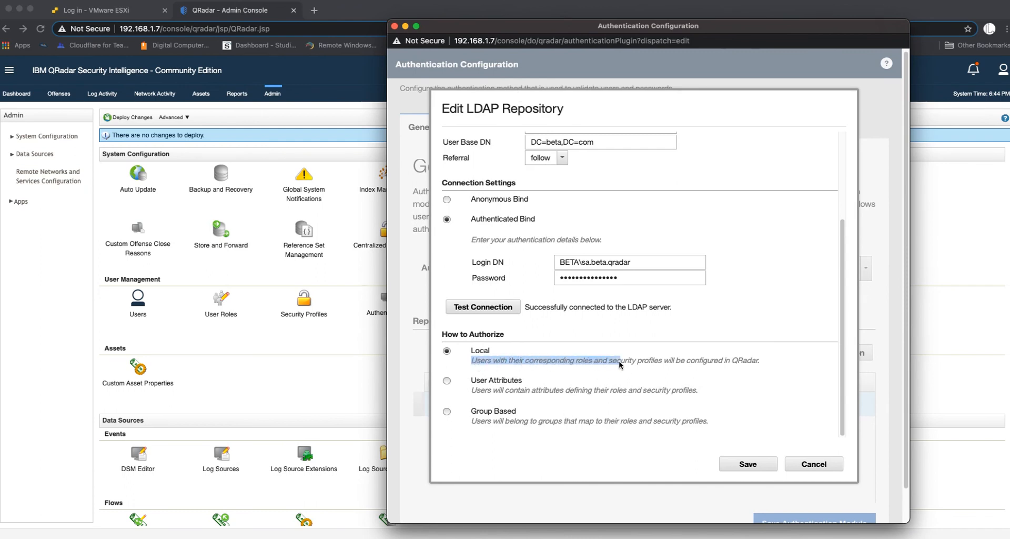
drag(615, 360, 763, 360)
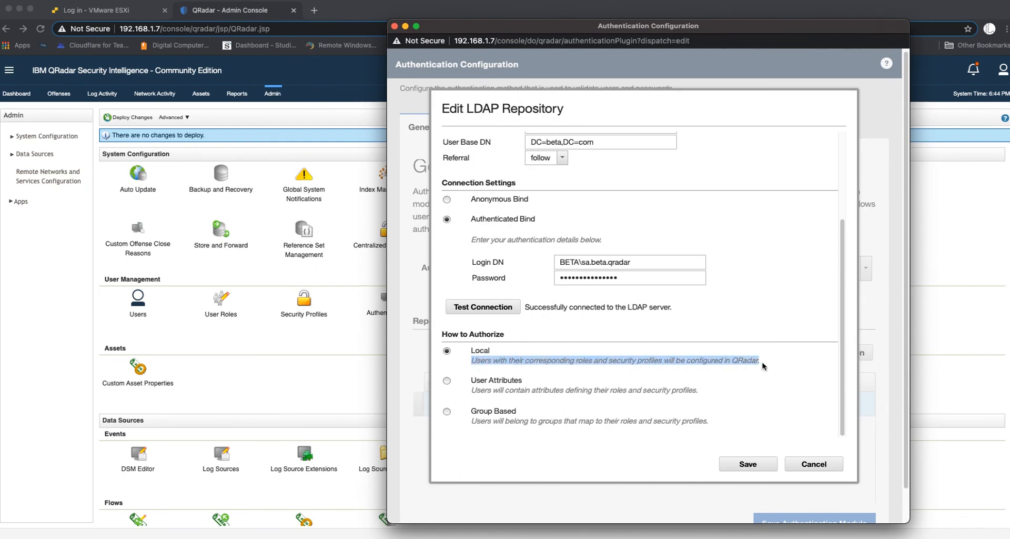
mouse_move(308, 320)
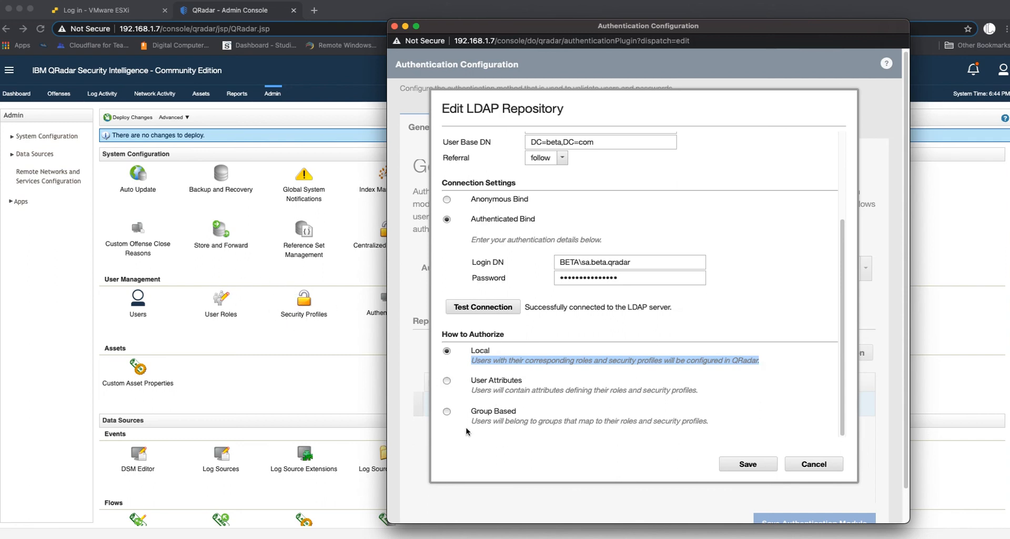
click(446, 411)
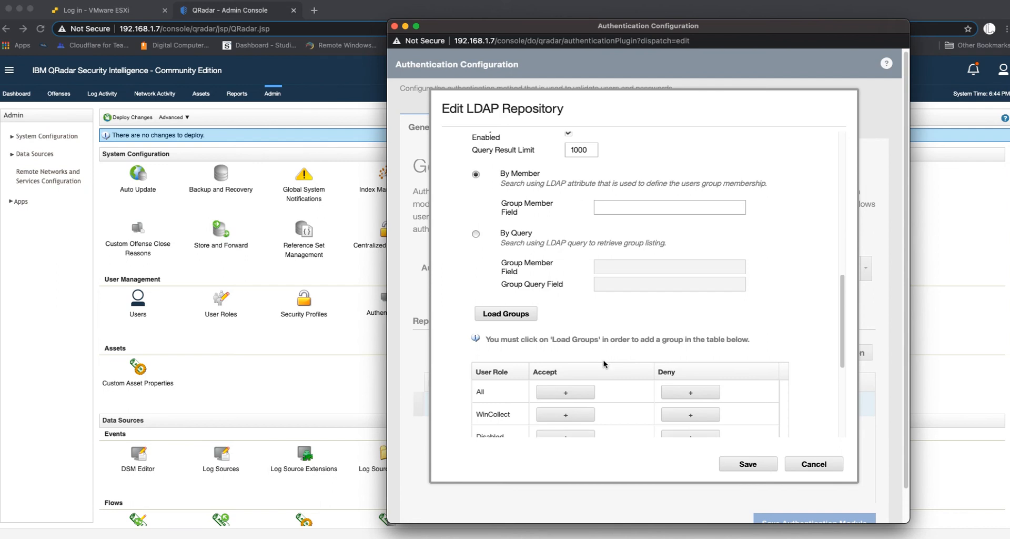
scroll(down, 3)
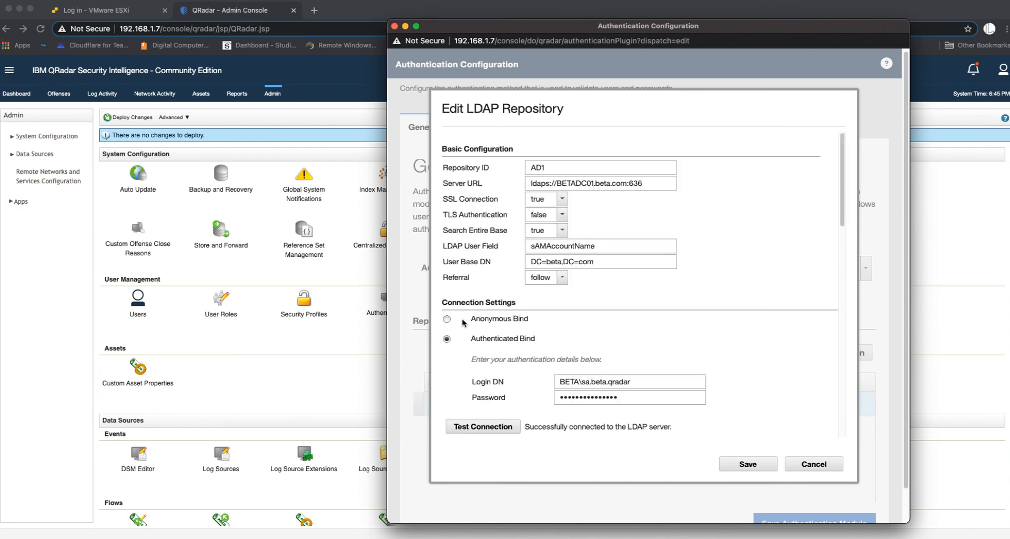
scroll(down, 3)
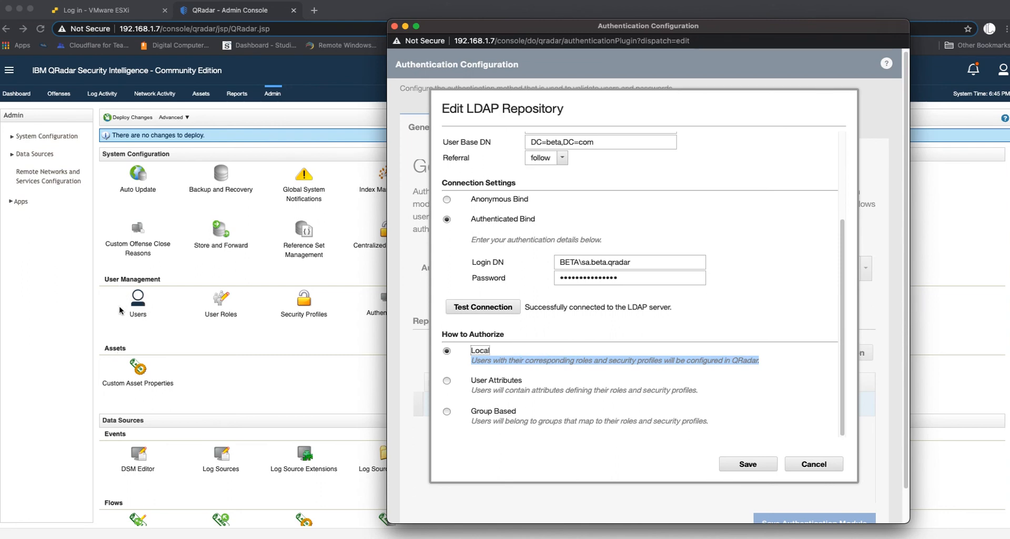
mouse_move(303, 292)
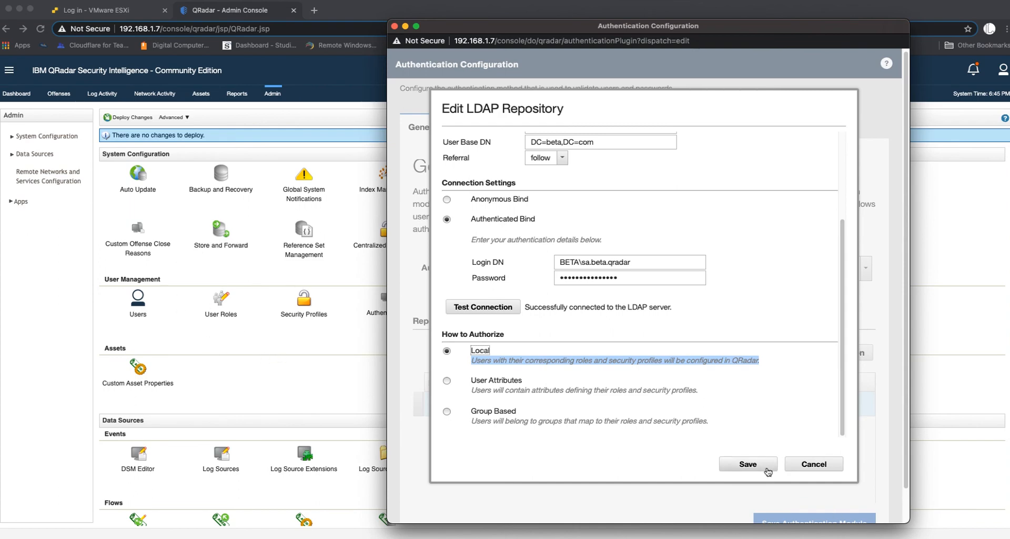
- Save the AD1 repository and close the Authentication Configuration window
click(748, 463)
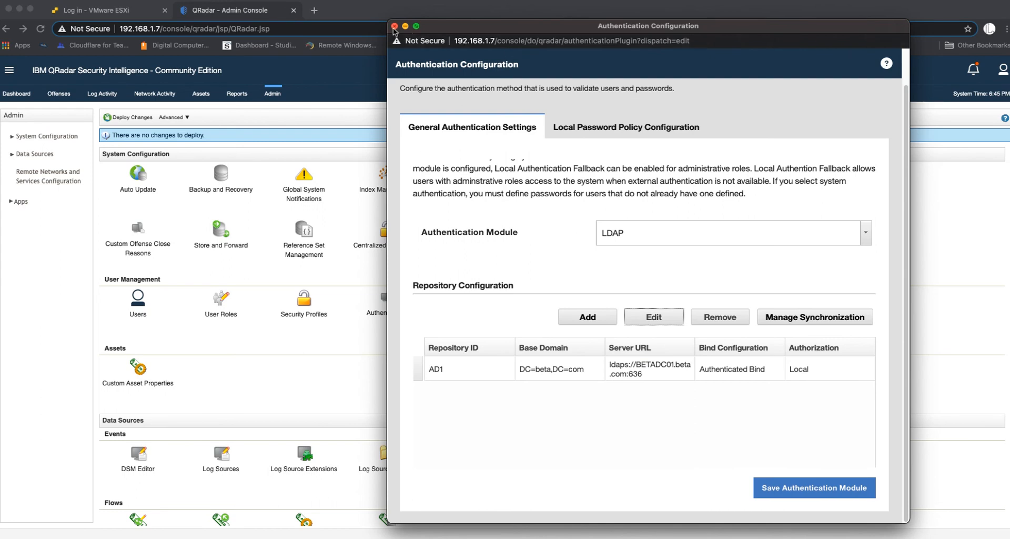
click(396, 25)
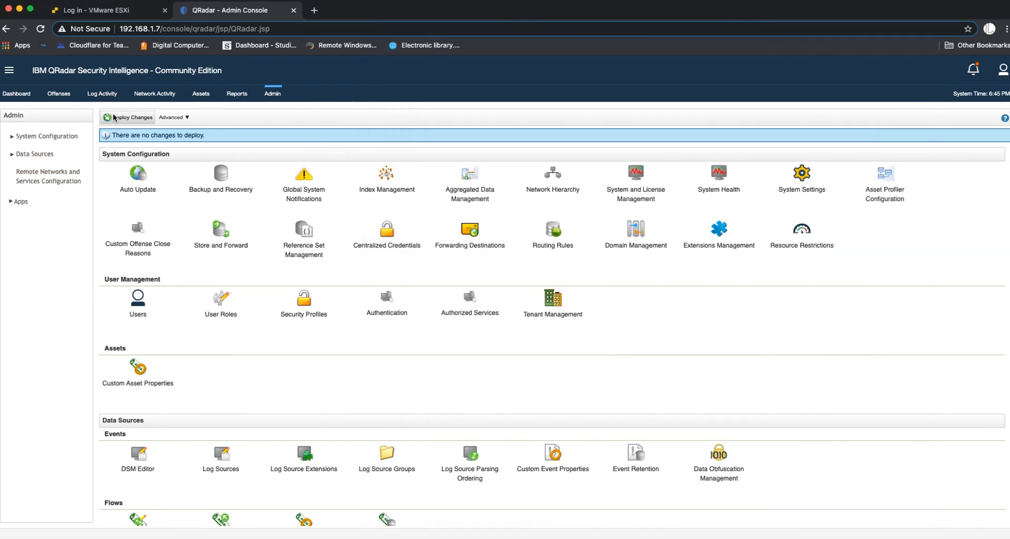
mouse_move(109, 113)
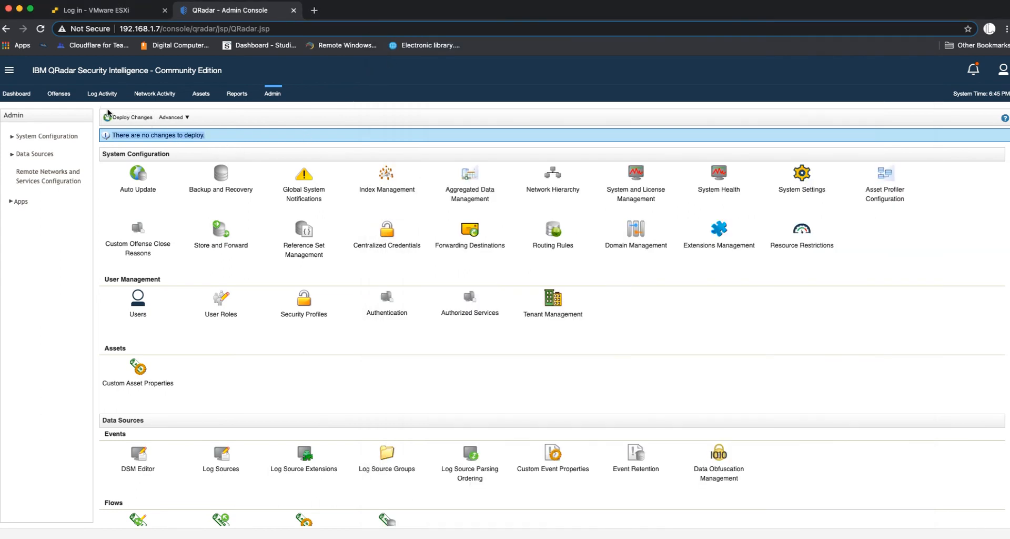
mouse_move(208, 135)
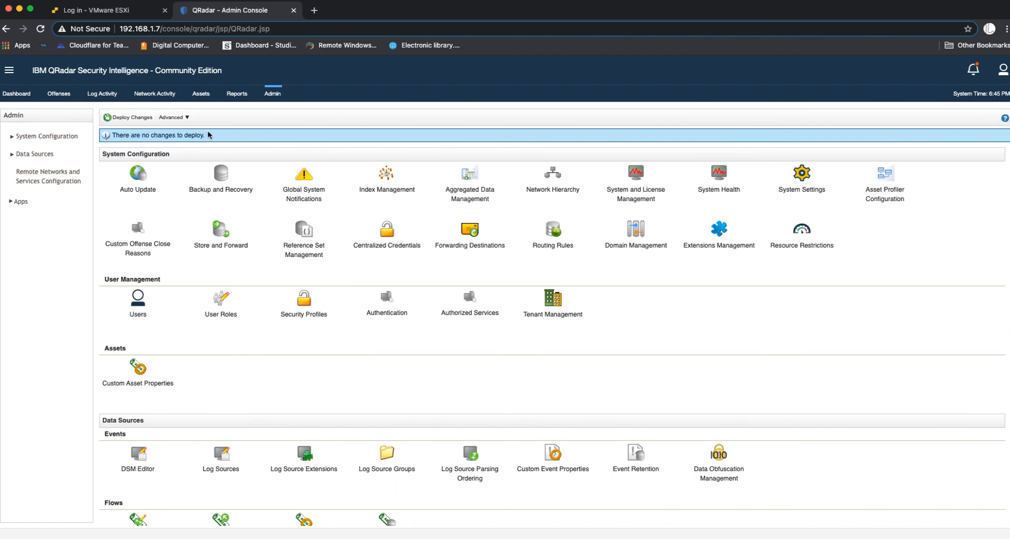
mouse_move(289, 173)
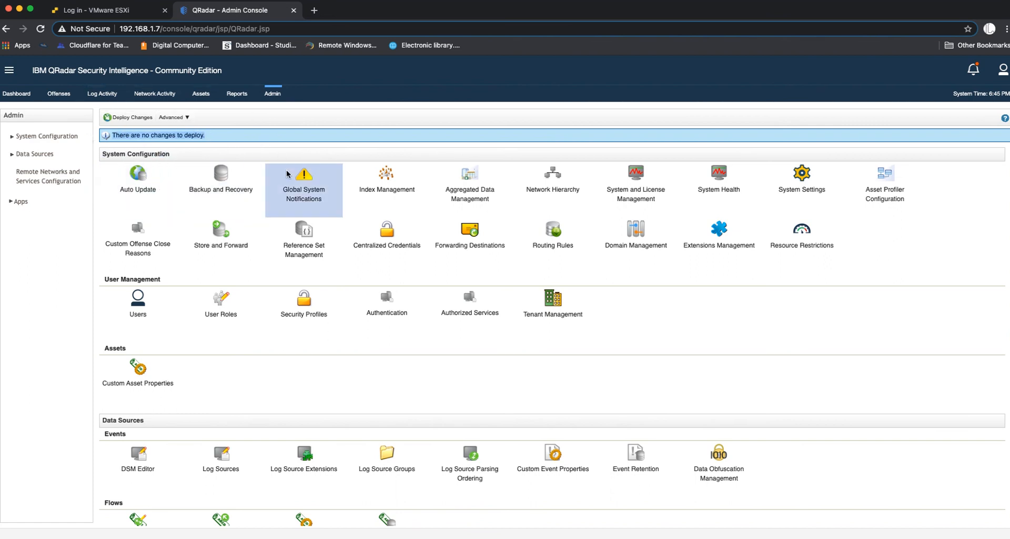
mouse_move(208, 94)
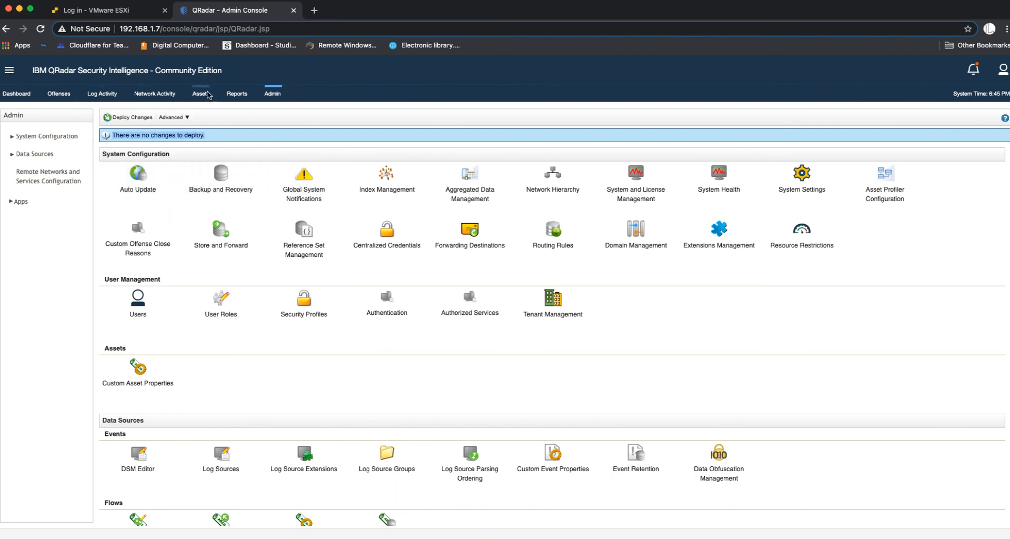
- Choose Deploy Full Configuration from the Admin tab's Advanced menu
click(173, 117)
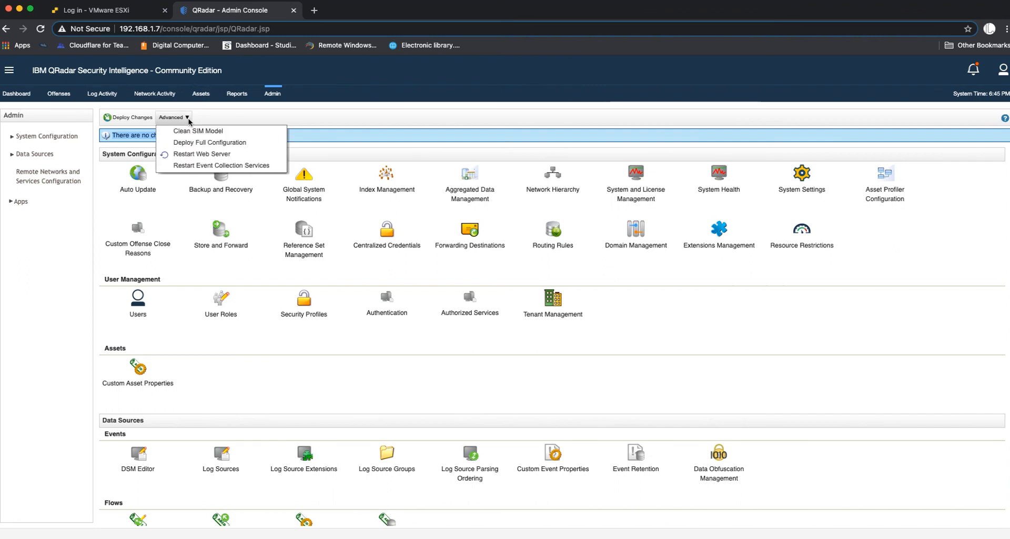
mouse_move(198, 131)
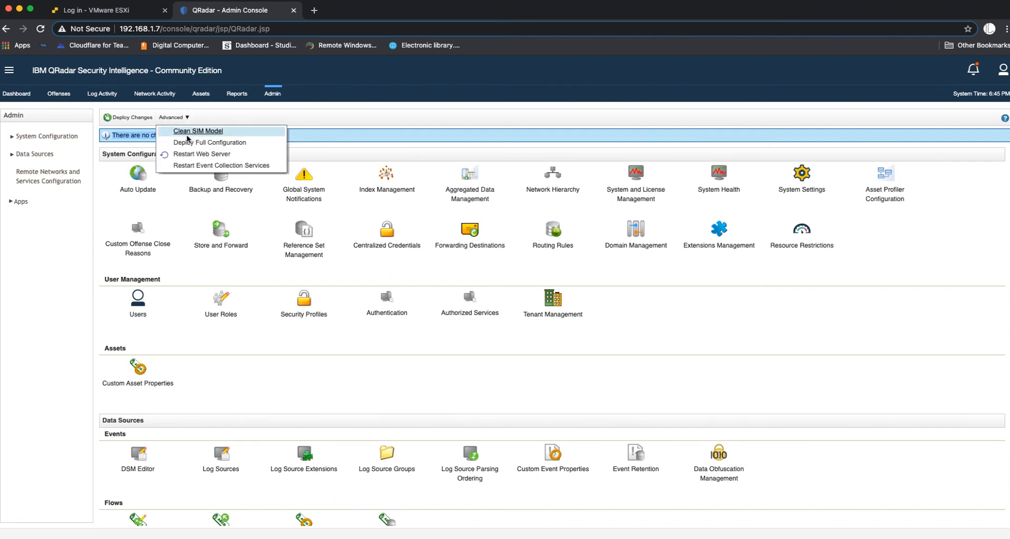
mouse_move(141, 126)
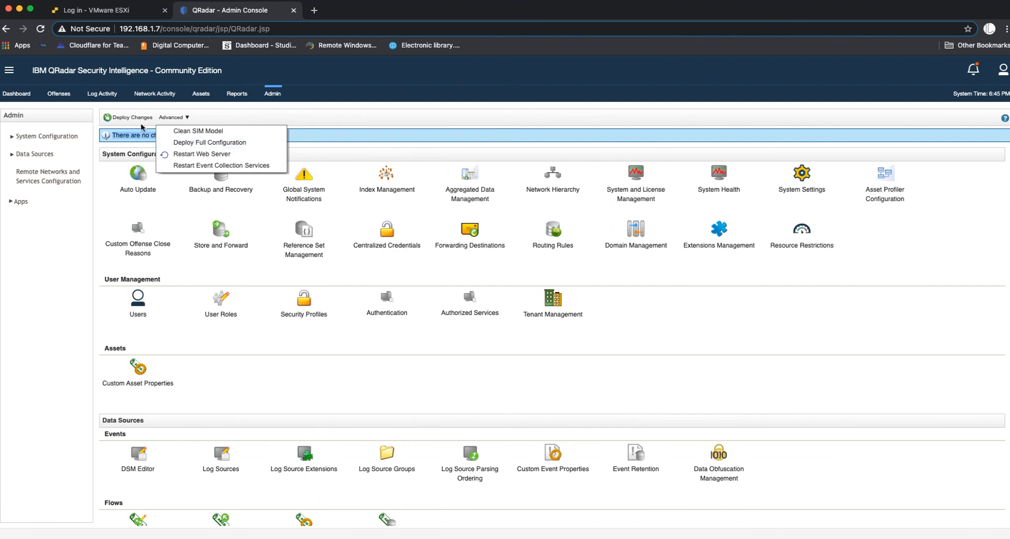
click(174, 117)
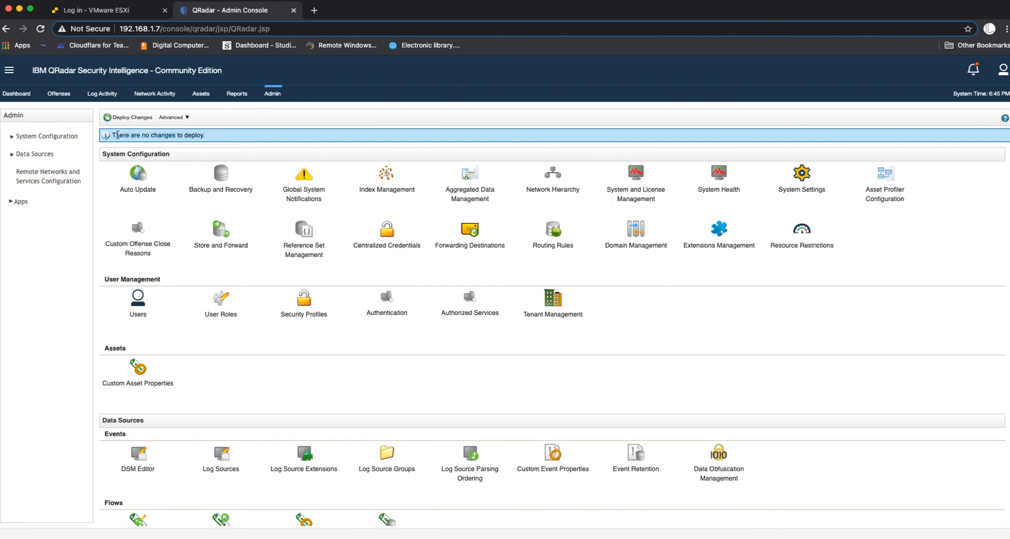
mouse_move(268, 149)
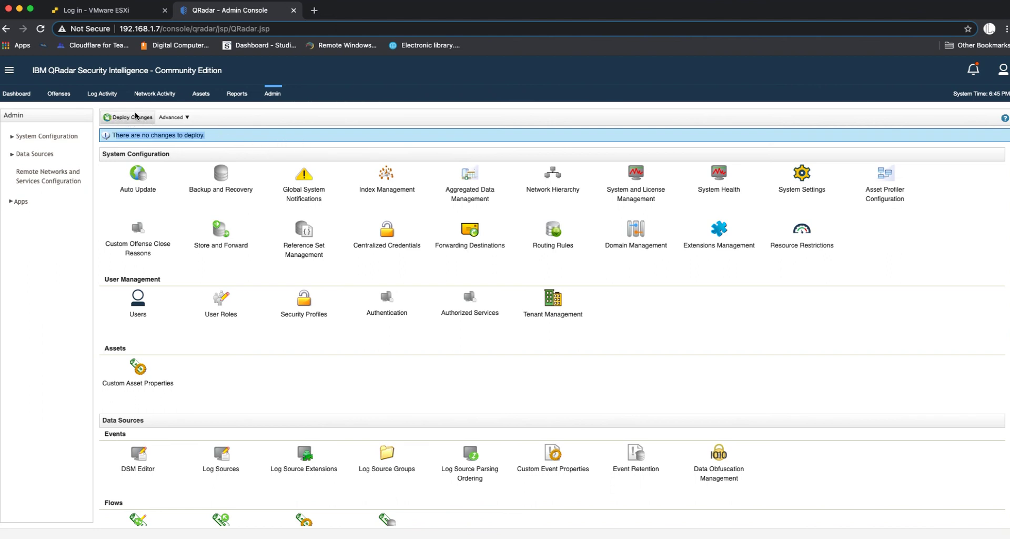
click(174, 117)
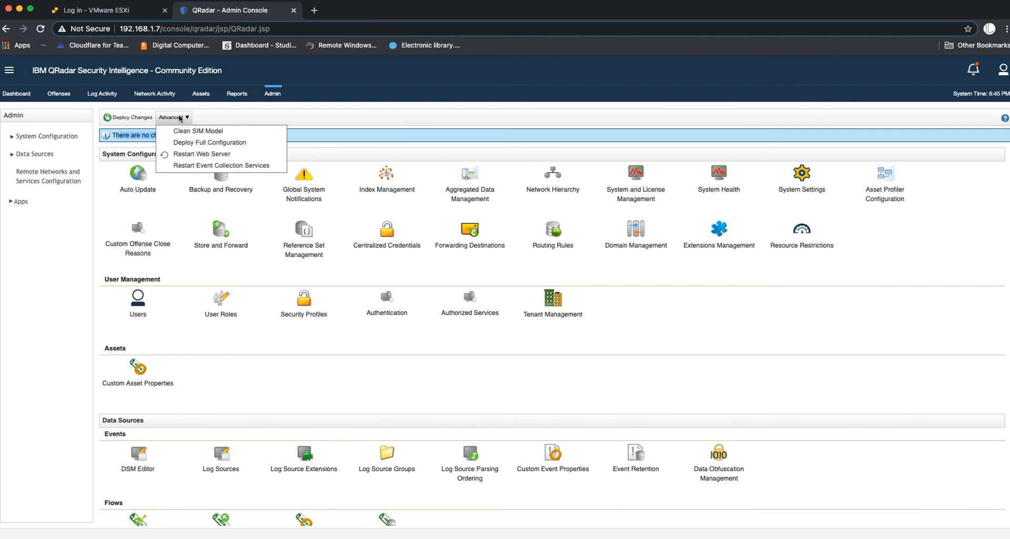
mouse_move(215, 142)
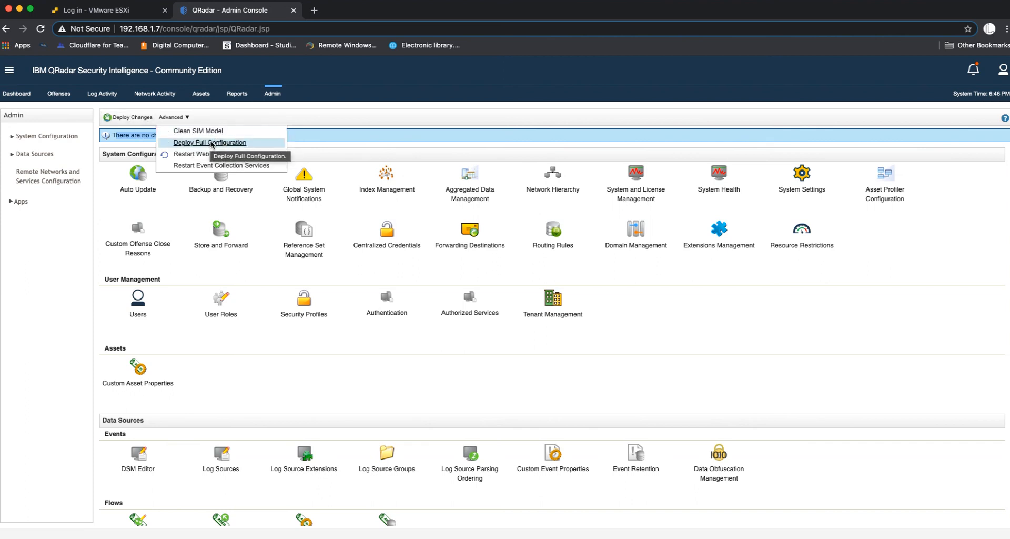
mouse_move(198, 130)
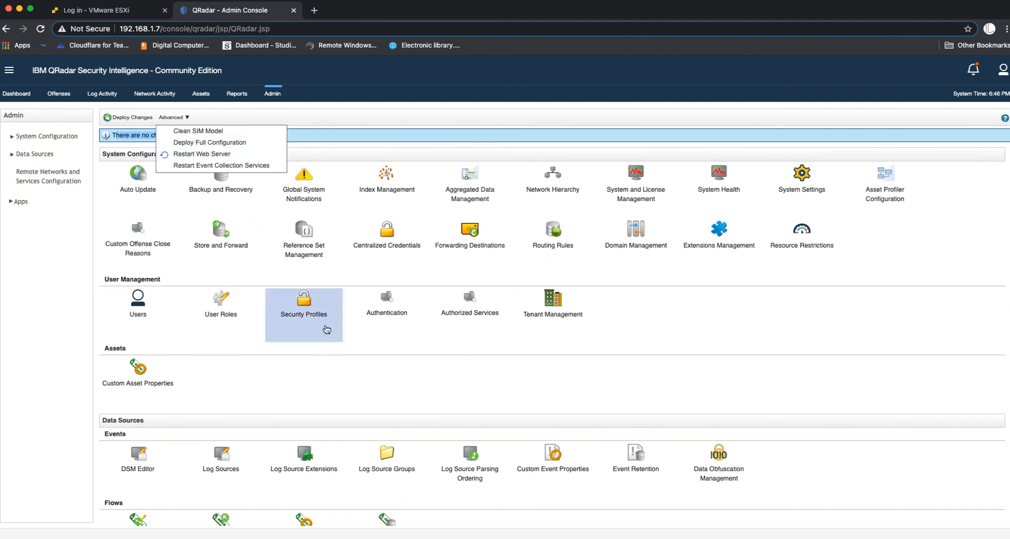
mouse_move(217, 142)
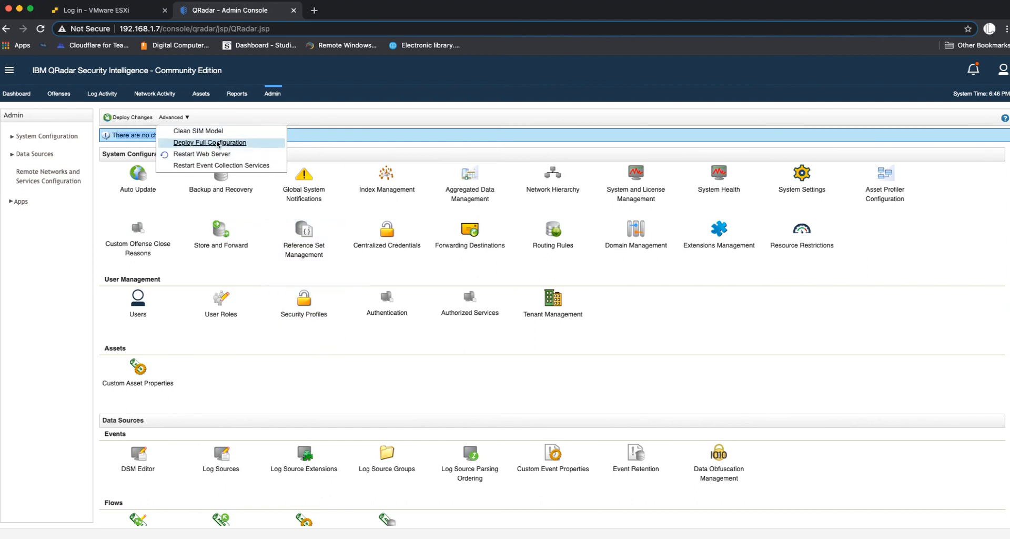
mouse_move(209, 142)
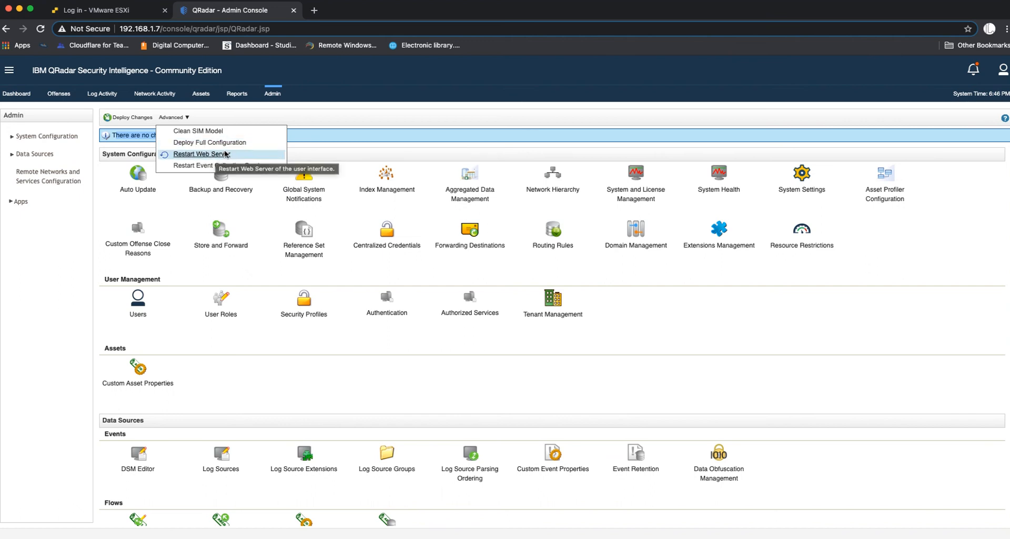
mouse_move(222, 142)
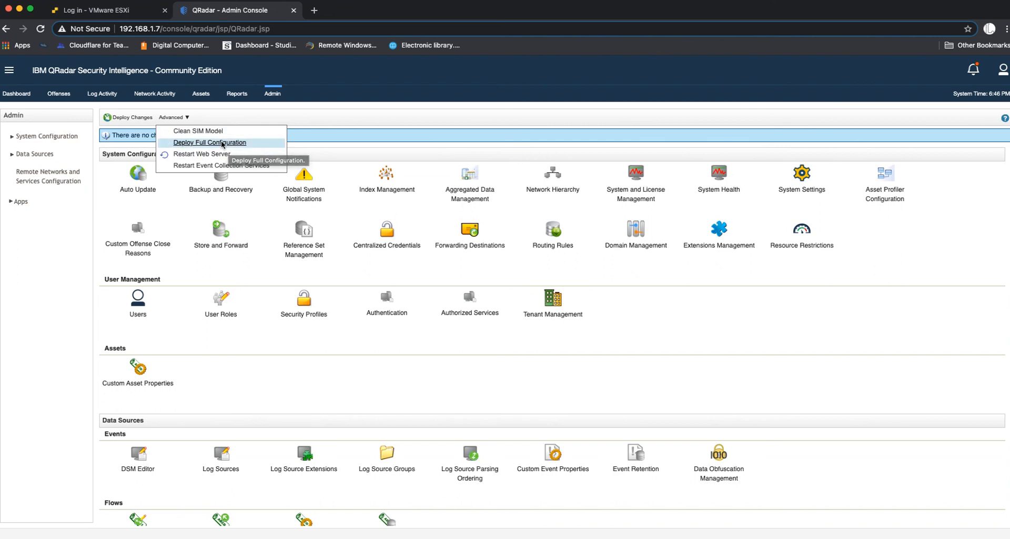
click(449, 364)
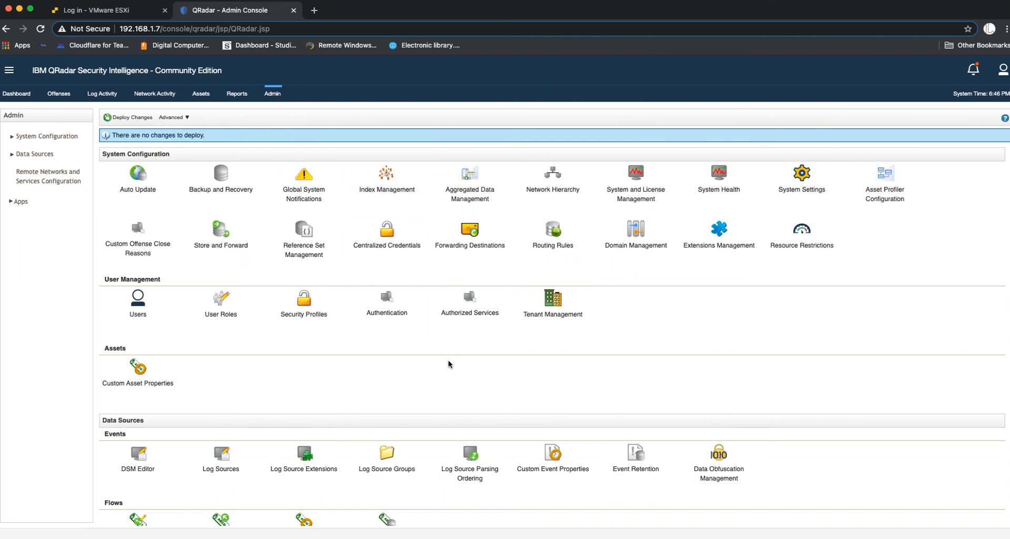
mouse_move(221, 299)
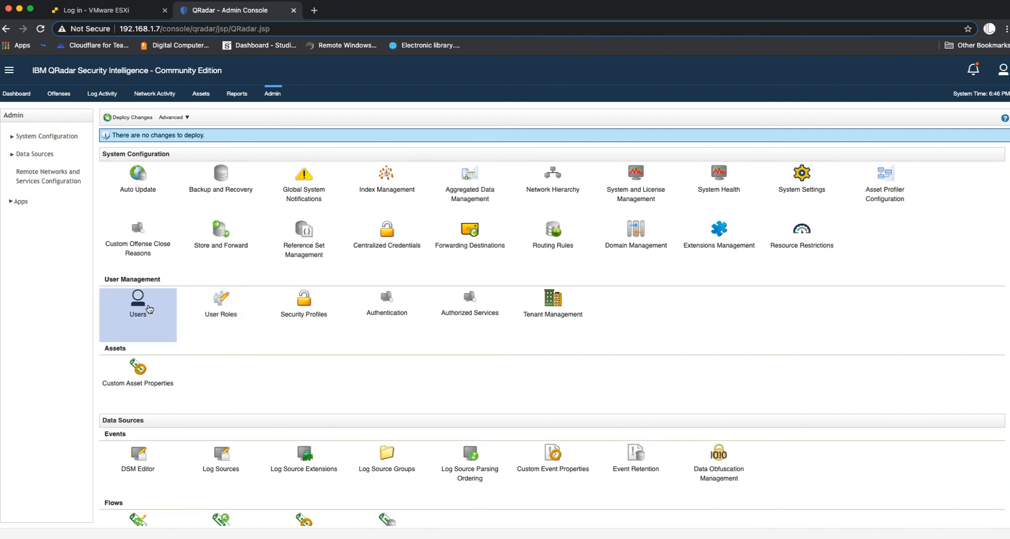
- Open the Users list under User Management on the Admin tab
click(138, 301)
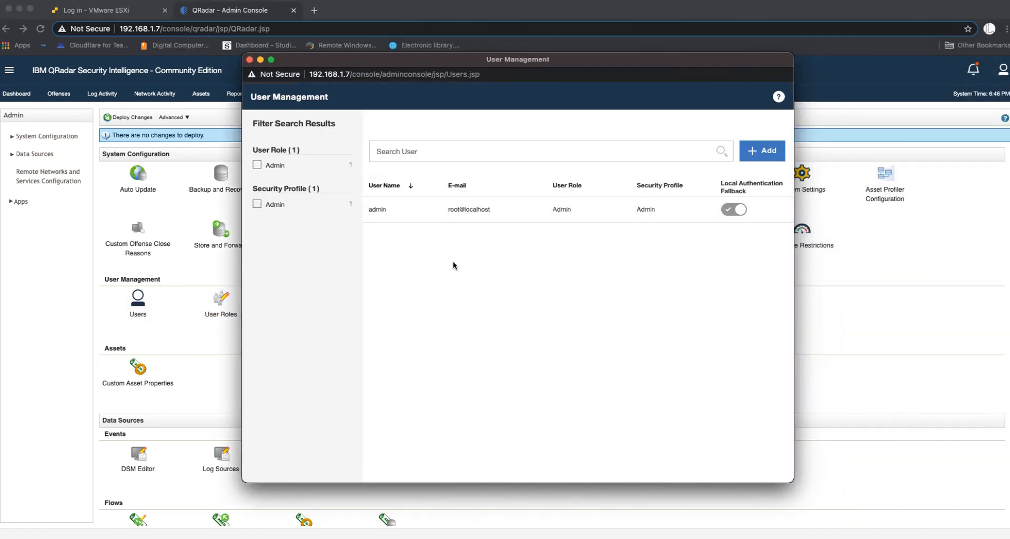
mouse_move(566, 231)
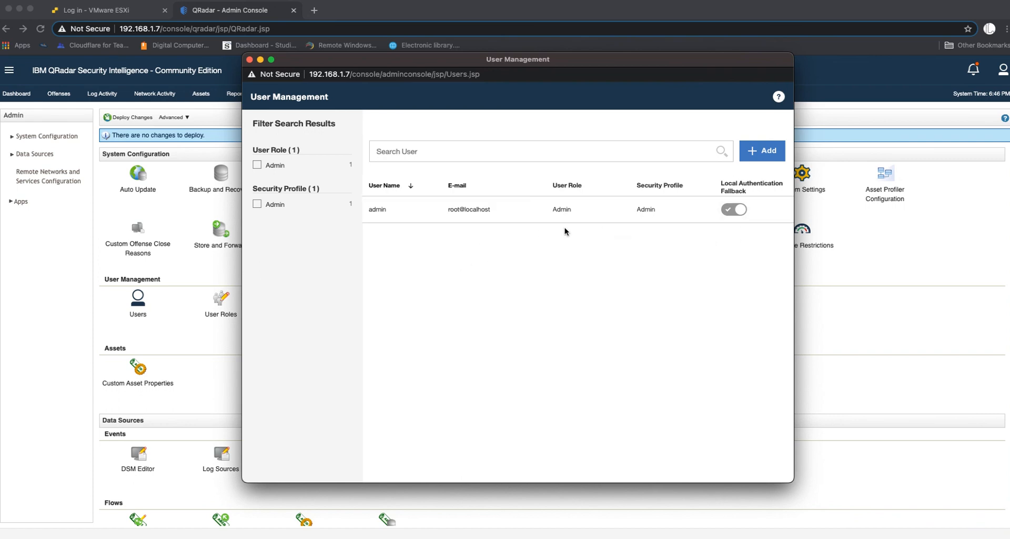
mouse_move(413, 176)
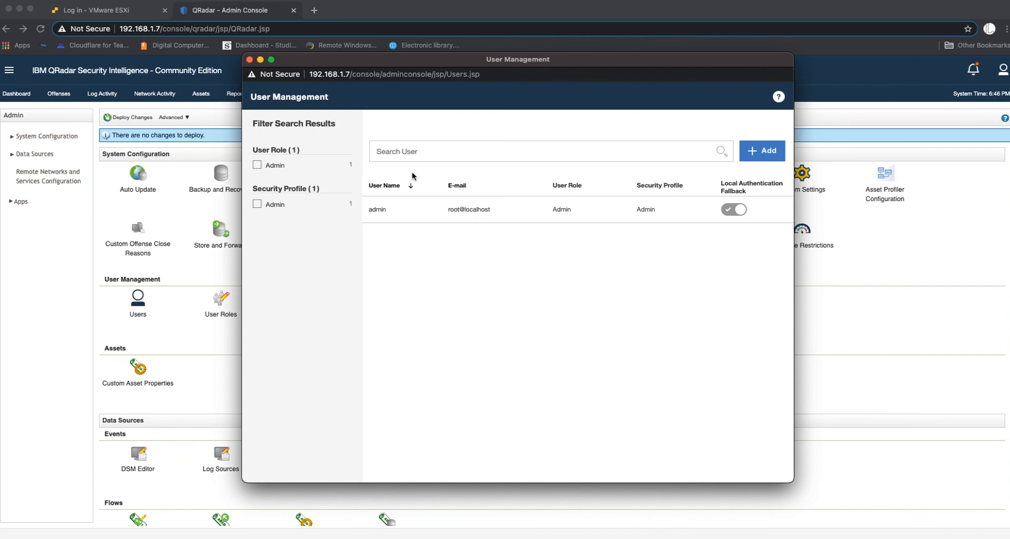
mouse_move(692, 279)
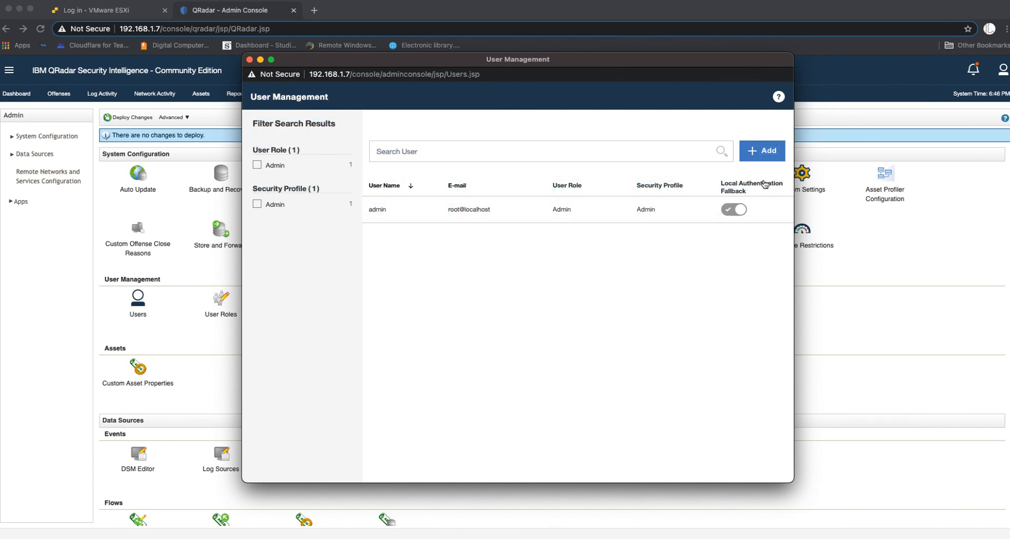
click(762, 151)
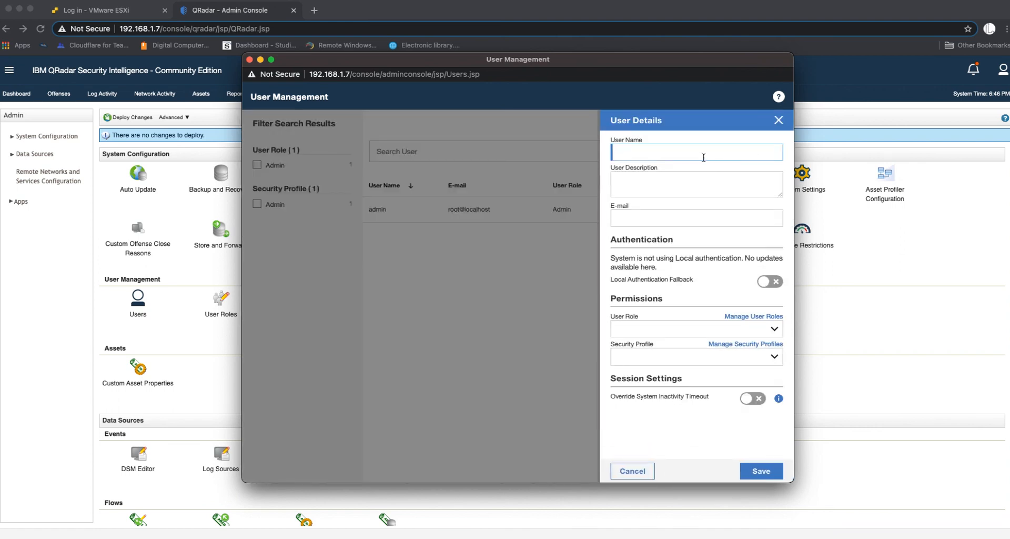
text(kohn)
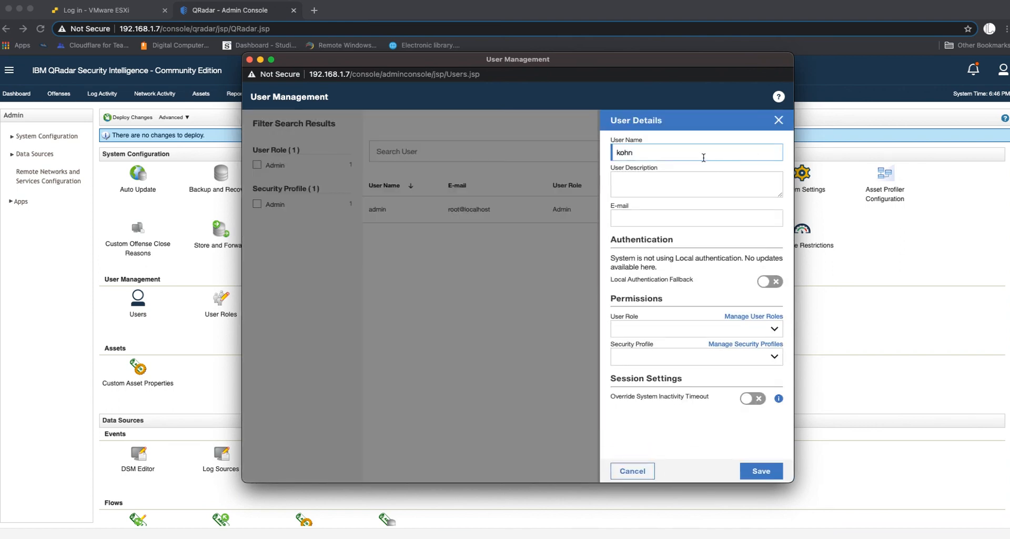
text(john)
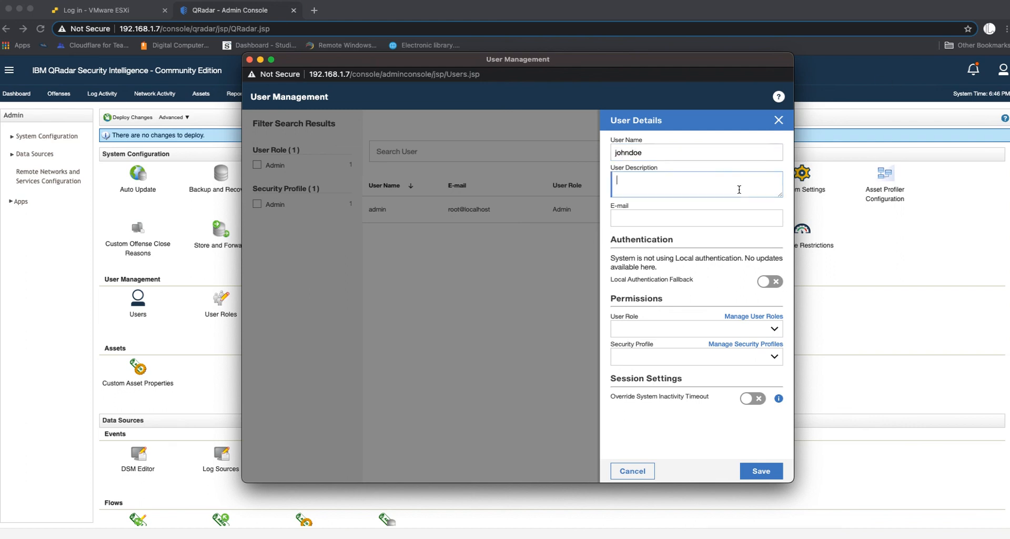
text(securit)
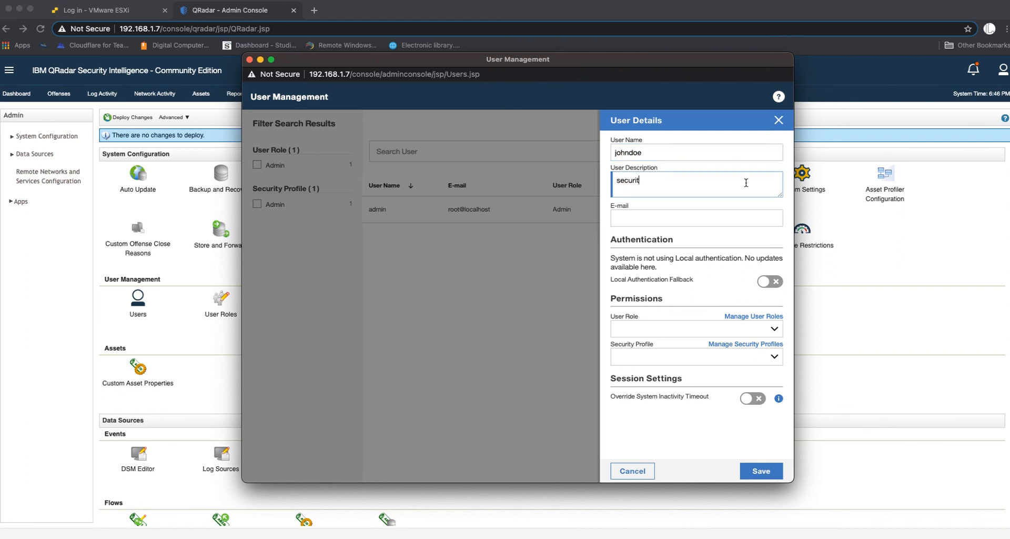
text(y admin)
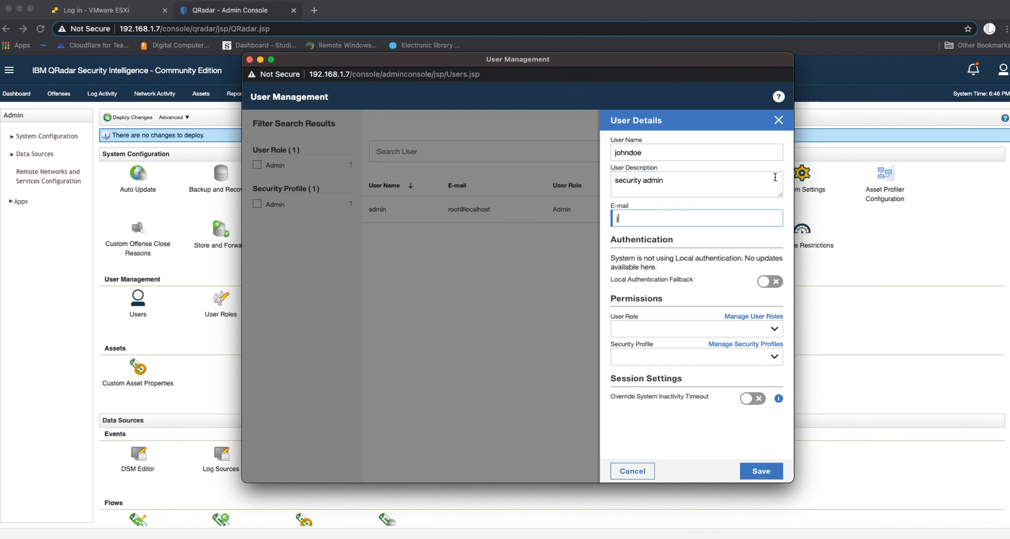
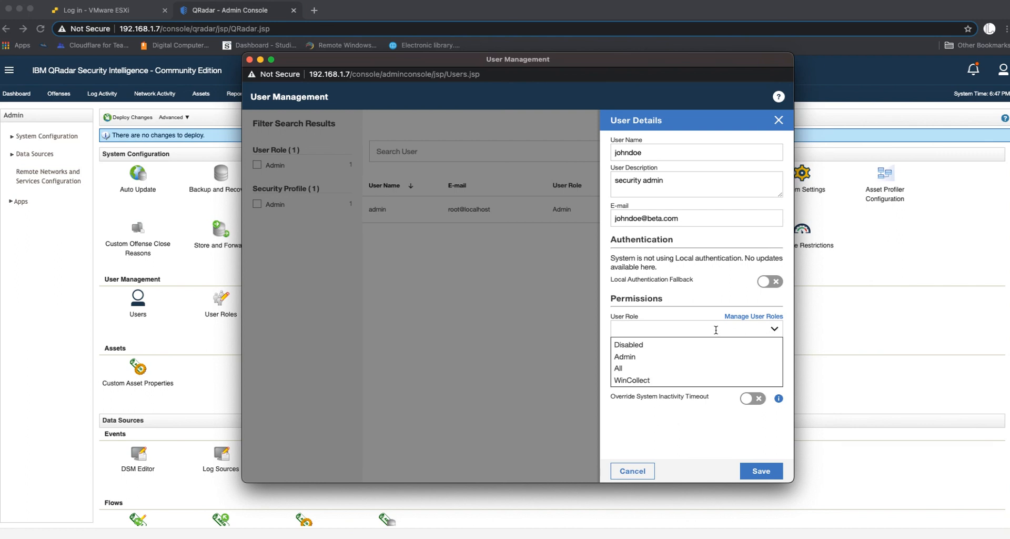
mouse_move(641, 364)
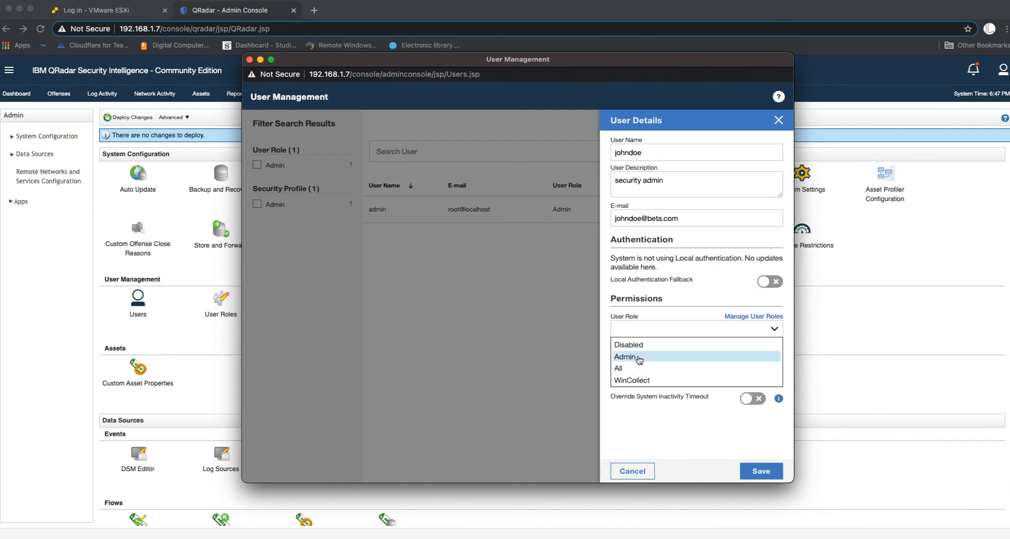
- Select Admin as johndoe's user role, which also sets the Admin security profile
click(624, 356)
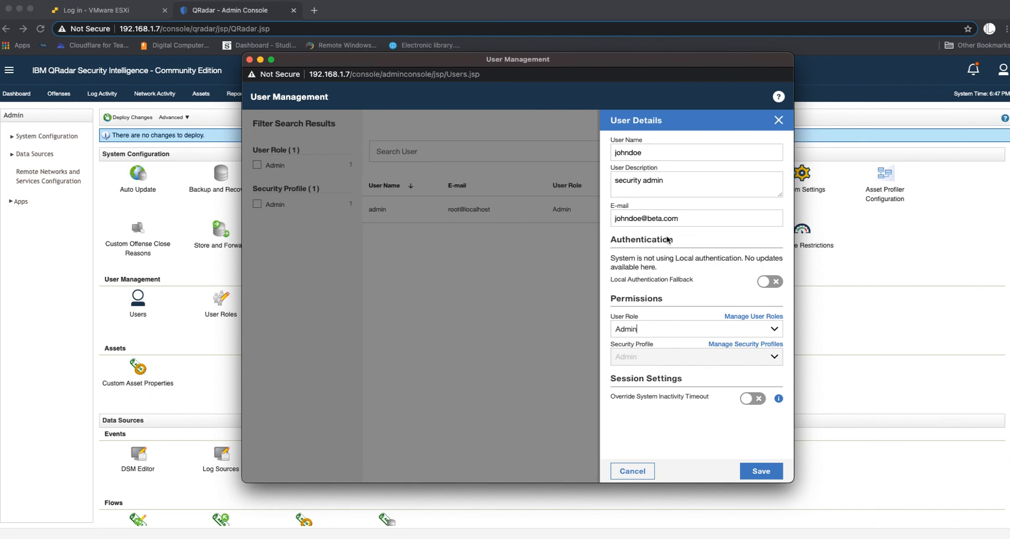
mouse_move(682, 236)
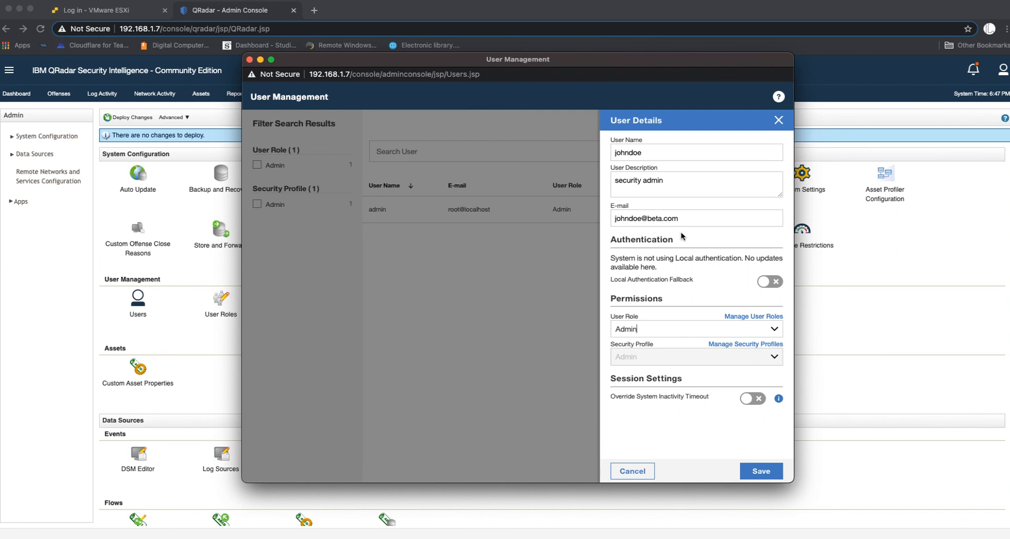
mouse_move(739, 250)
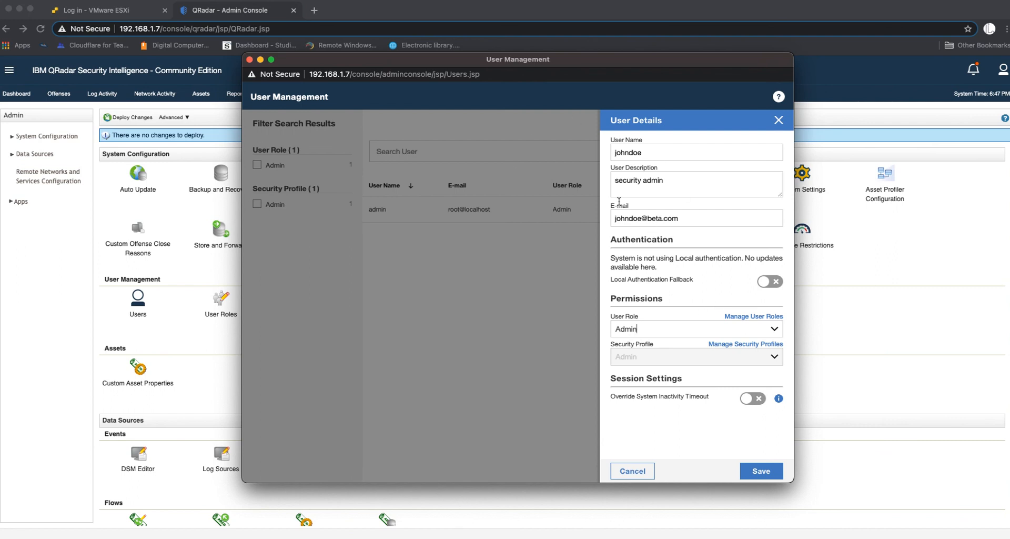
mouse_move(933, 201)
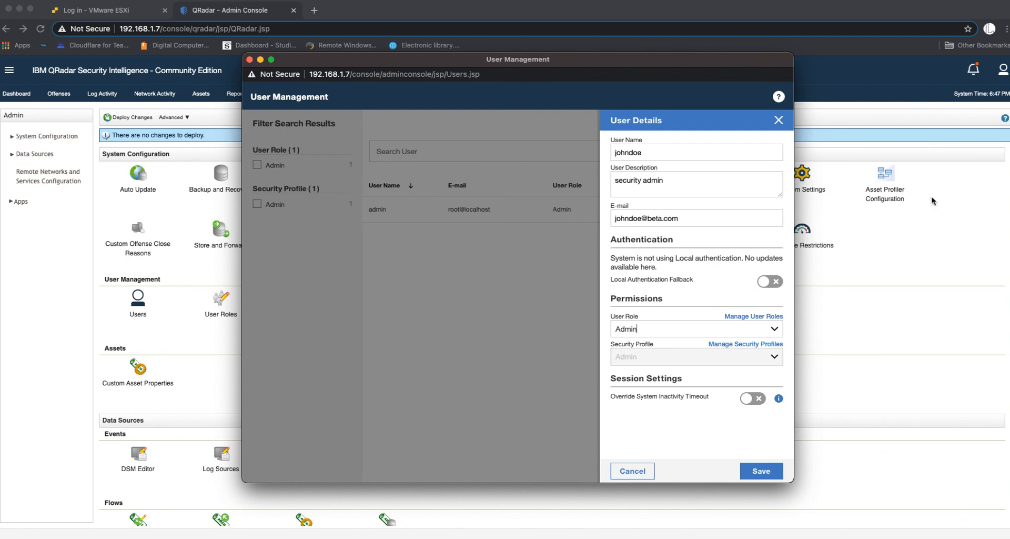
mouse_move(861, 200)
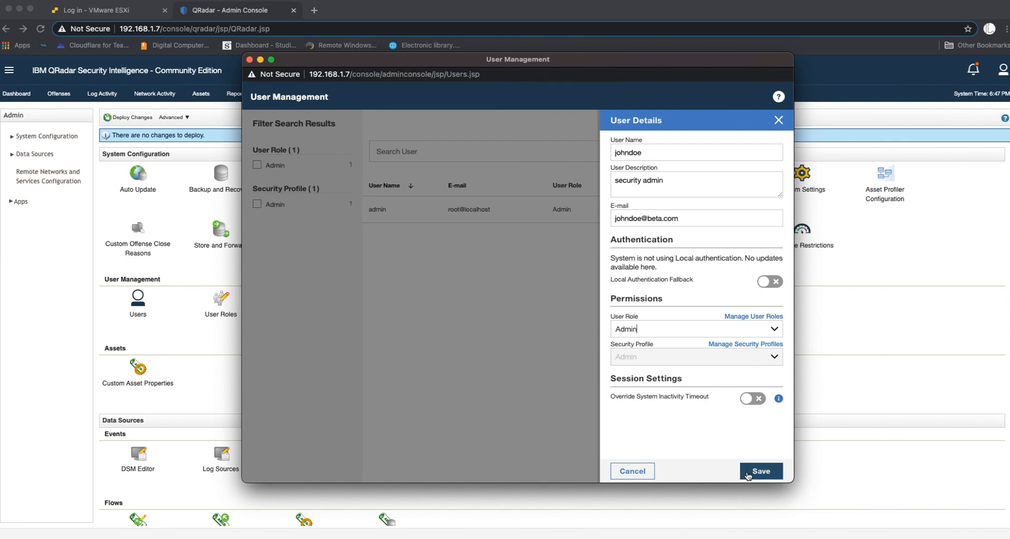
- Save johndoe and confirm the row shows Admin role and Admin security profile
click(761, 470)
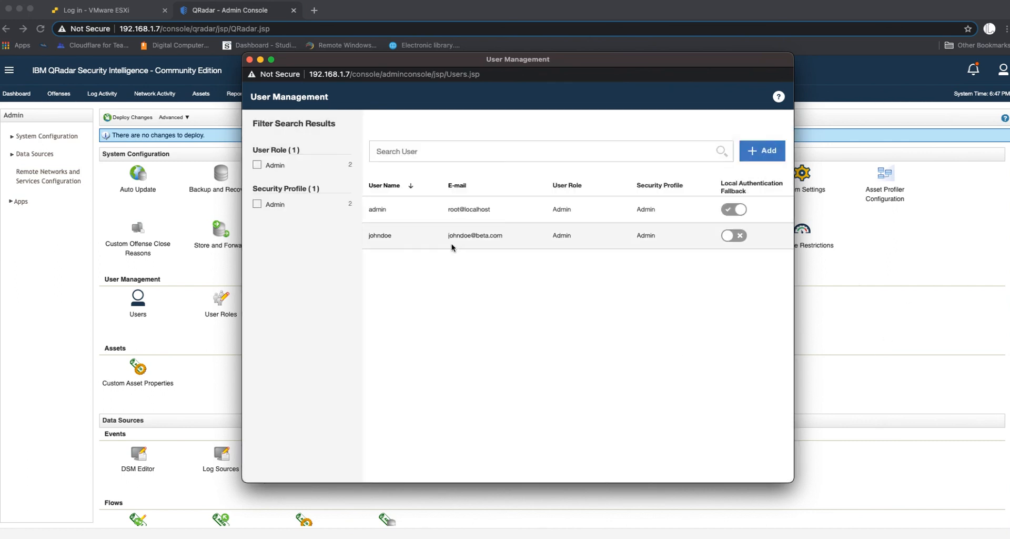
double_click(379, 235)
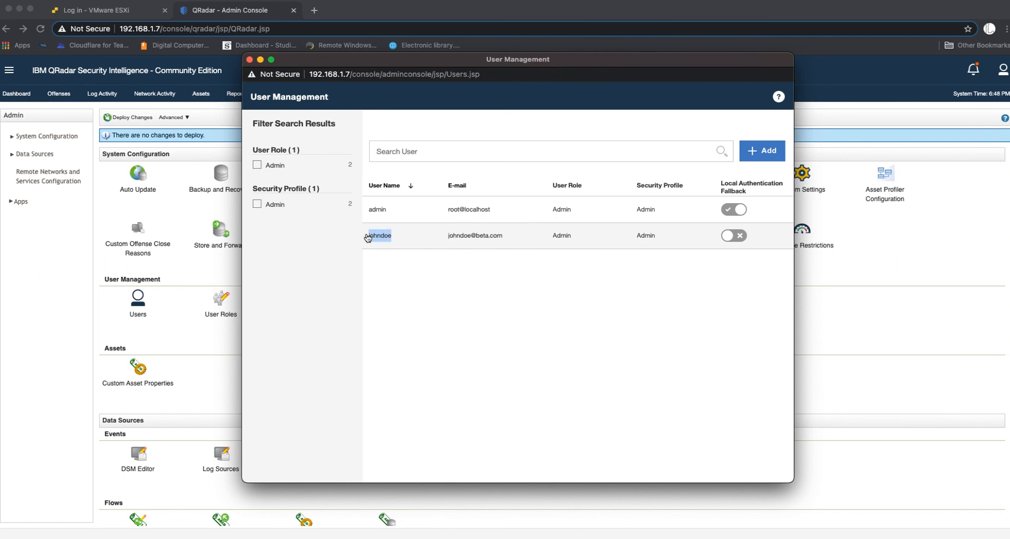
click(379, 235)
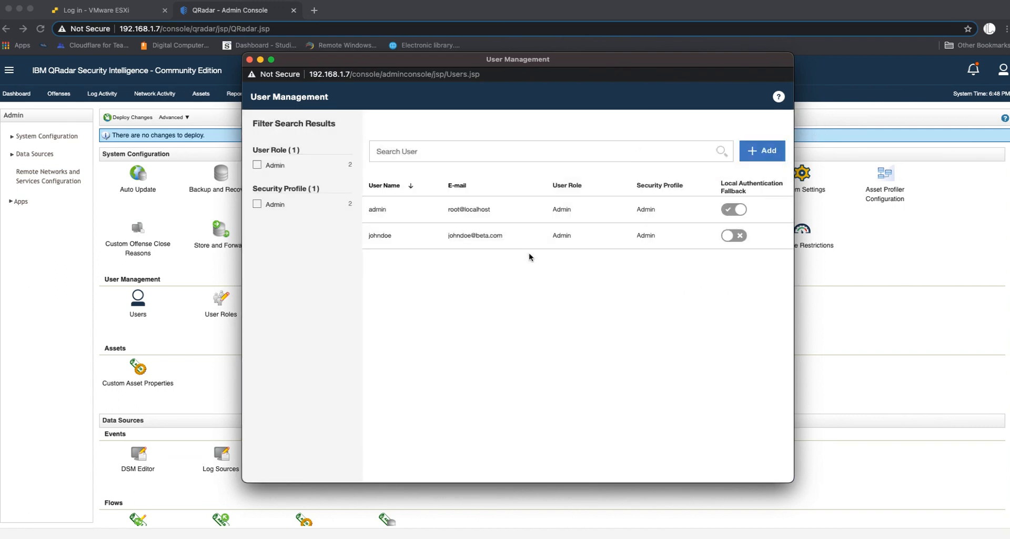
mouse_move(390, 235)
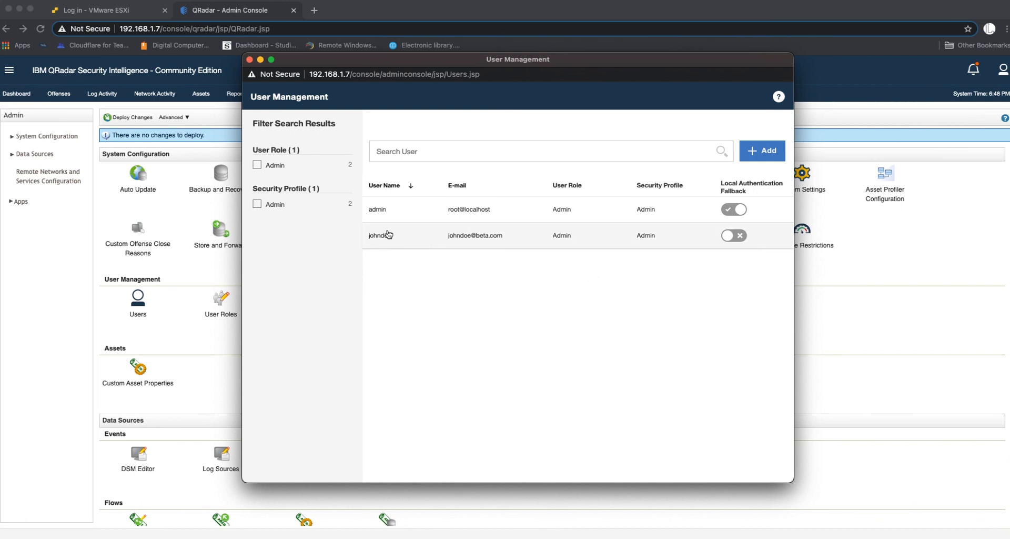
mouse_move(444, 250)
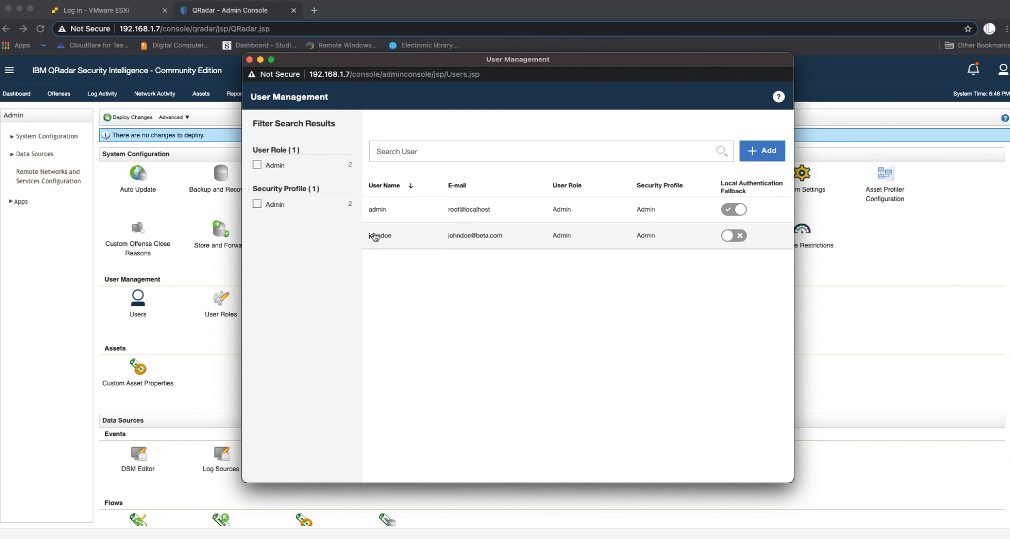
mouse_move(371, 238)
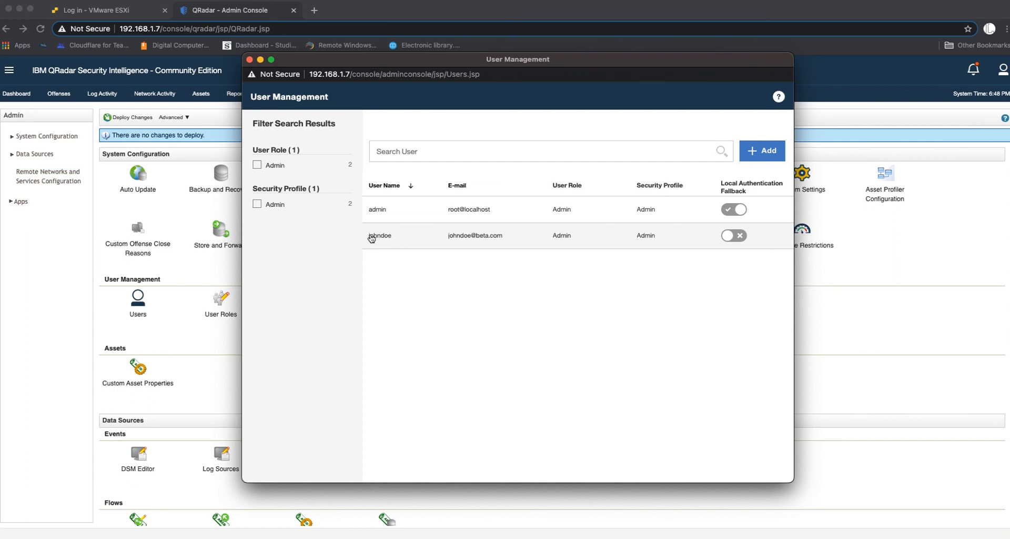
mouse_move(783, 129)
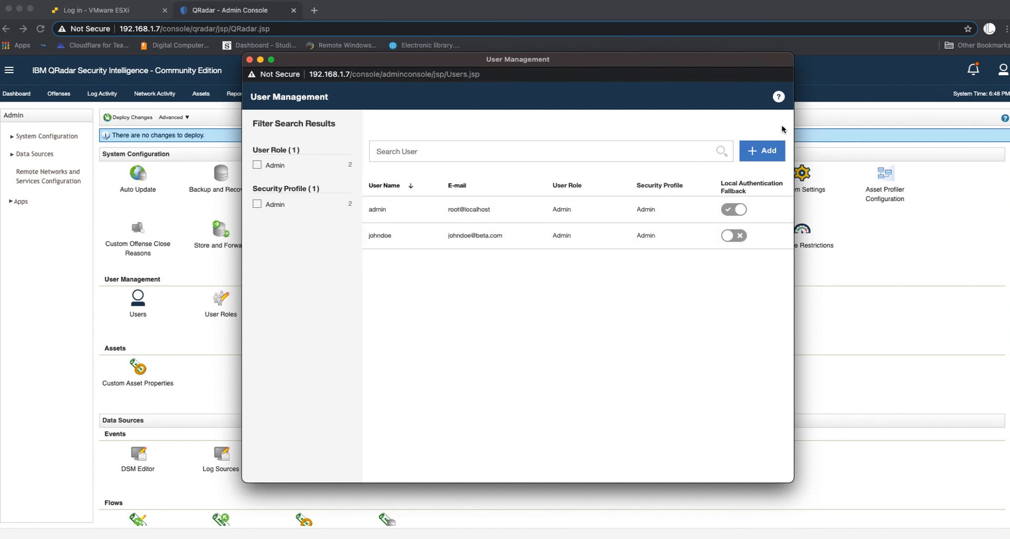
mouse_move(246, 60)
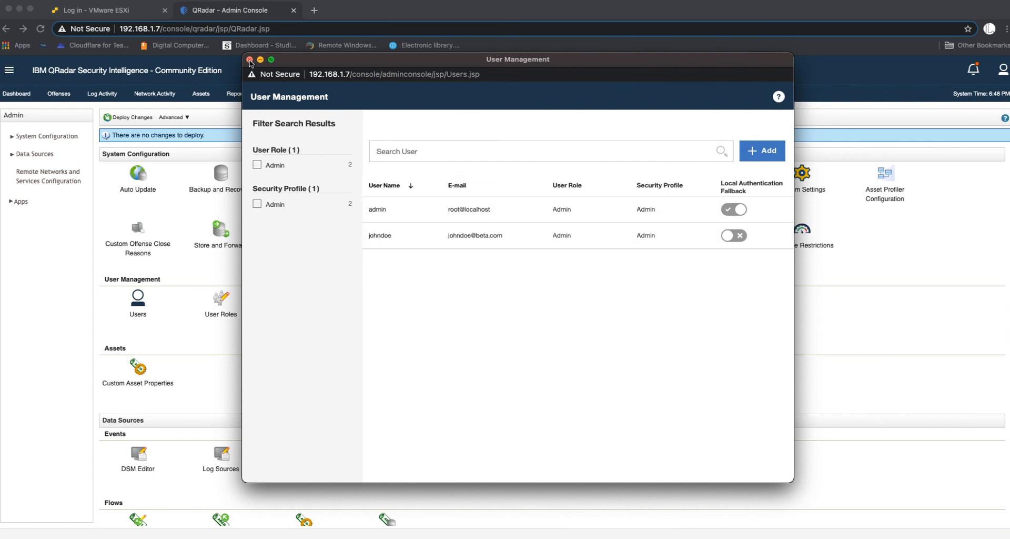
- Close User Management and deploy the pending johndoe user addition
click(247, 59)
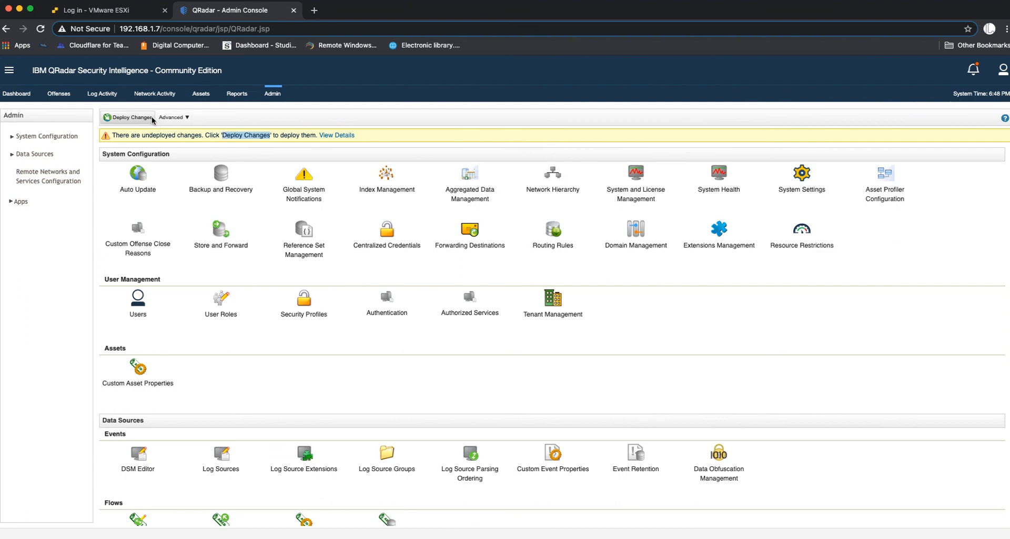
click(130, 118)
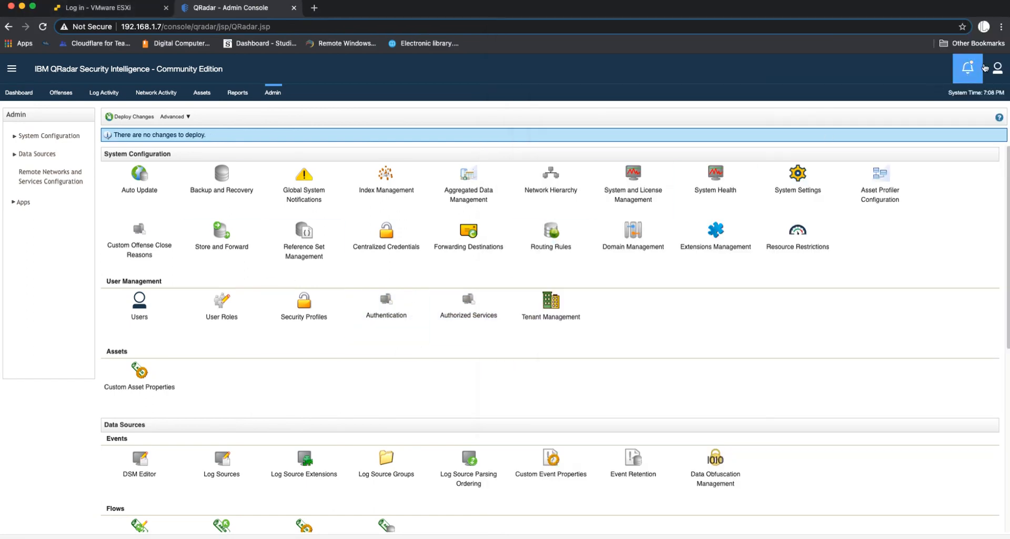
- Log out of the admin session and submit a login as johndoe
click(969, 104)
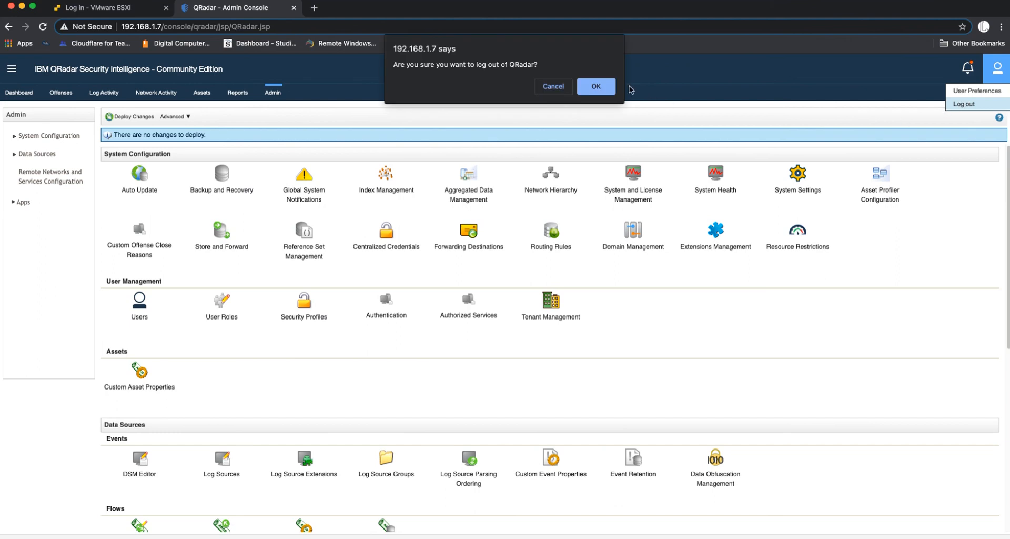
click(595, 87)
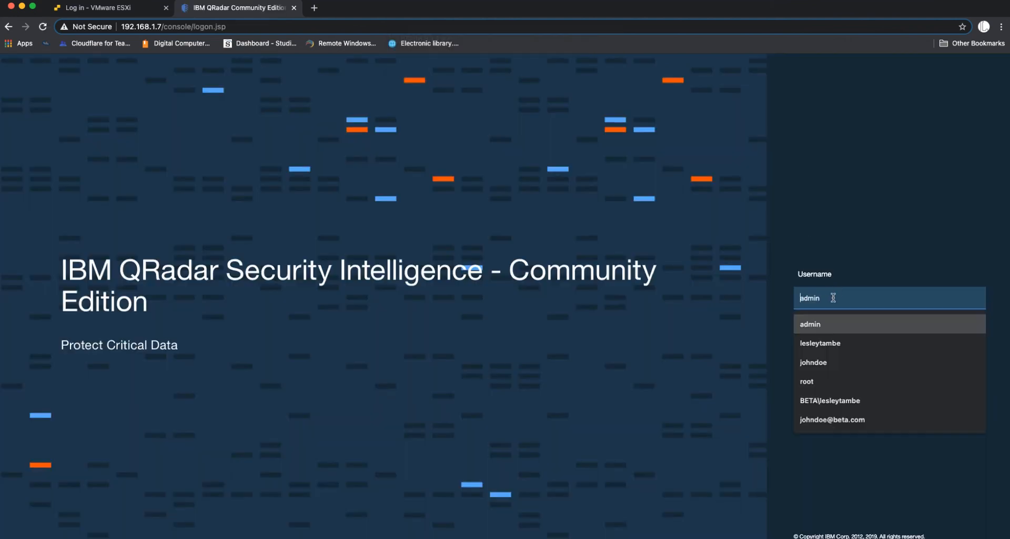
click(814, 362)
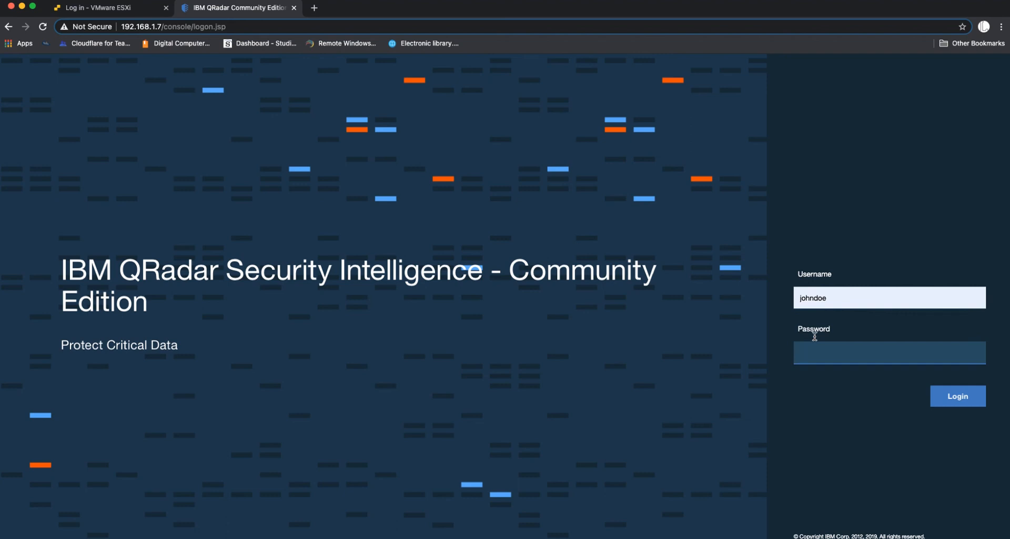
mouse_move(820, 338)
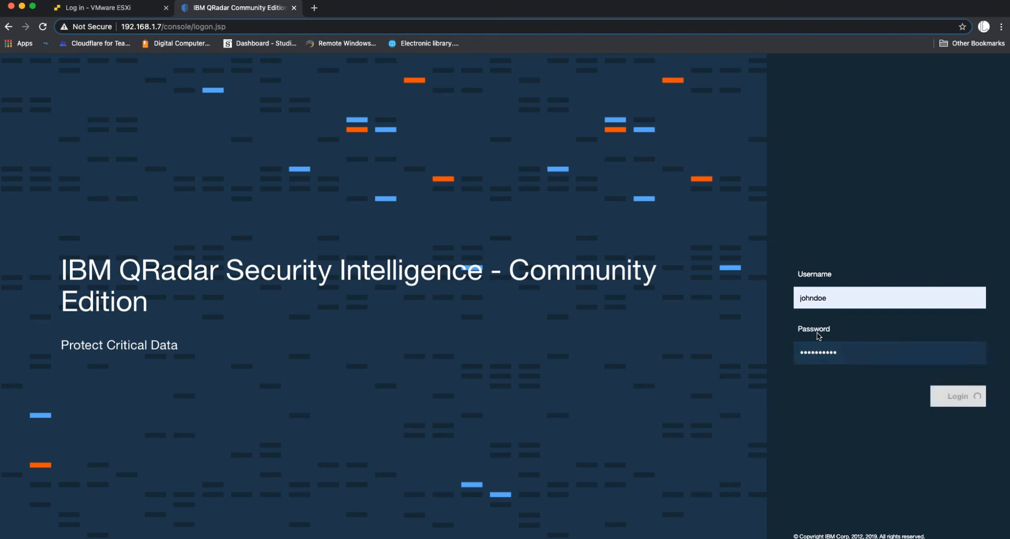
click(958, 396)
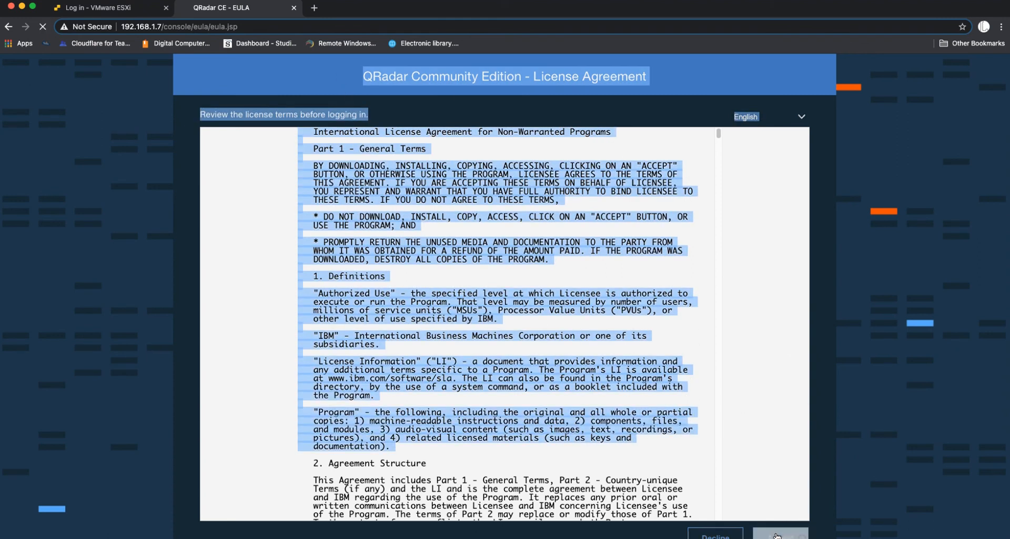
- Accept the Community Edition license and open the Admin tab as johndoe
click(780, 534)
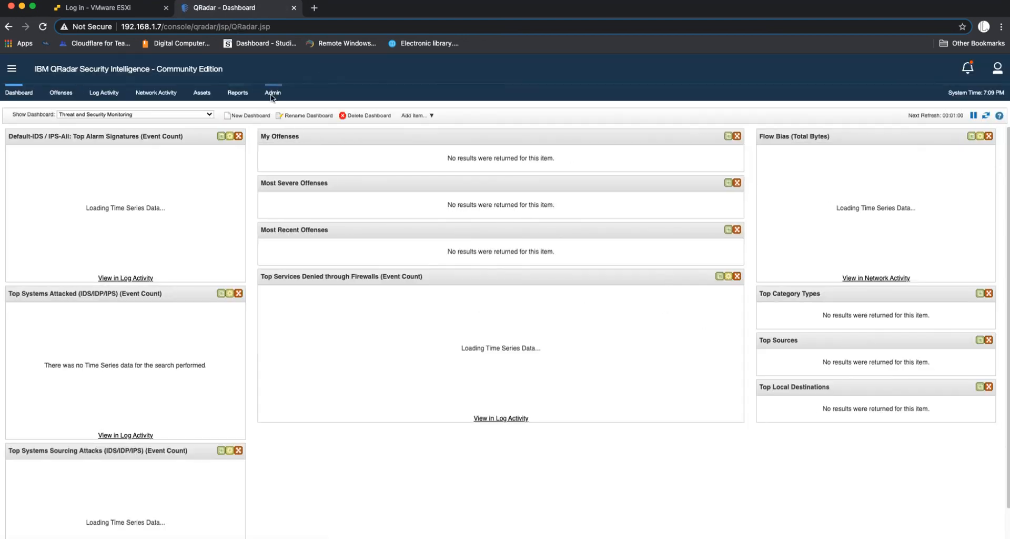
click(272, 93)
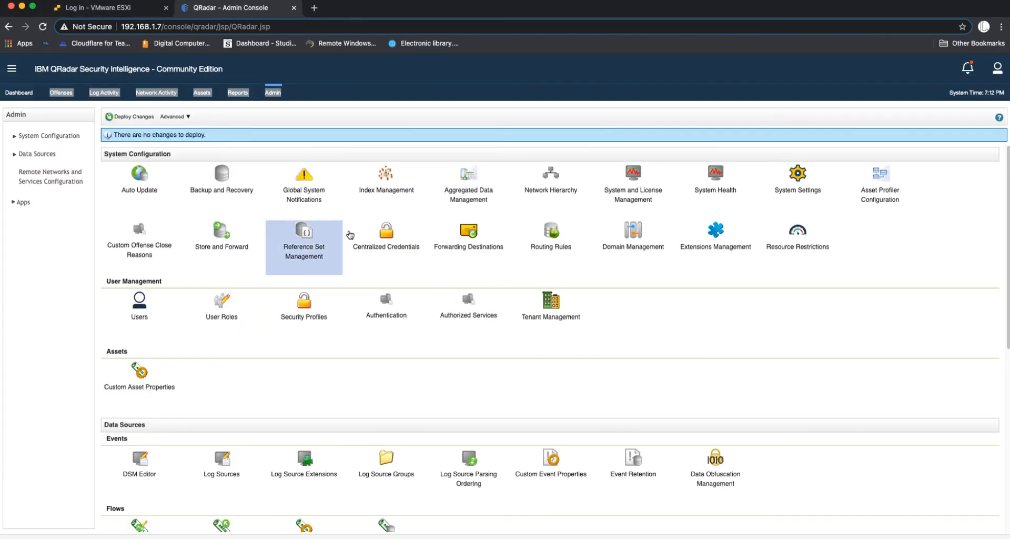
mouse_move(103, 111)
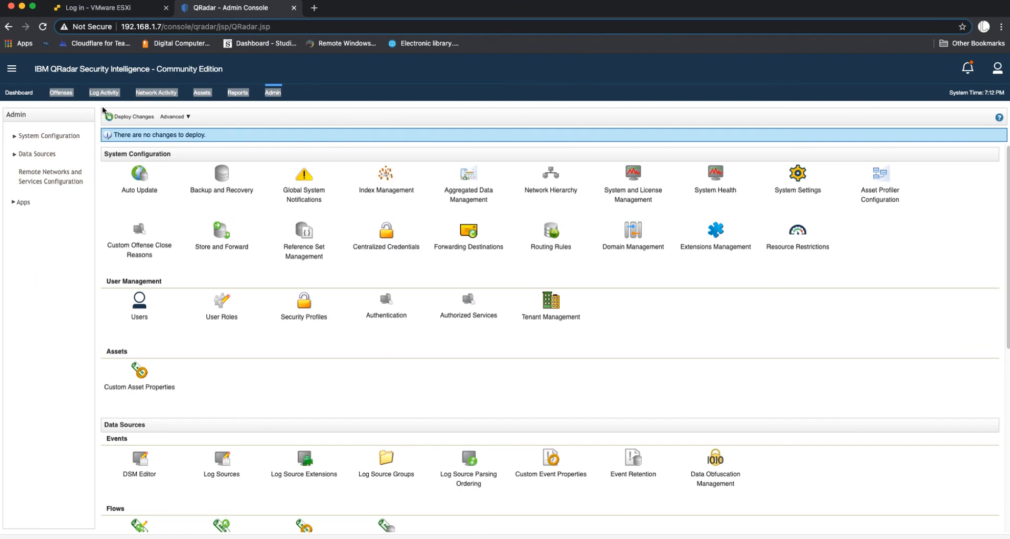
mouse_move(273, 91)
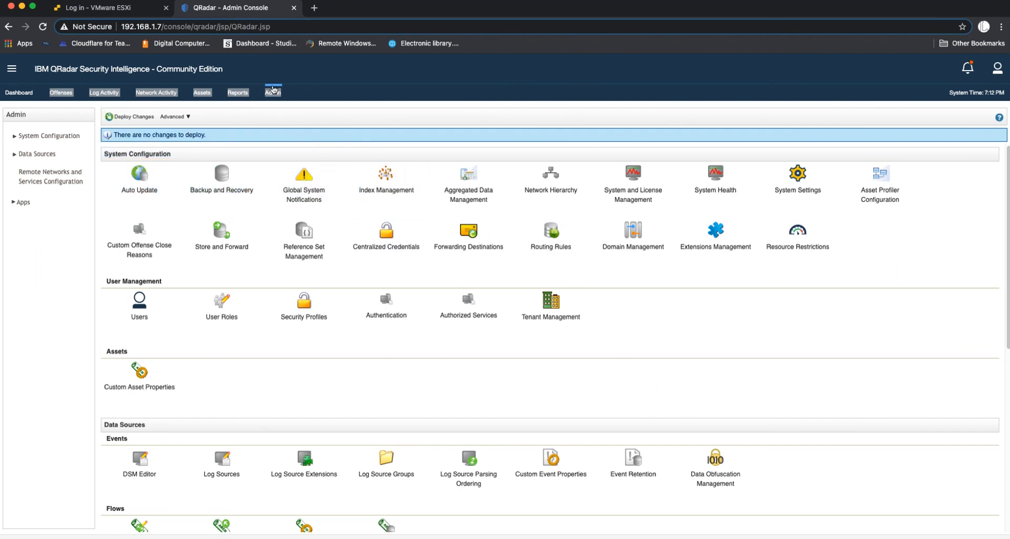
mouse_move(414, 196)
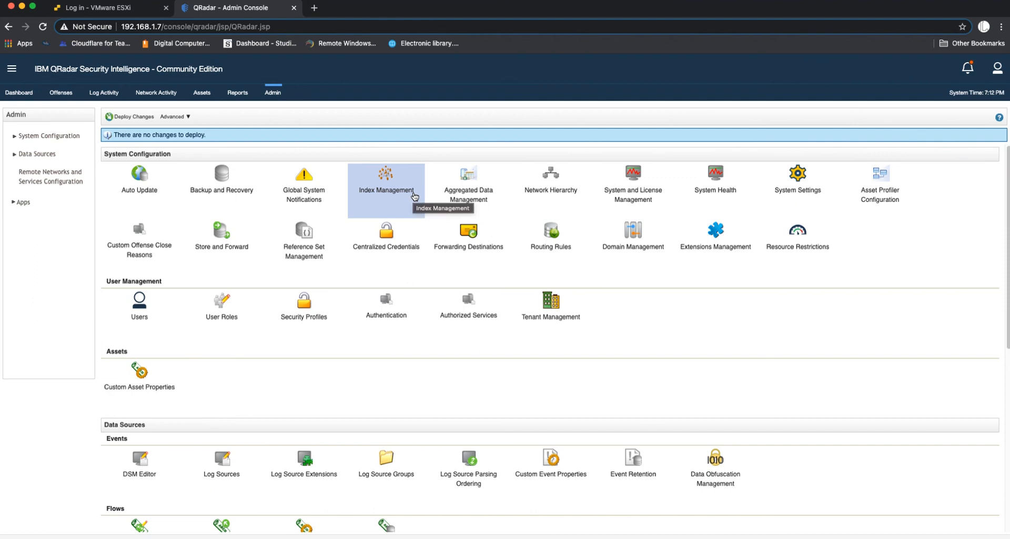
mouse_move(920, 114)
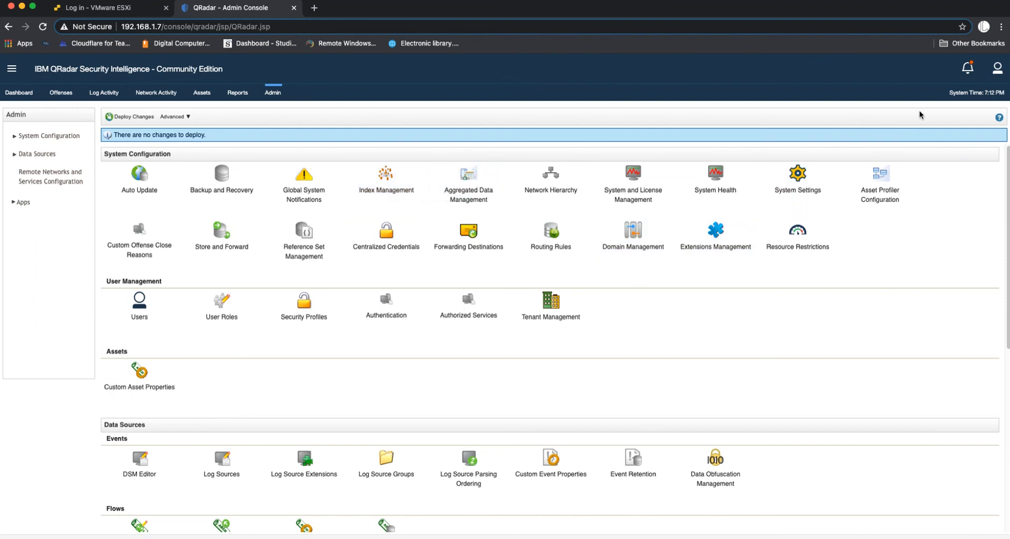